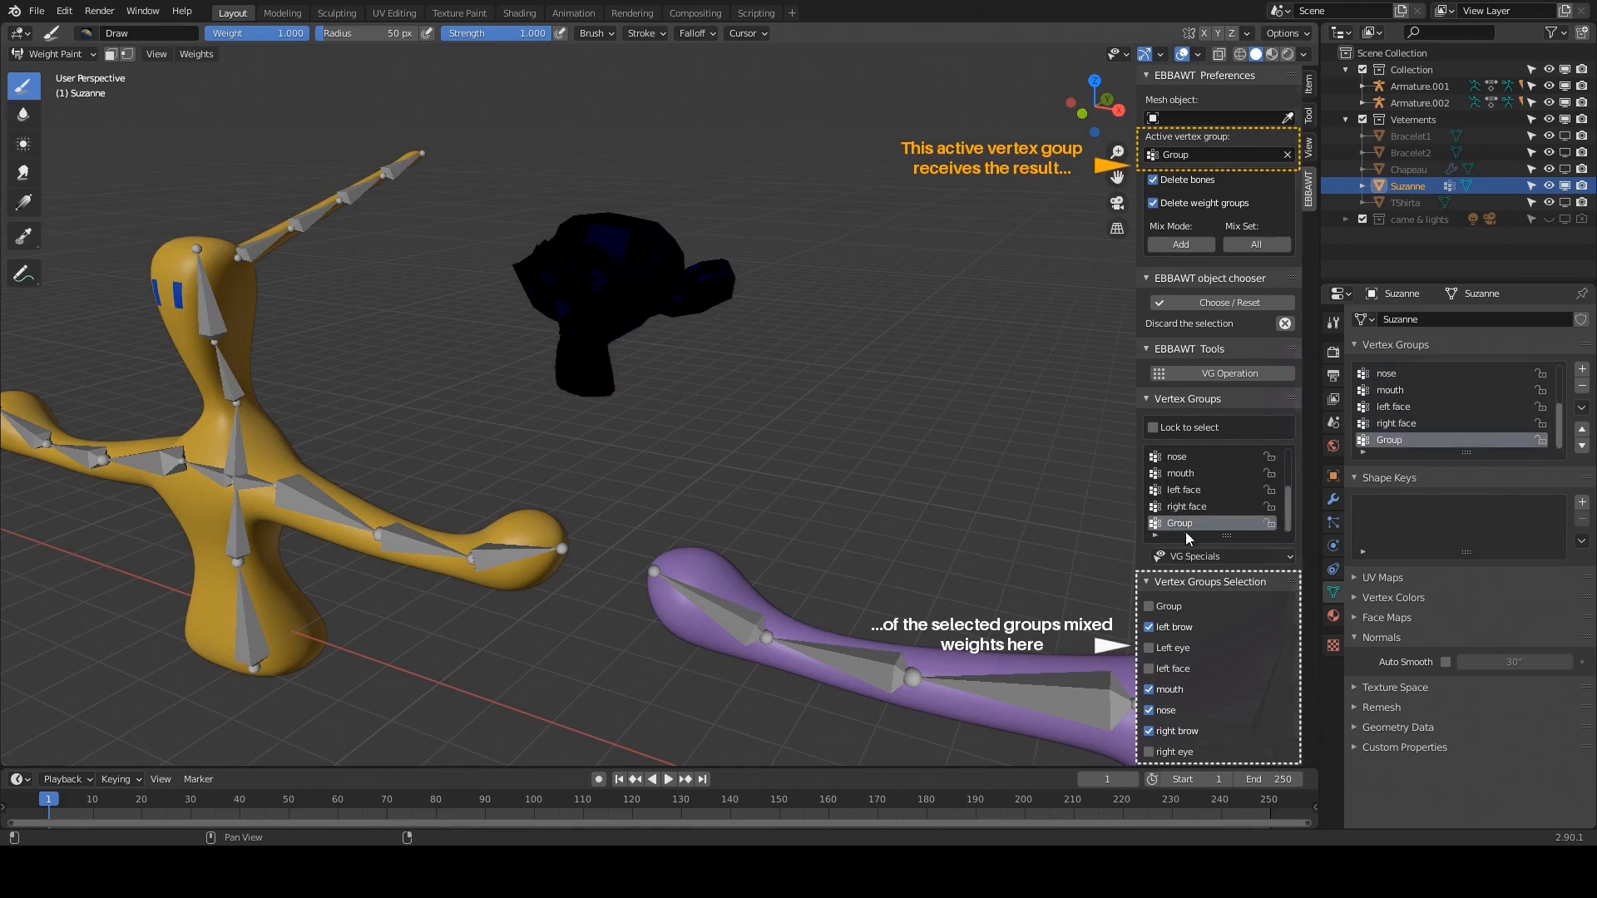
# Step: Load the .blend scene with the blue and orange G 2 M character rigs
pyautogui.click(1227, 373)
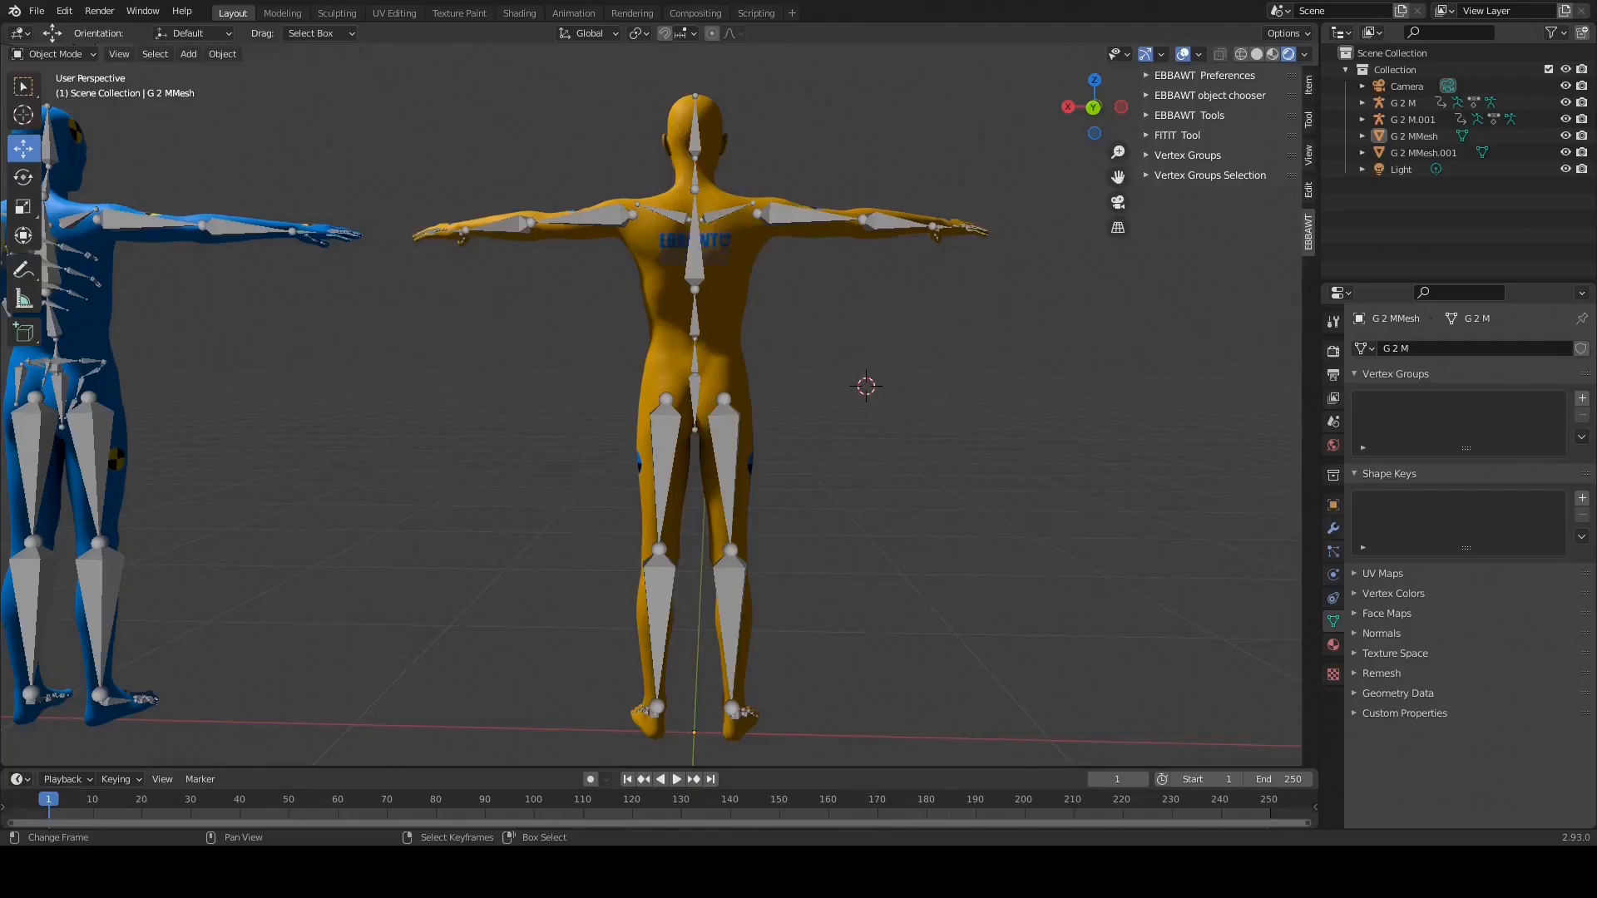
# Step: Parent the orange mesh to its armature with automatic weights and set the skeleton to Pose Position
pyautogui.click(699, 274)
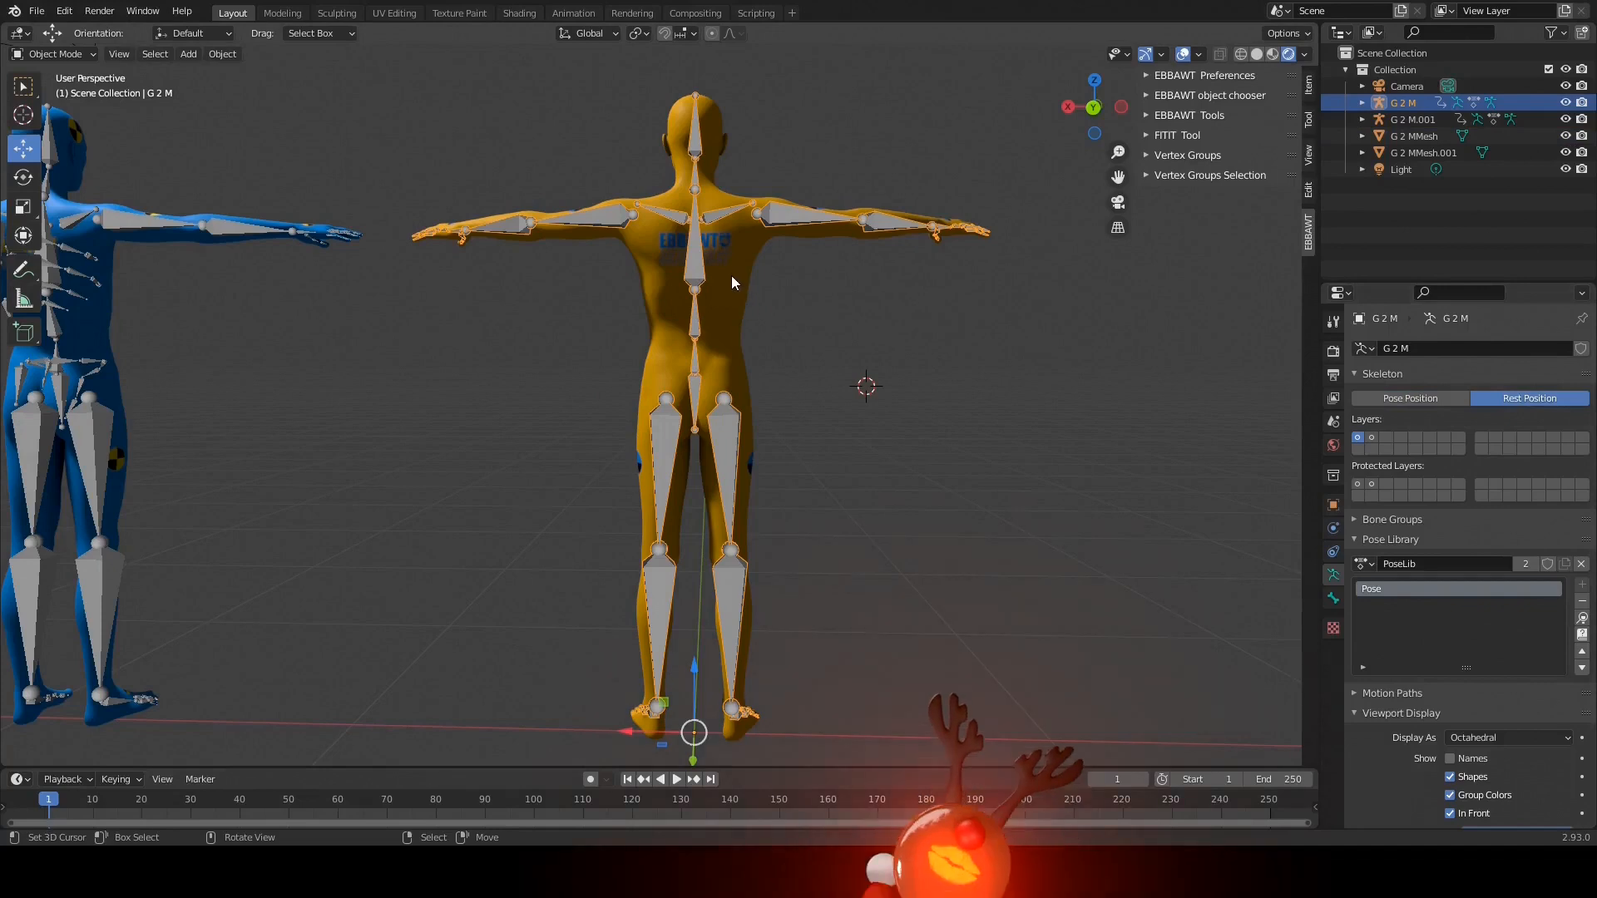
pyautogui.click(221, 53)
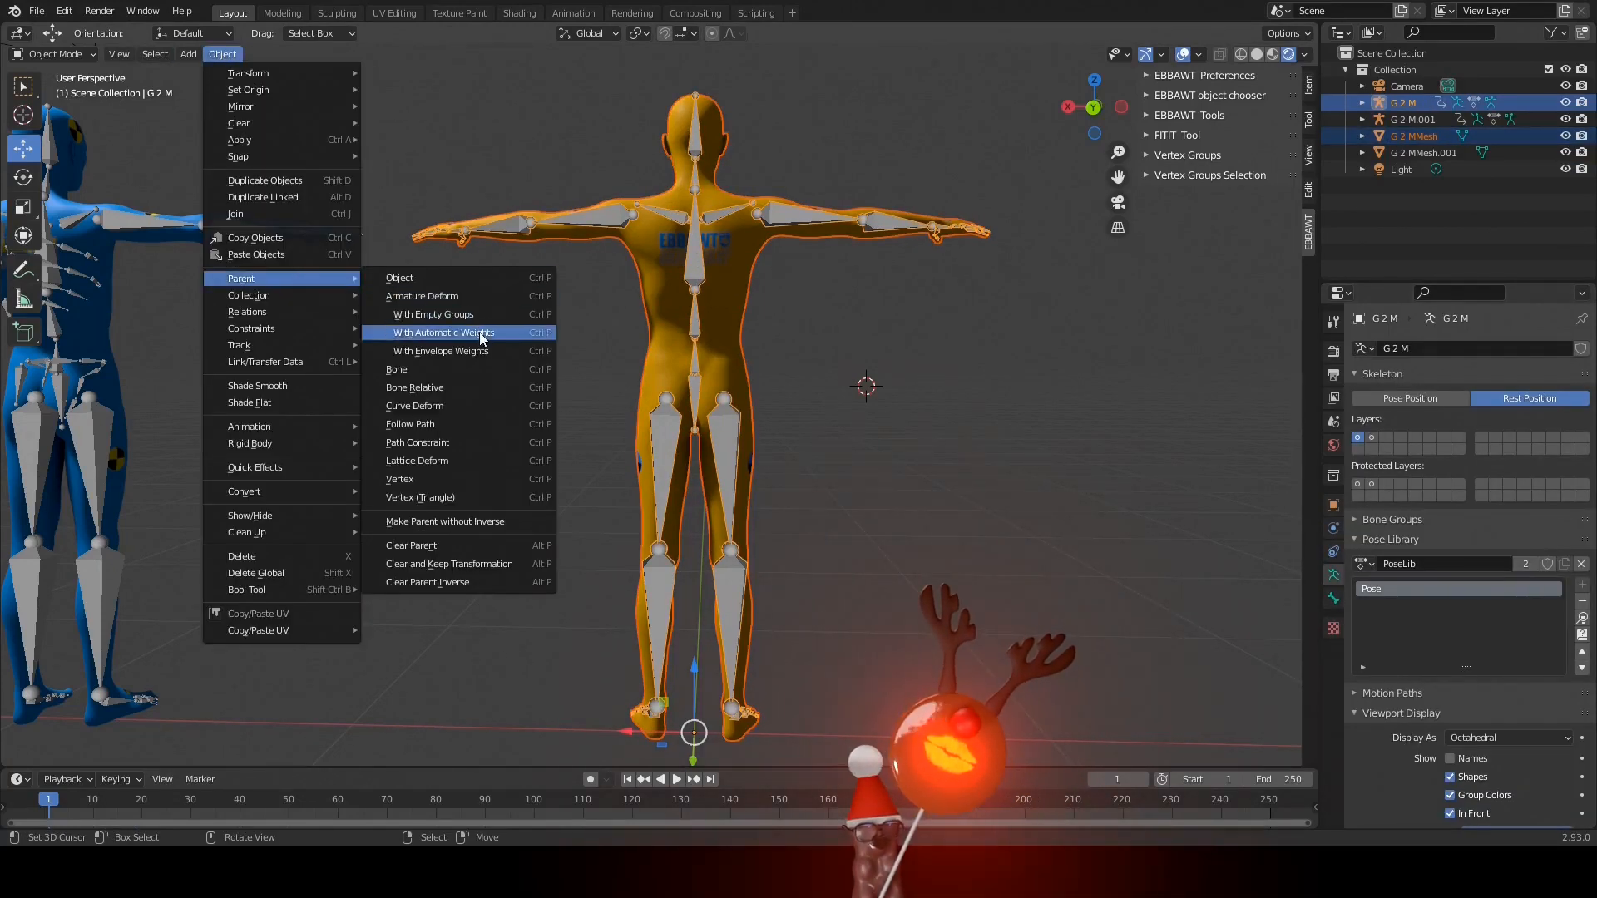
pyautogui.click(443, 333)
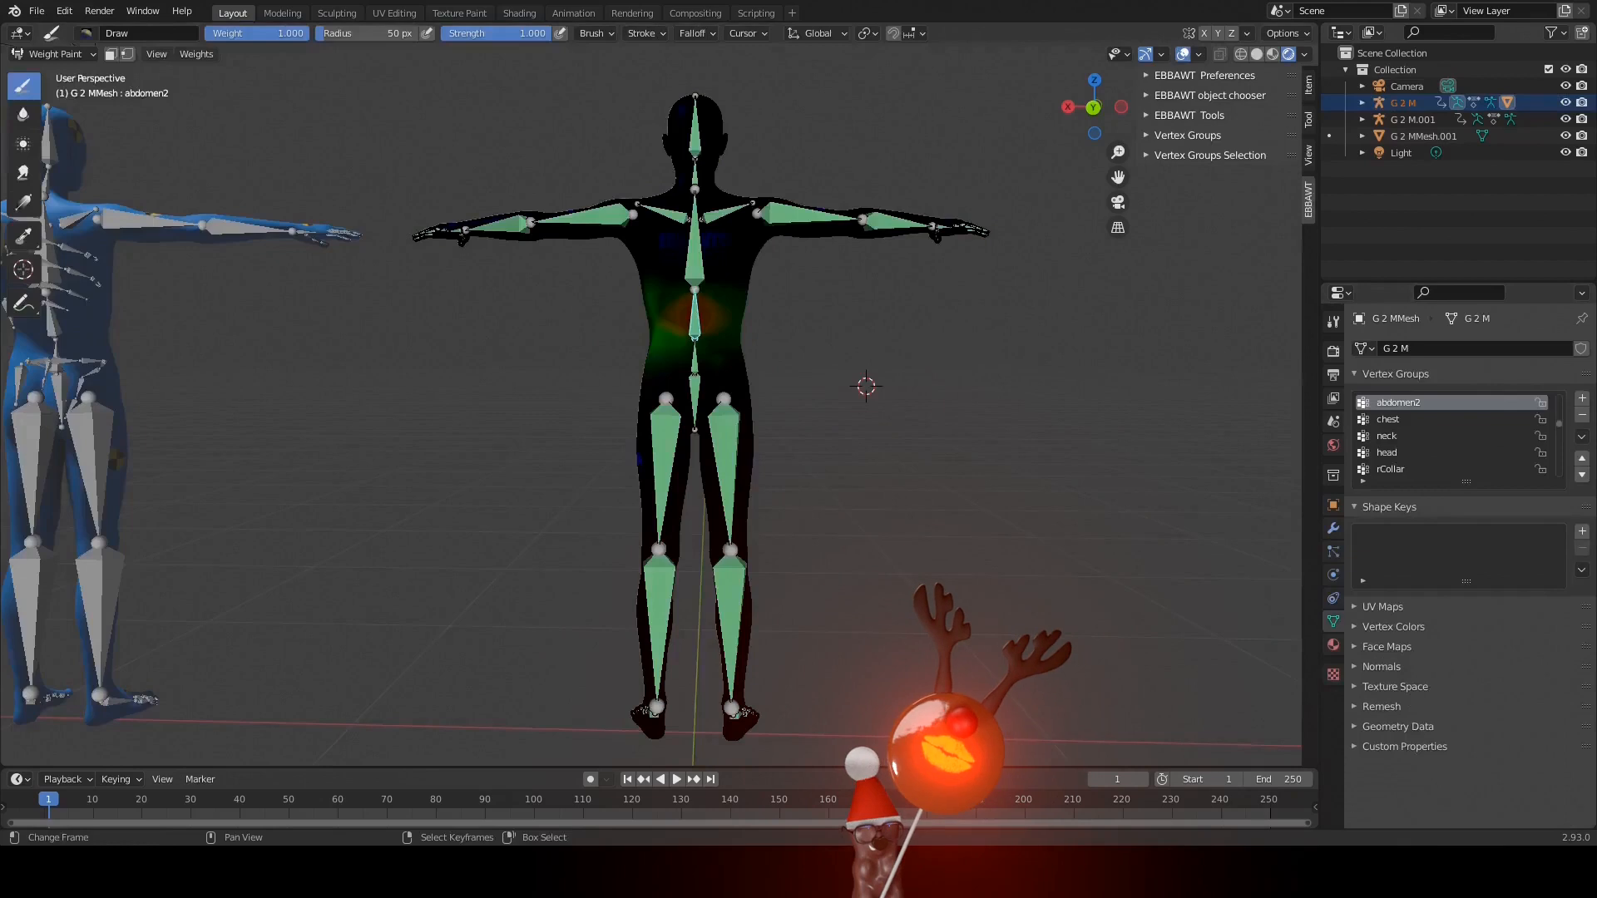
pyautogui.click(1387, 420)
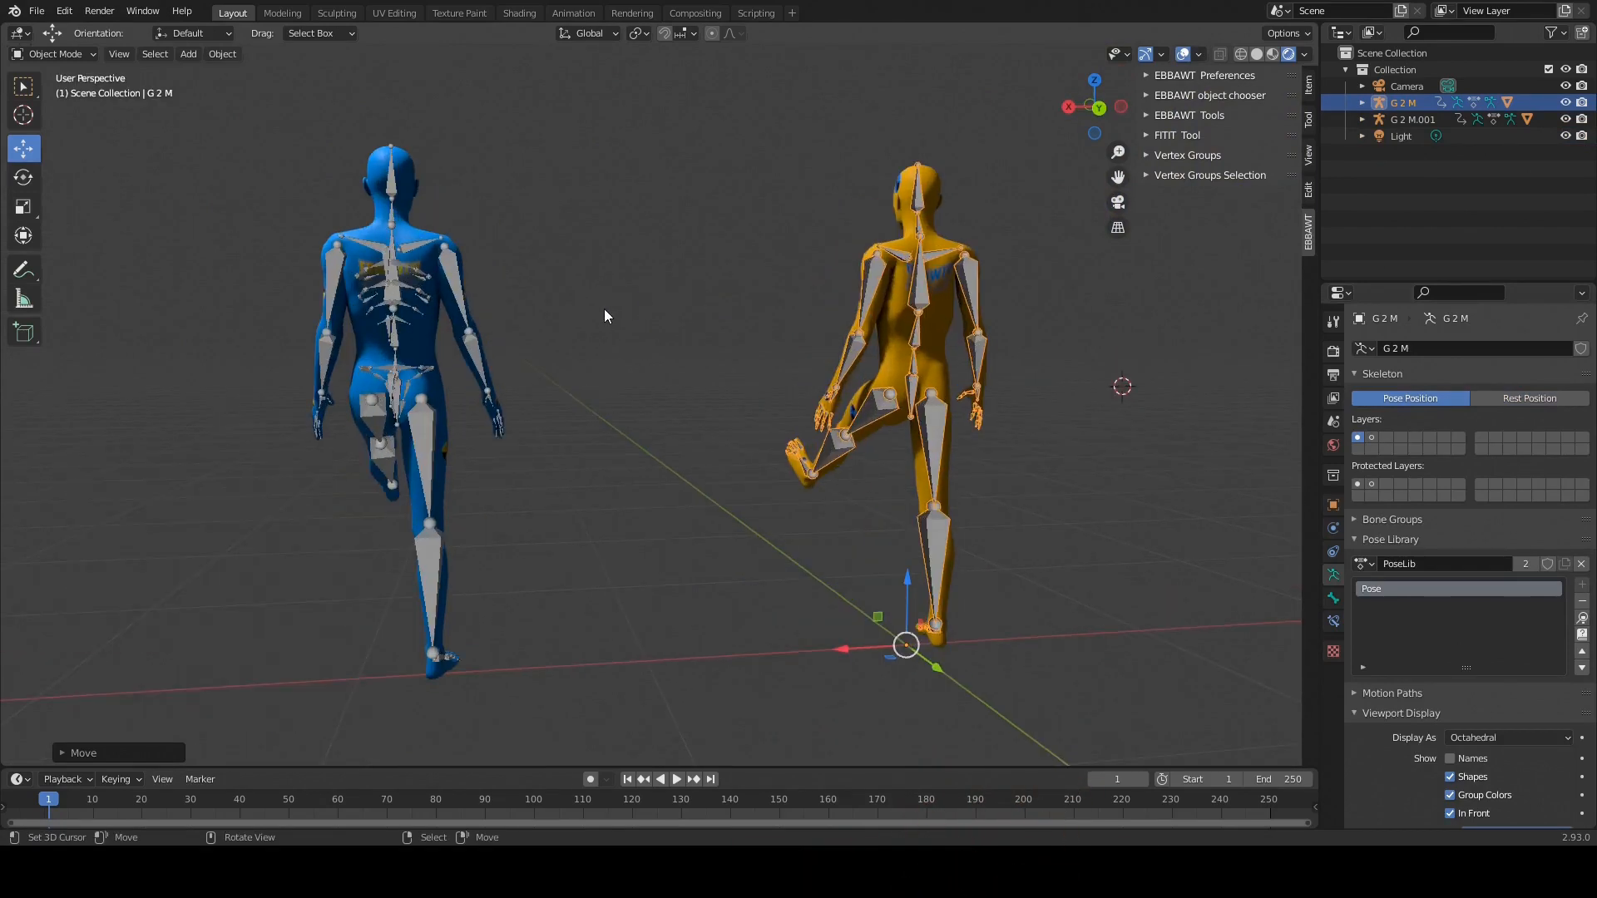
pyautogui.moveTo(366, 325)
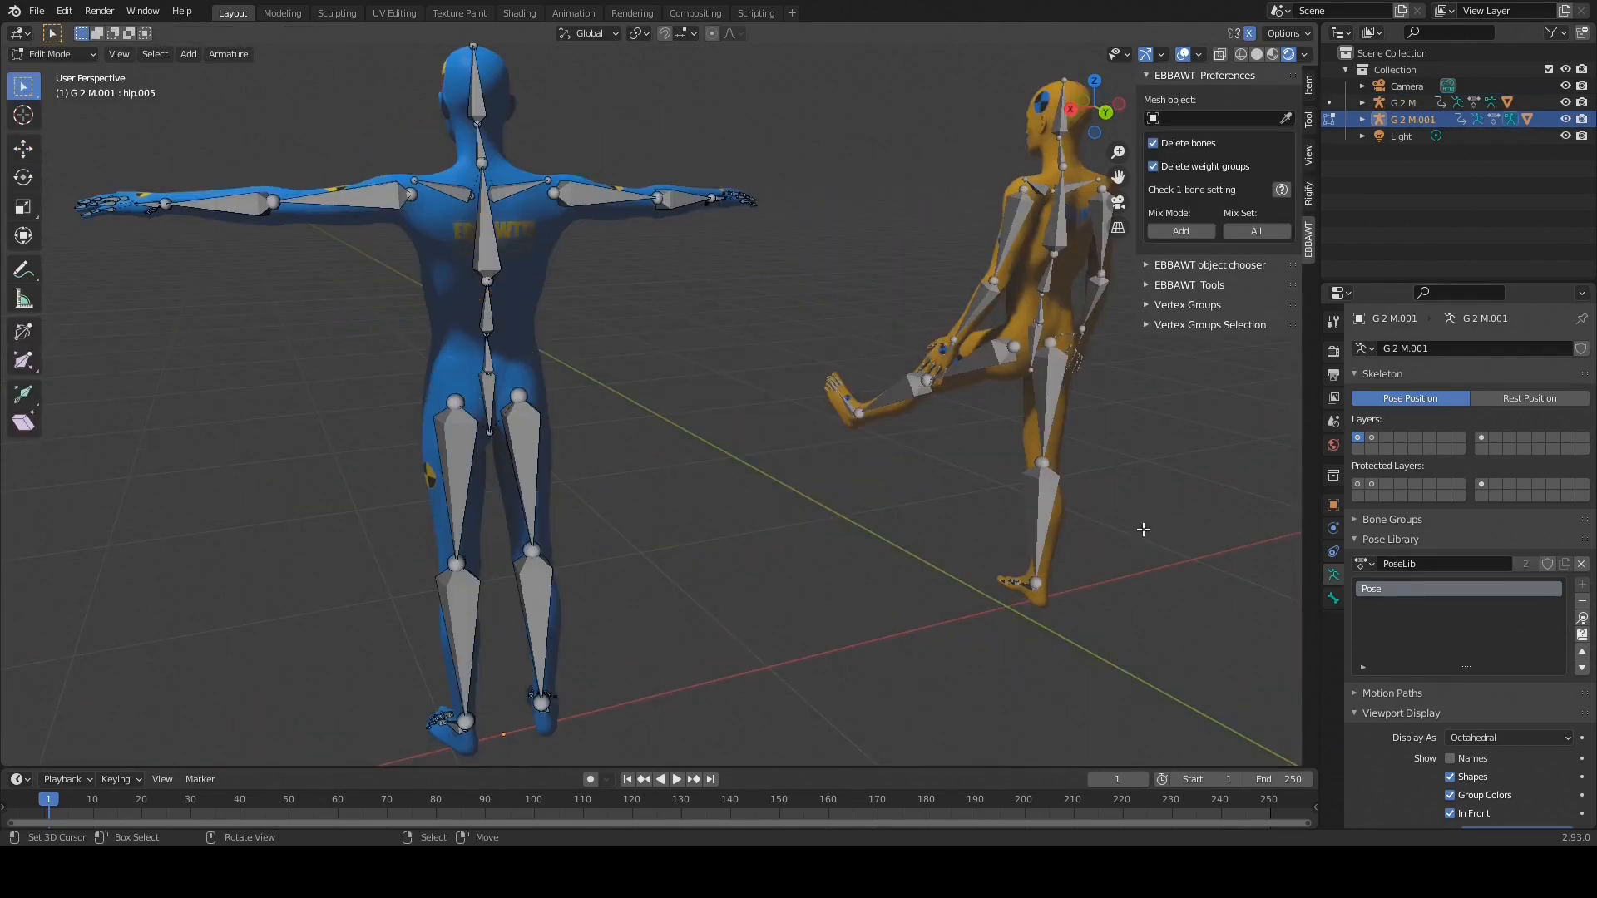
# Step: Return the blue armature G 2 M.001 to Object Mode and bring up Object > Parent for mesh and armature
pyautogui.click(1357, 437)
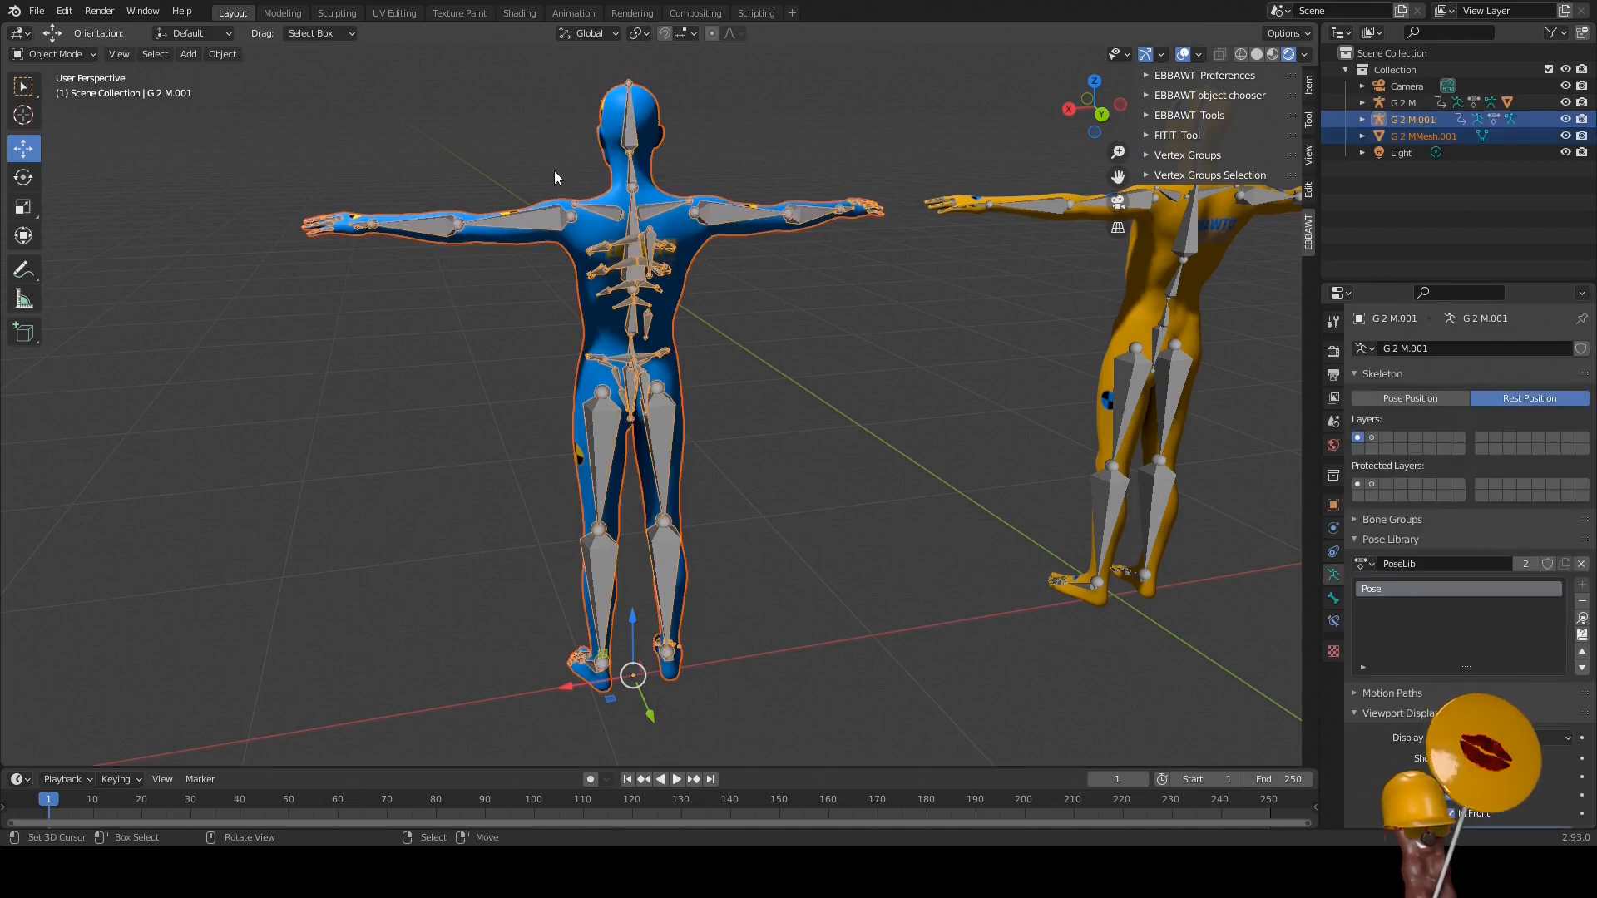
pyautogui.click(221, 53)
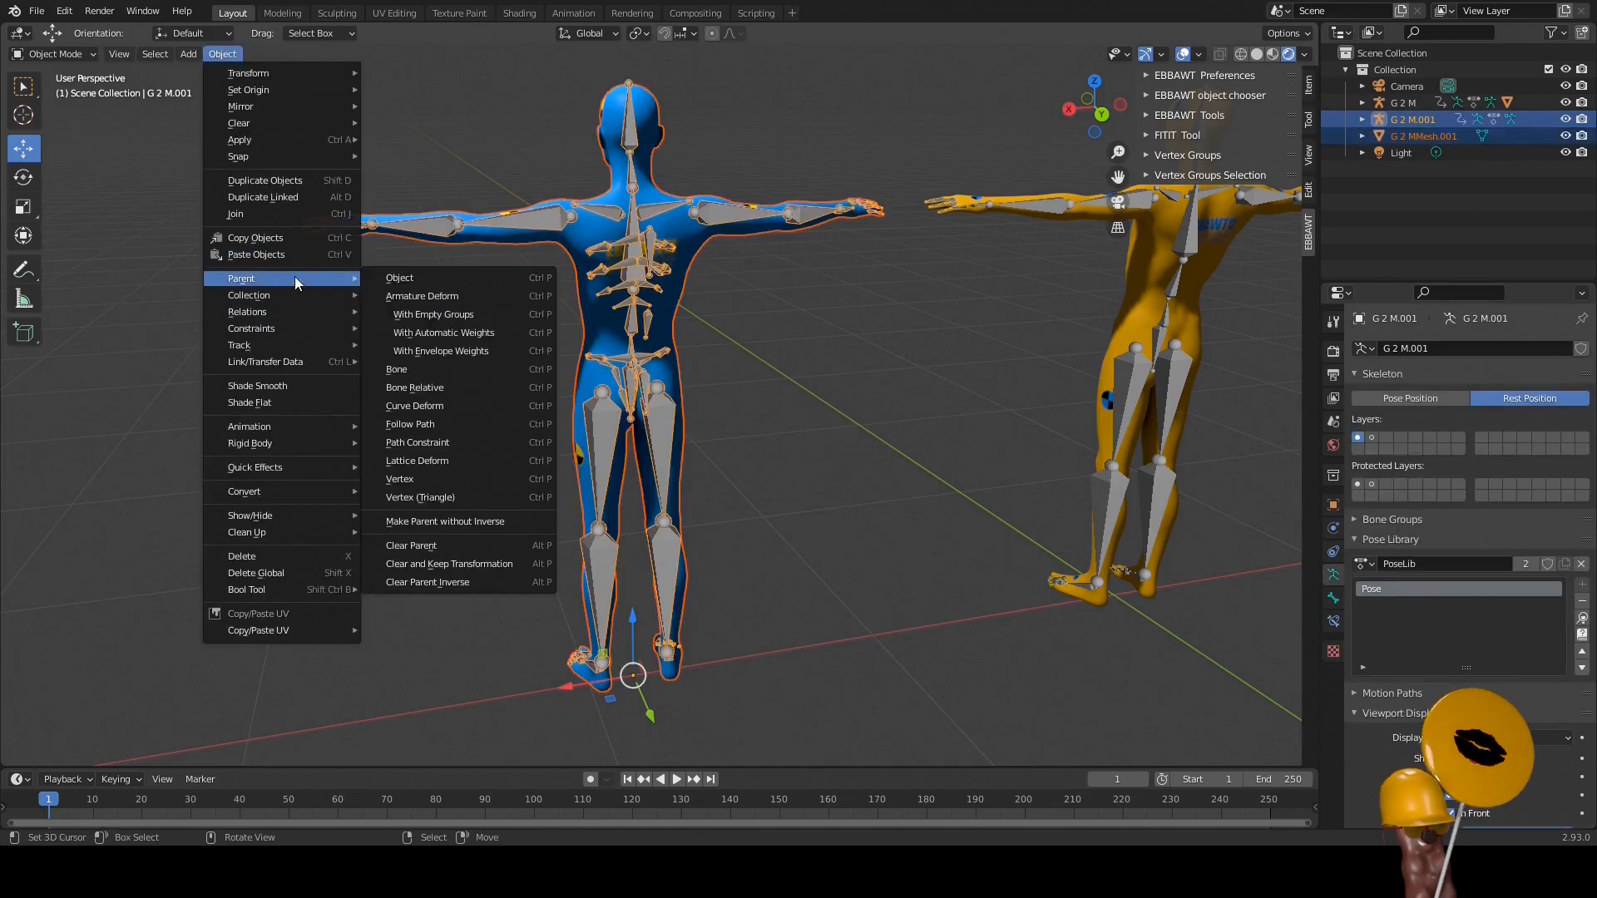
pyautogui.moveTo(444, 332)
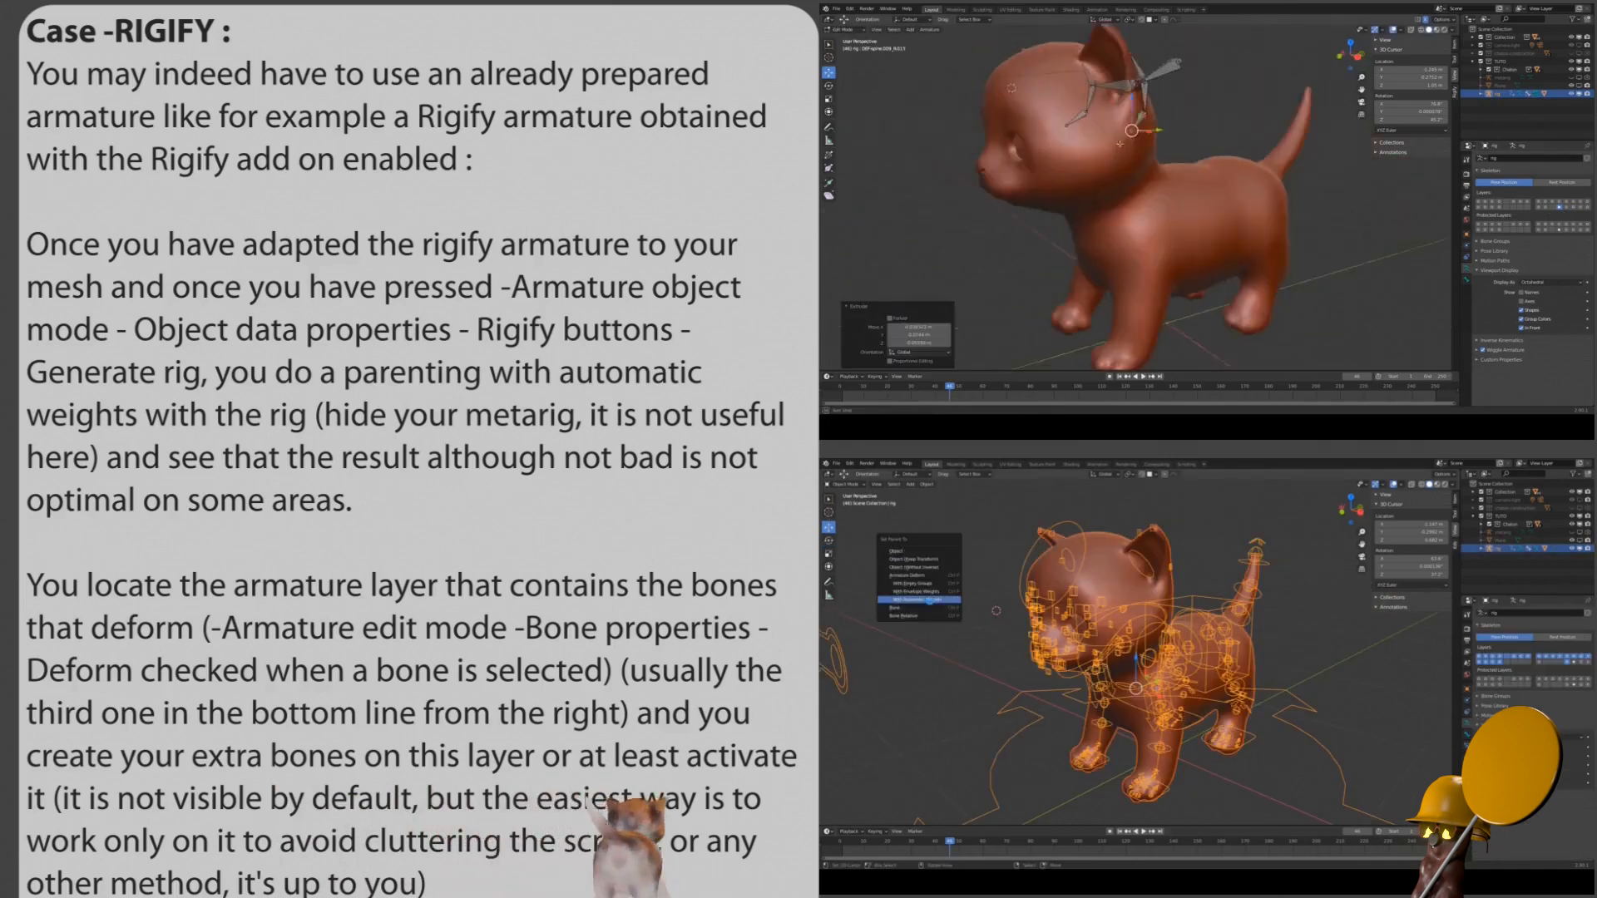
# Step: Scroll the parenting menu to reach Armature Deform With Automatic Weights for the blue character
pyautogui.scroll(-3)
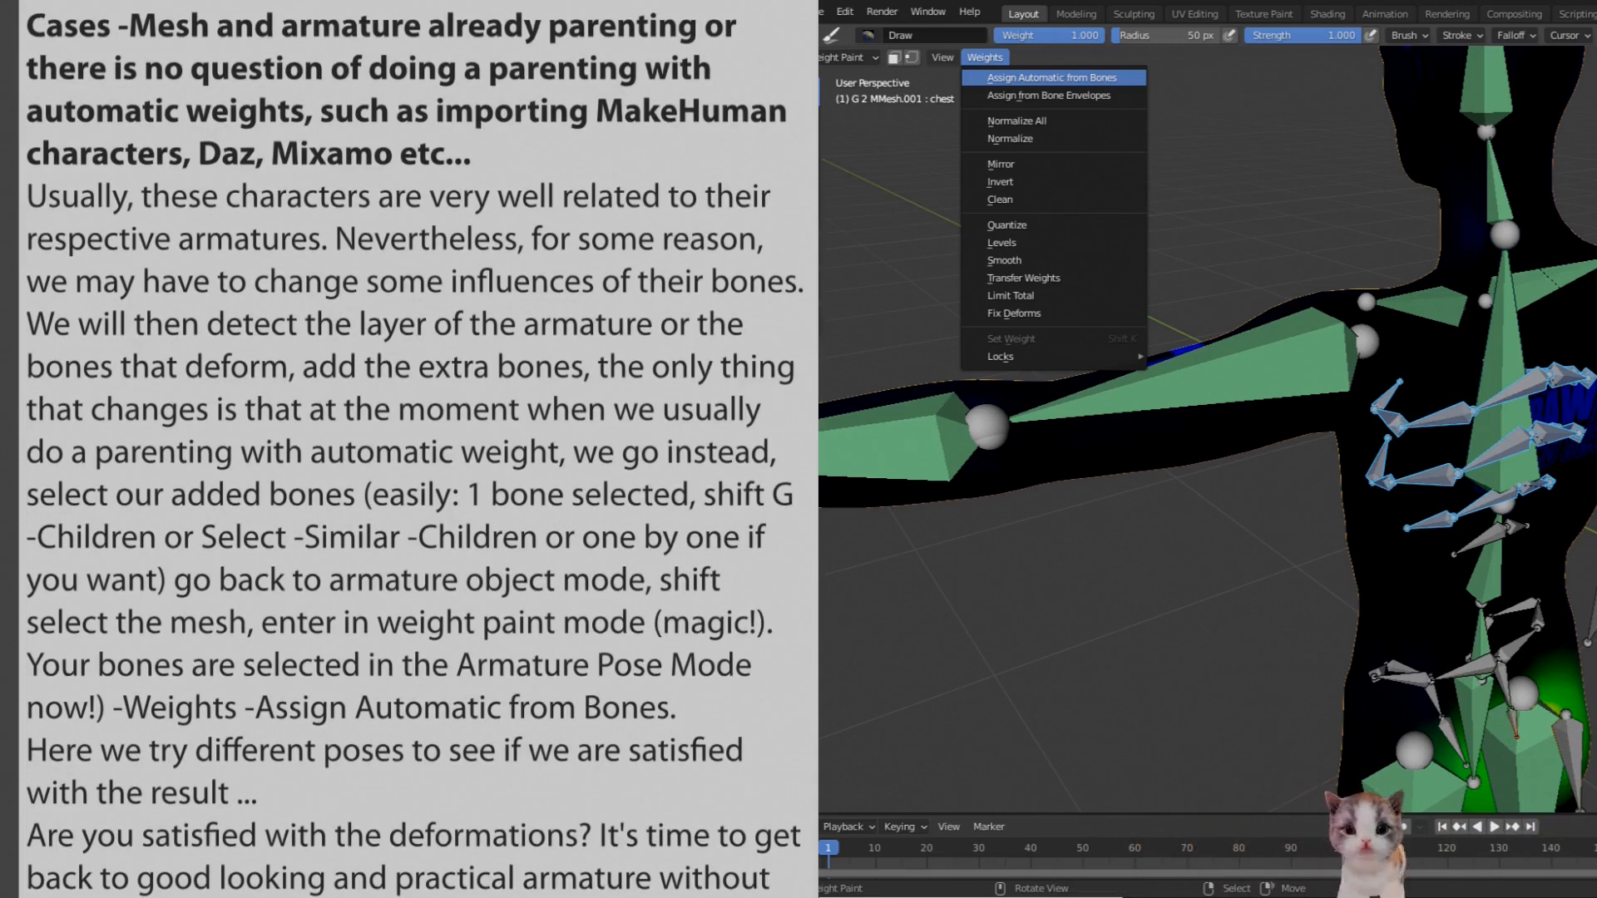
pyautogui.scroll(-3)
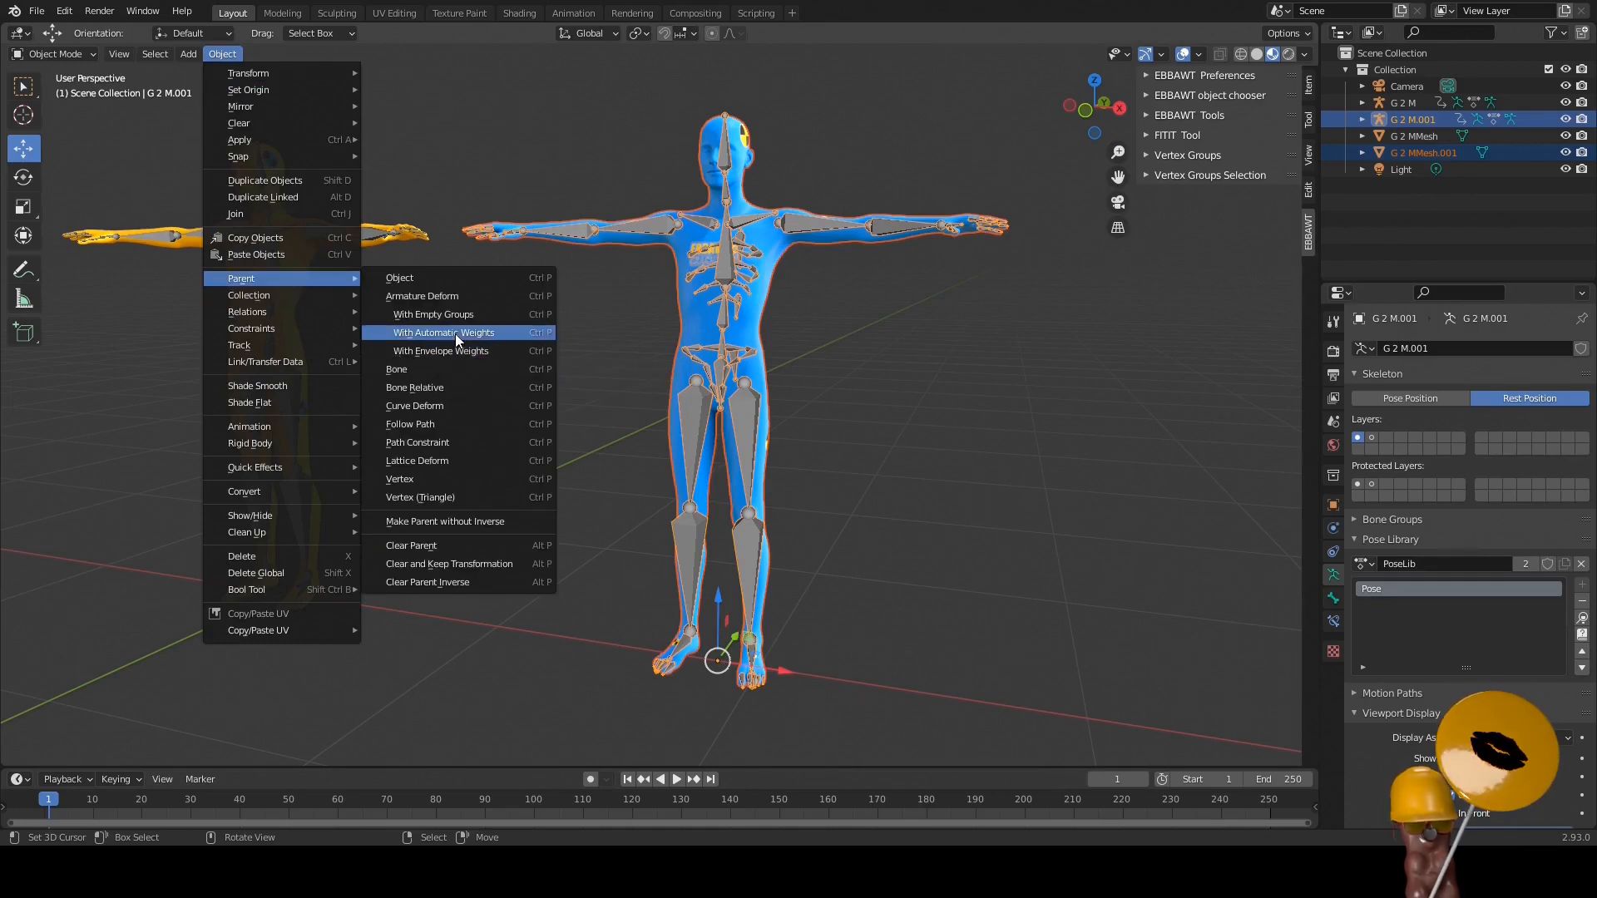
# Step: Bind the blue mesh with automatic weights, enter Edit Mode on G 2 M.001 and expand EBBAWT Tools
pyautogui.click(443, 332)
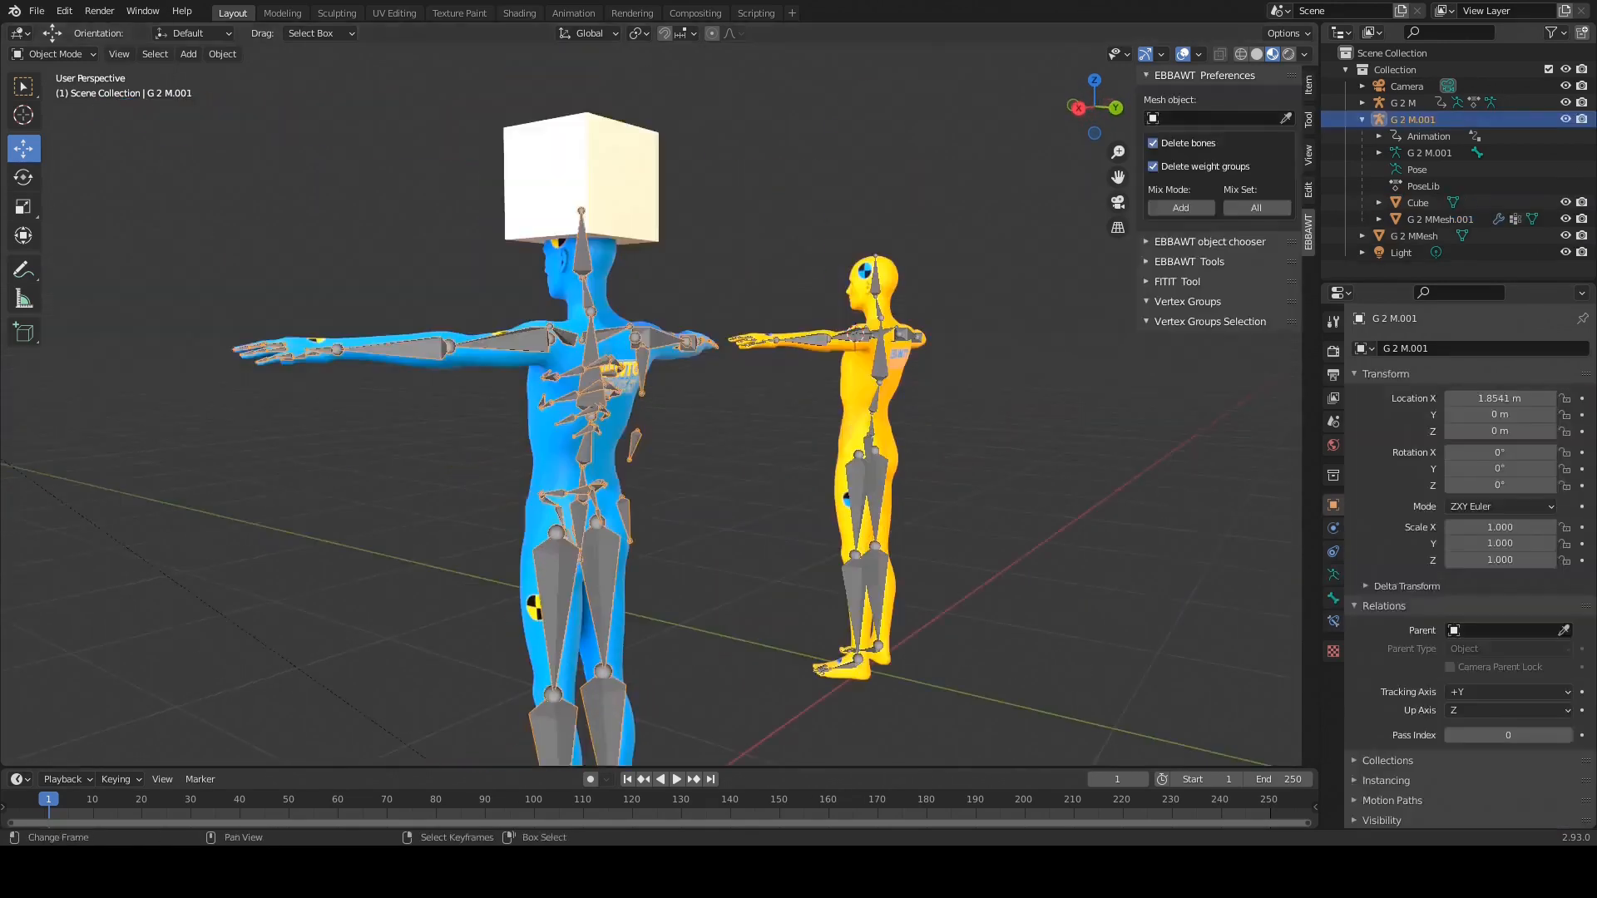
pyautogui.click(1439, 219)
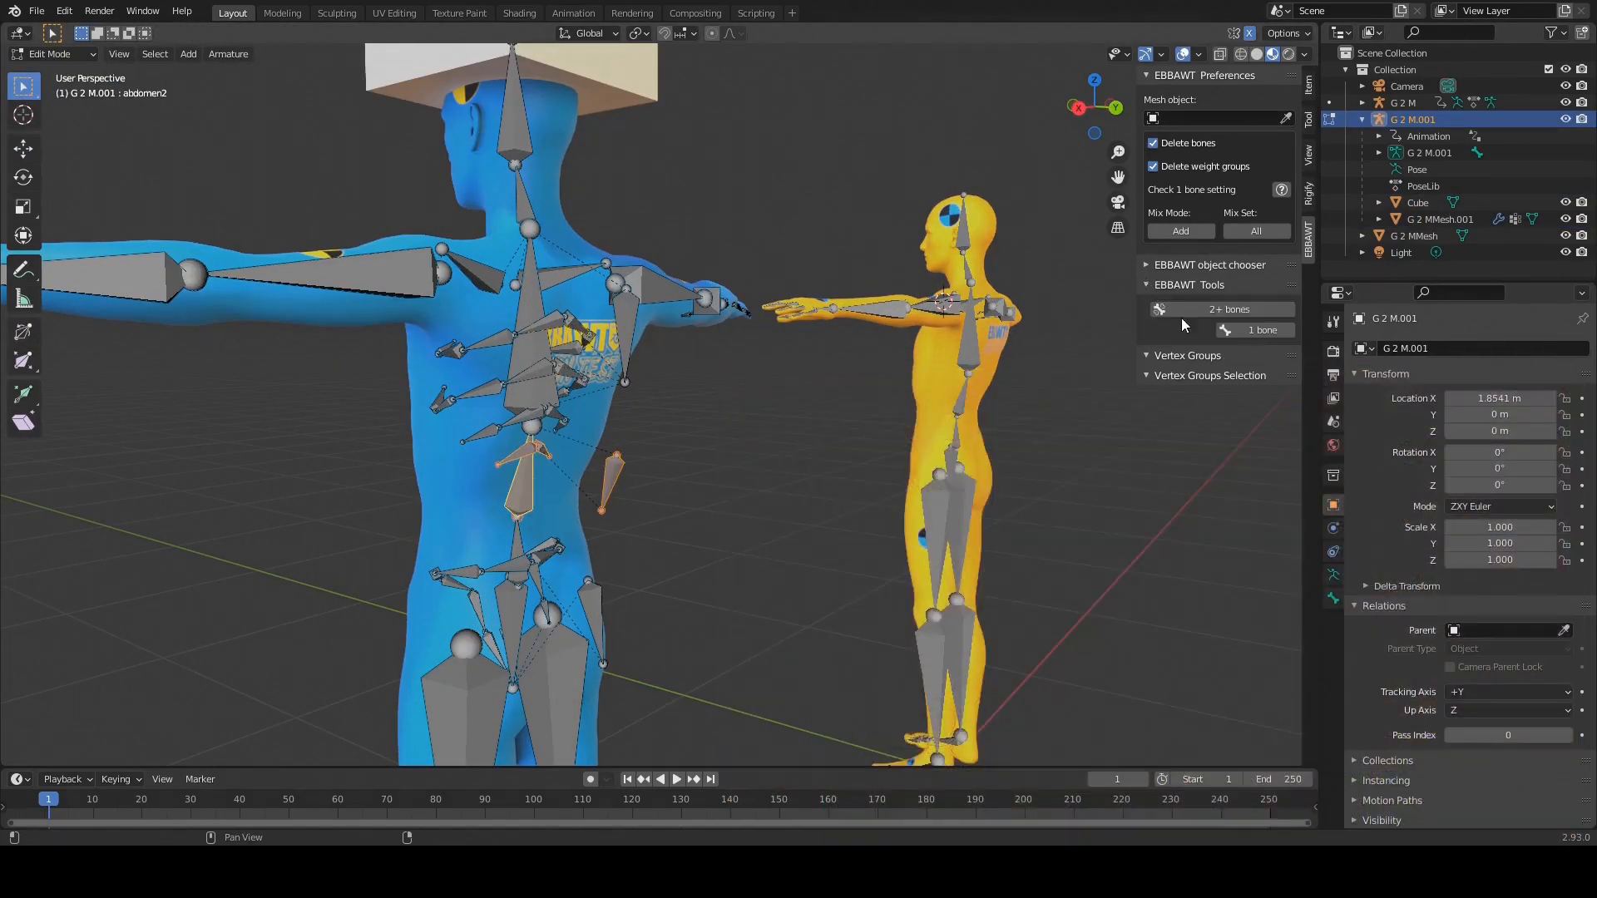
pyautogui.click(1218, 116)
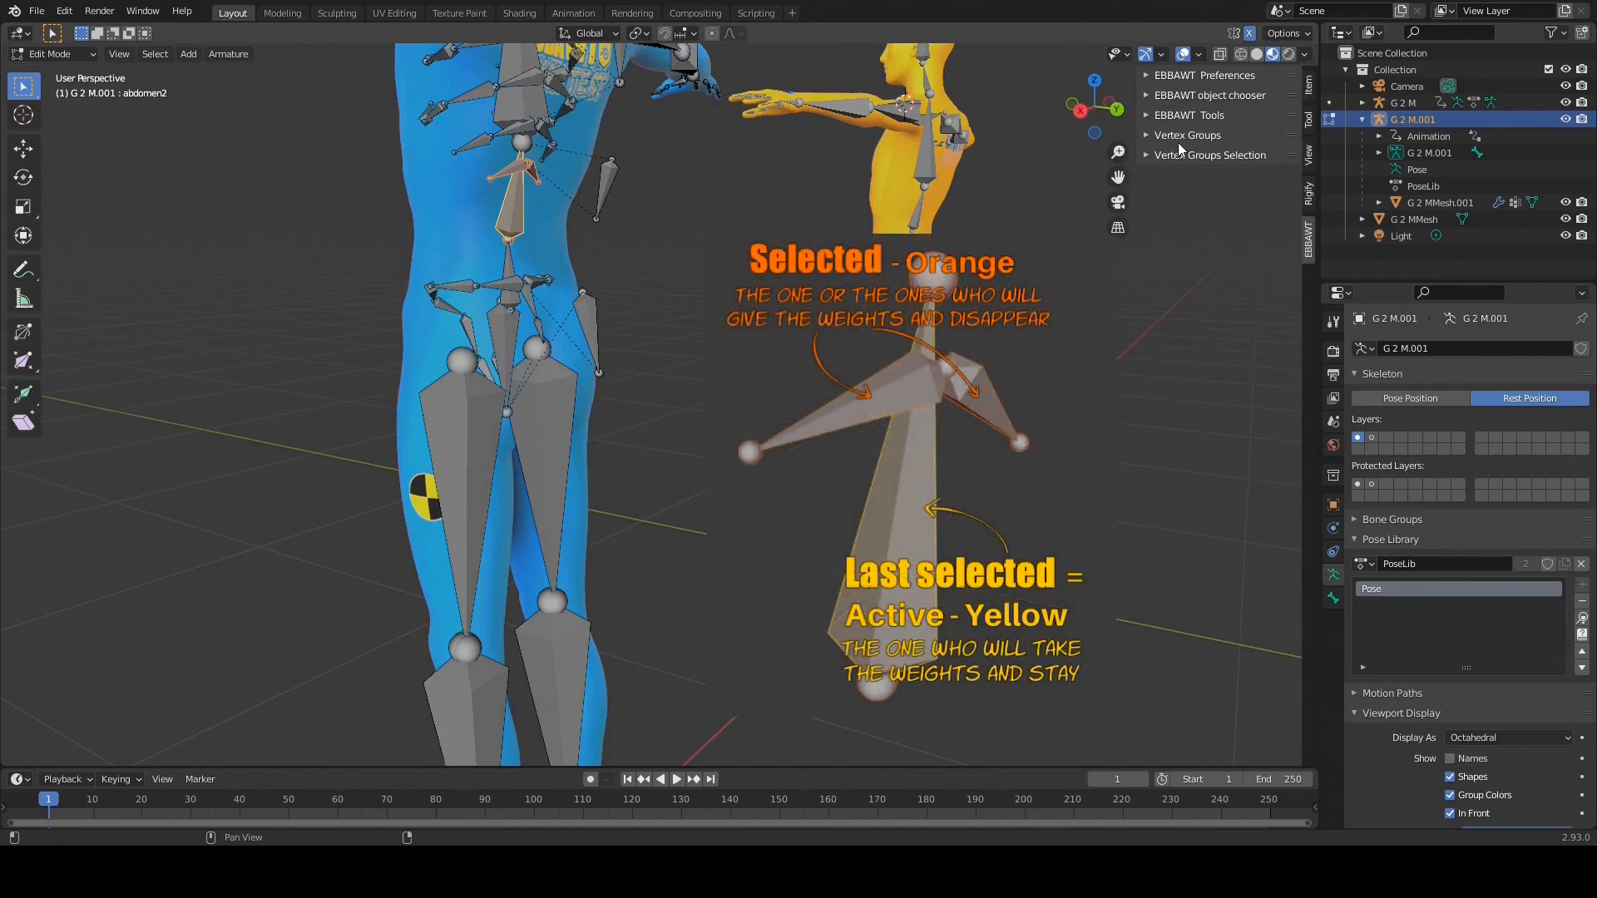
pyautogui.moveTo(1148, 126)
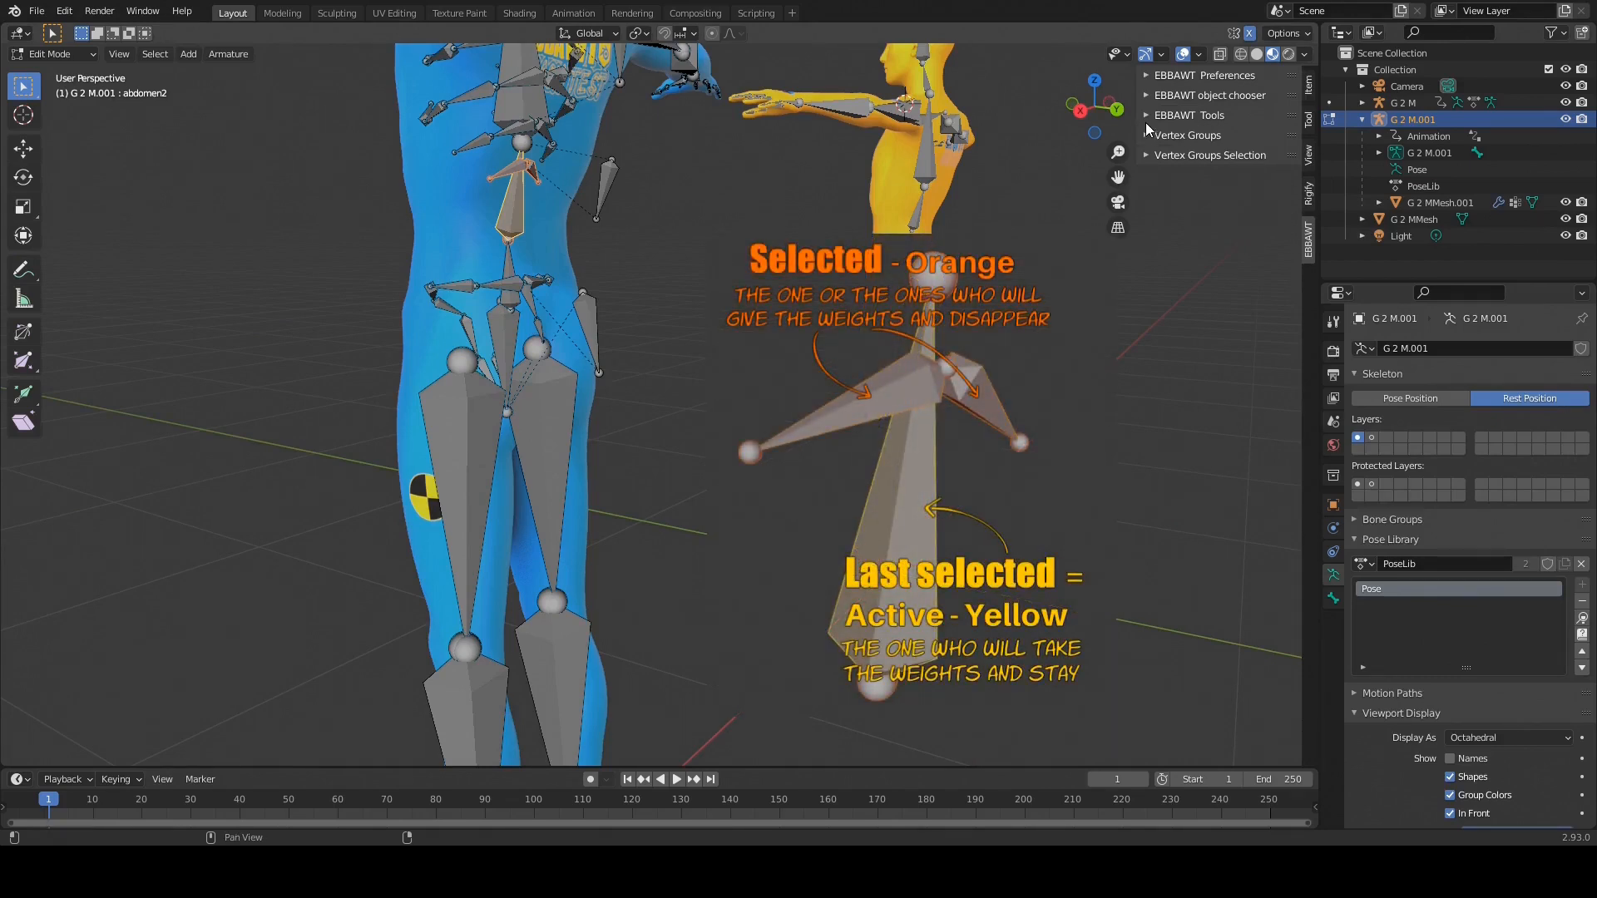
# Step: Hide the blue character in the Outliner and start editing the yellow G 2 M armature alone
pyautogui.click(1148, 115)
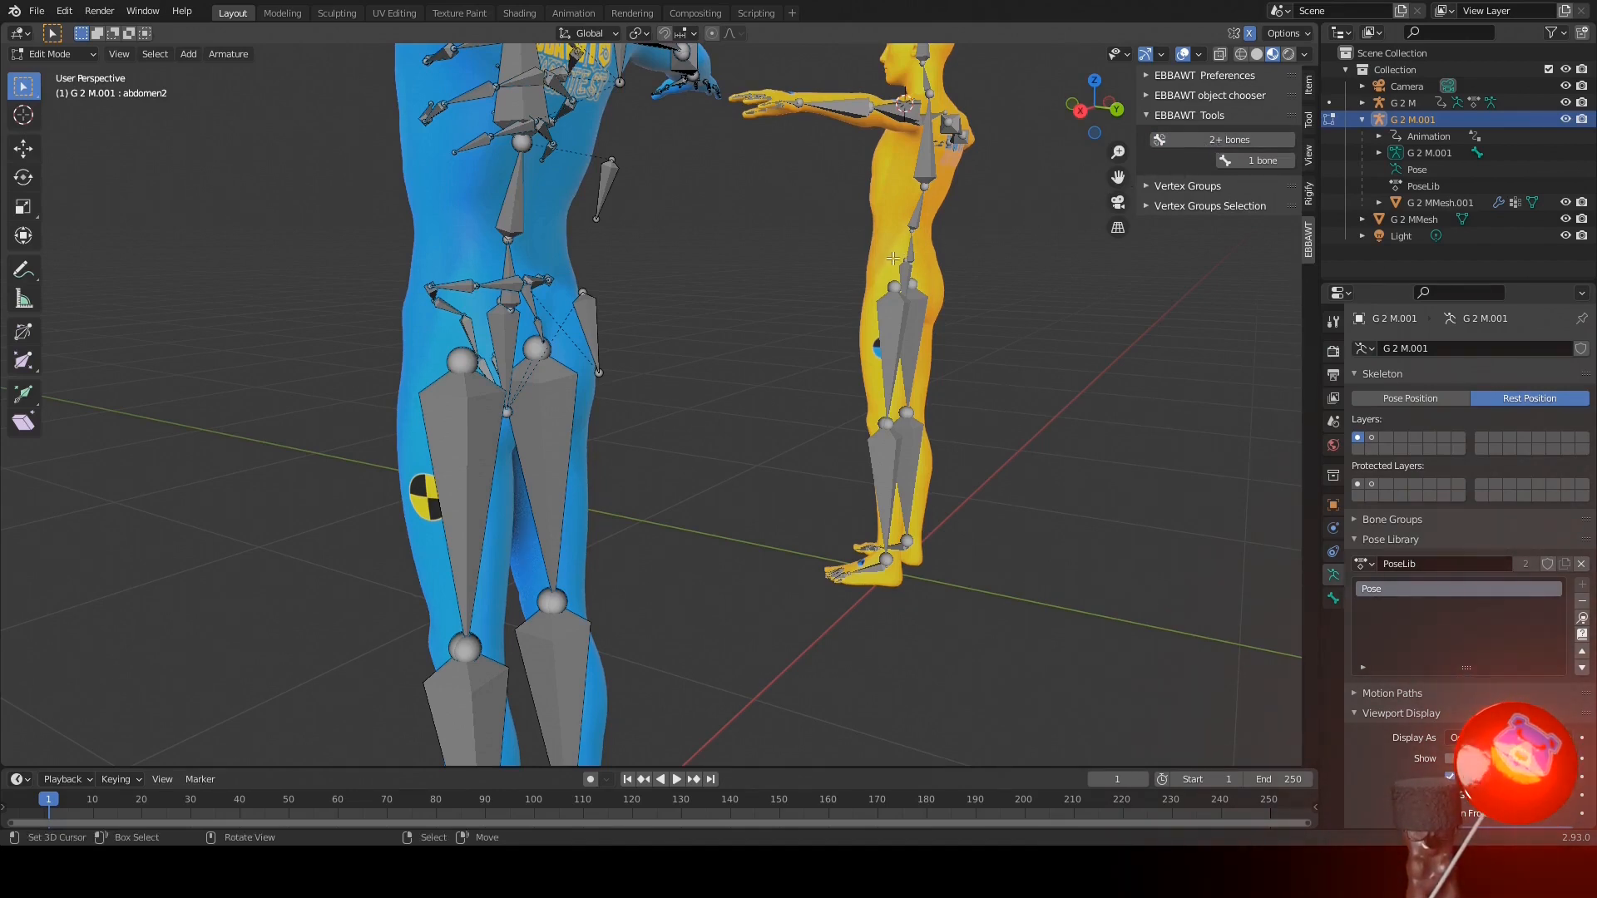
pyautogui.moveTo(865, 271)
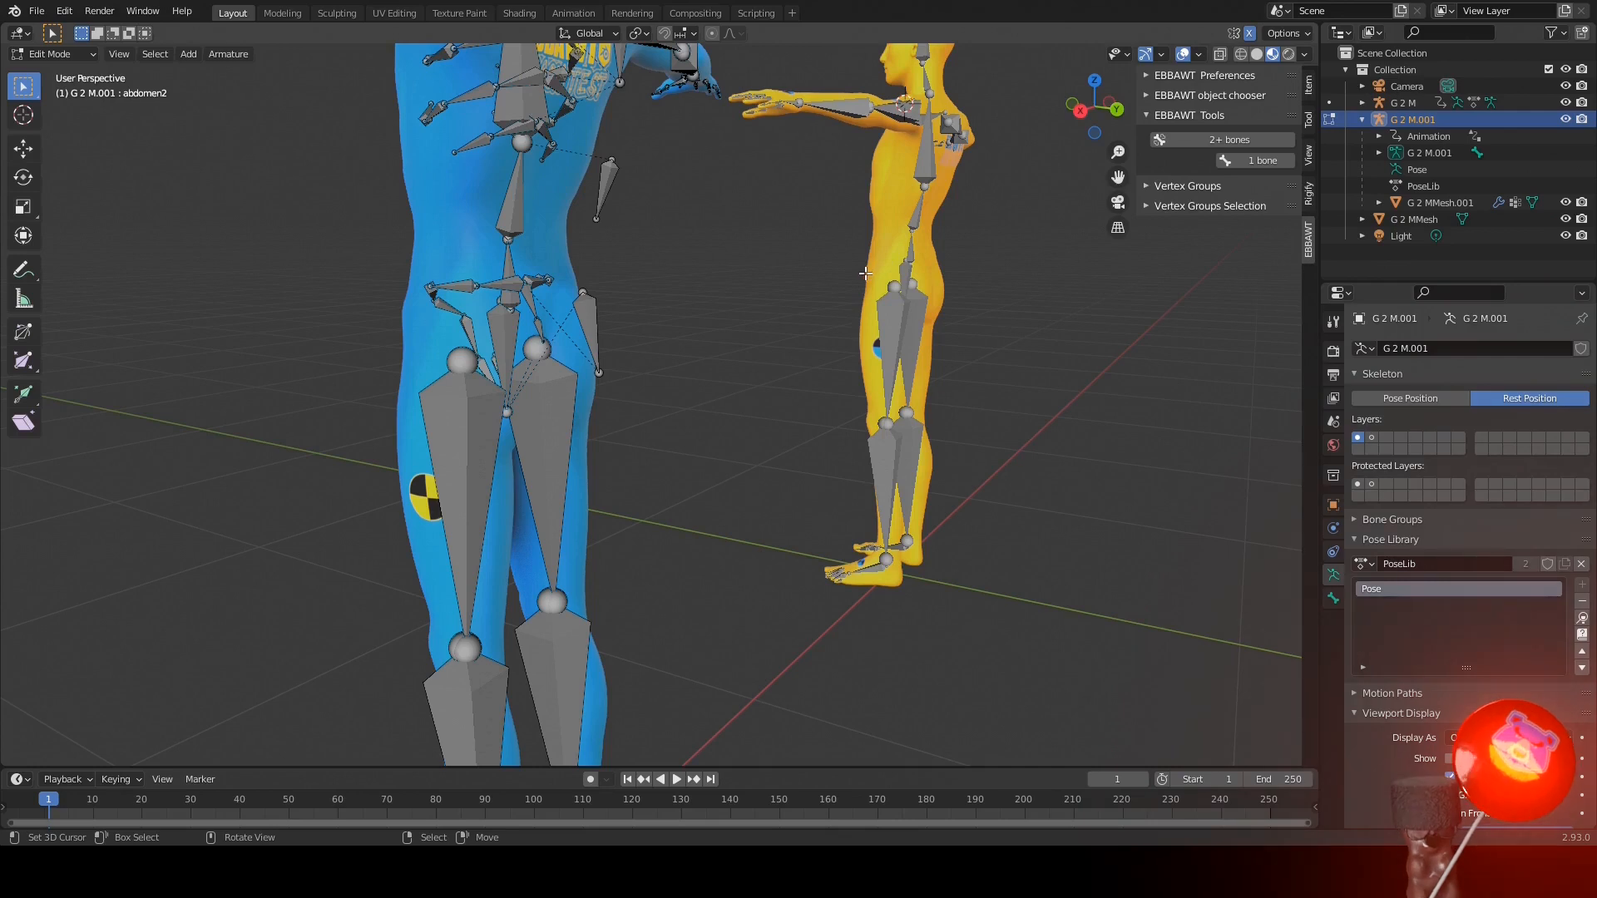
pyautogui.moveTo(861, 285)
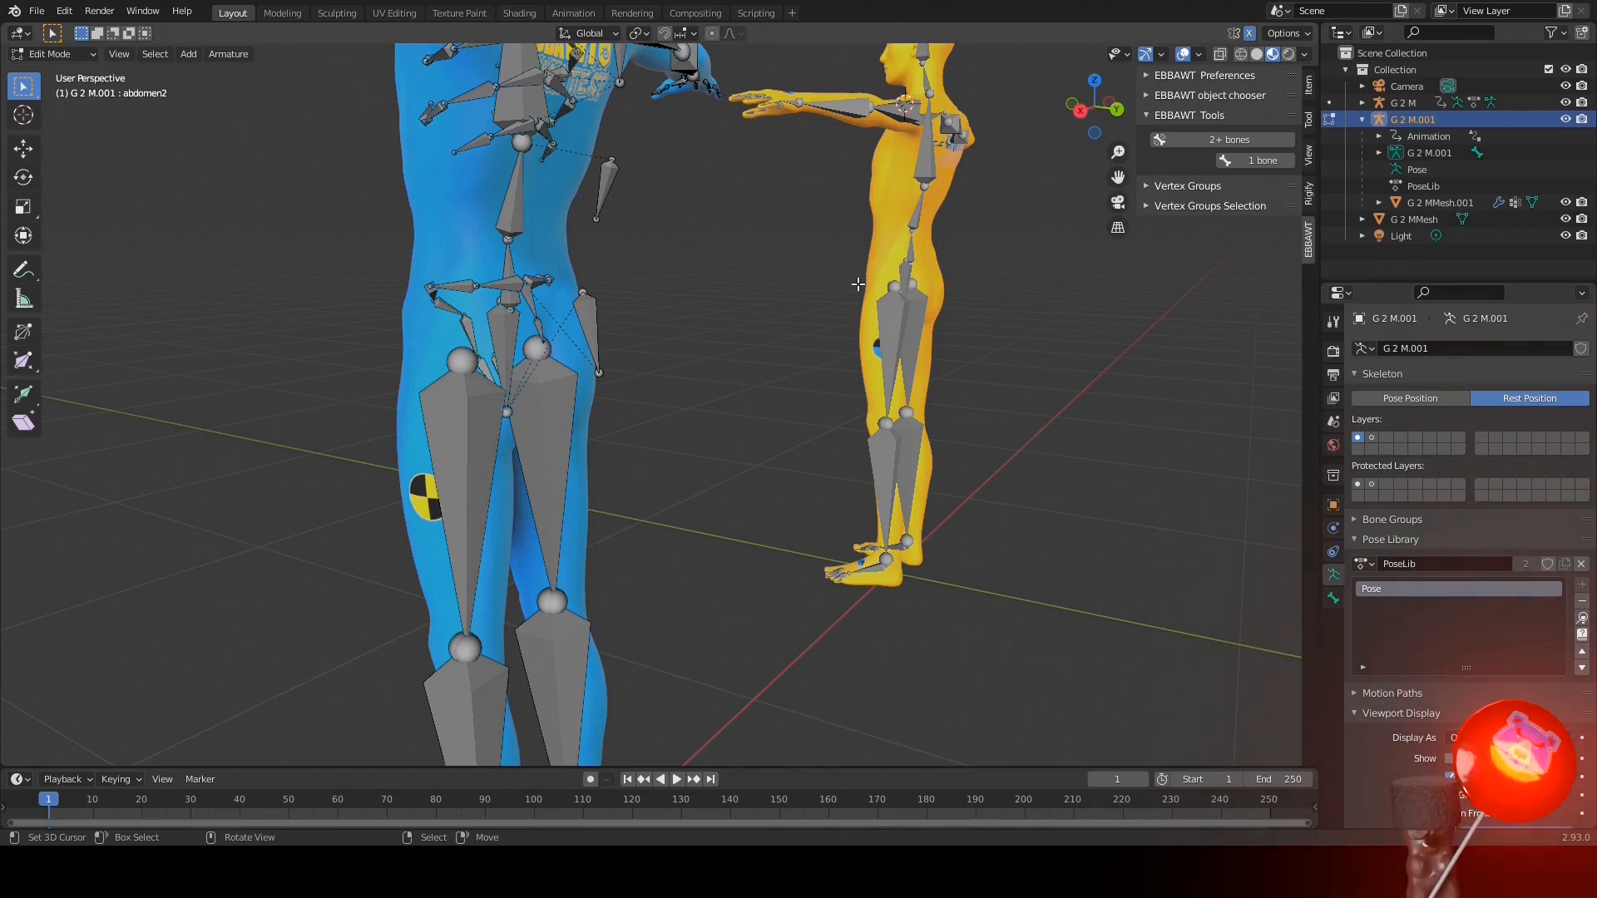
pyautogui.moveTo(972, 539)
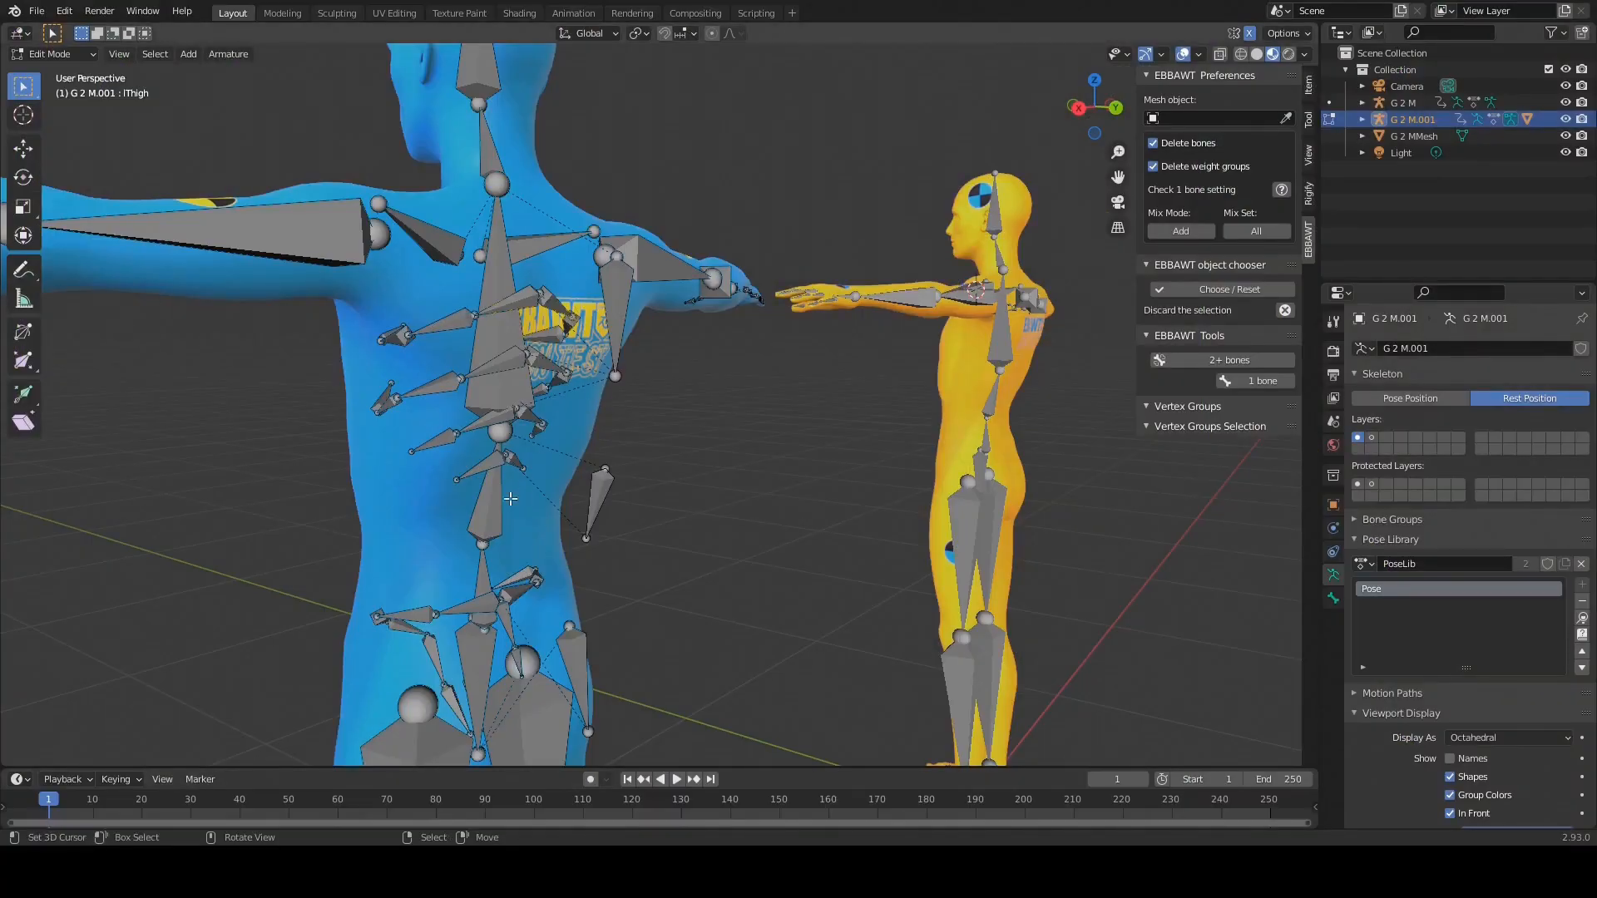
pyautogui.click(509, 464)
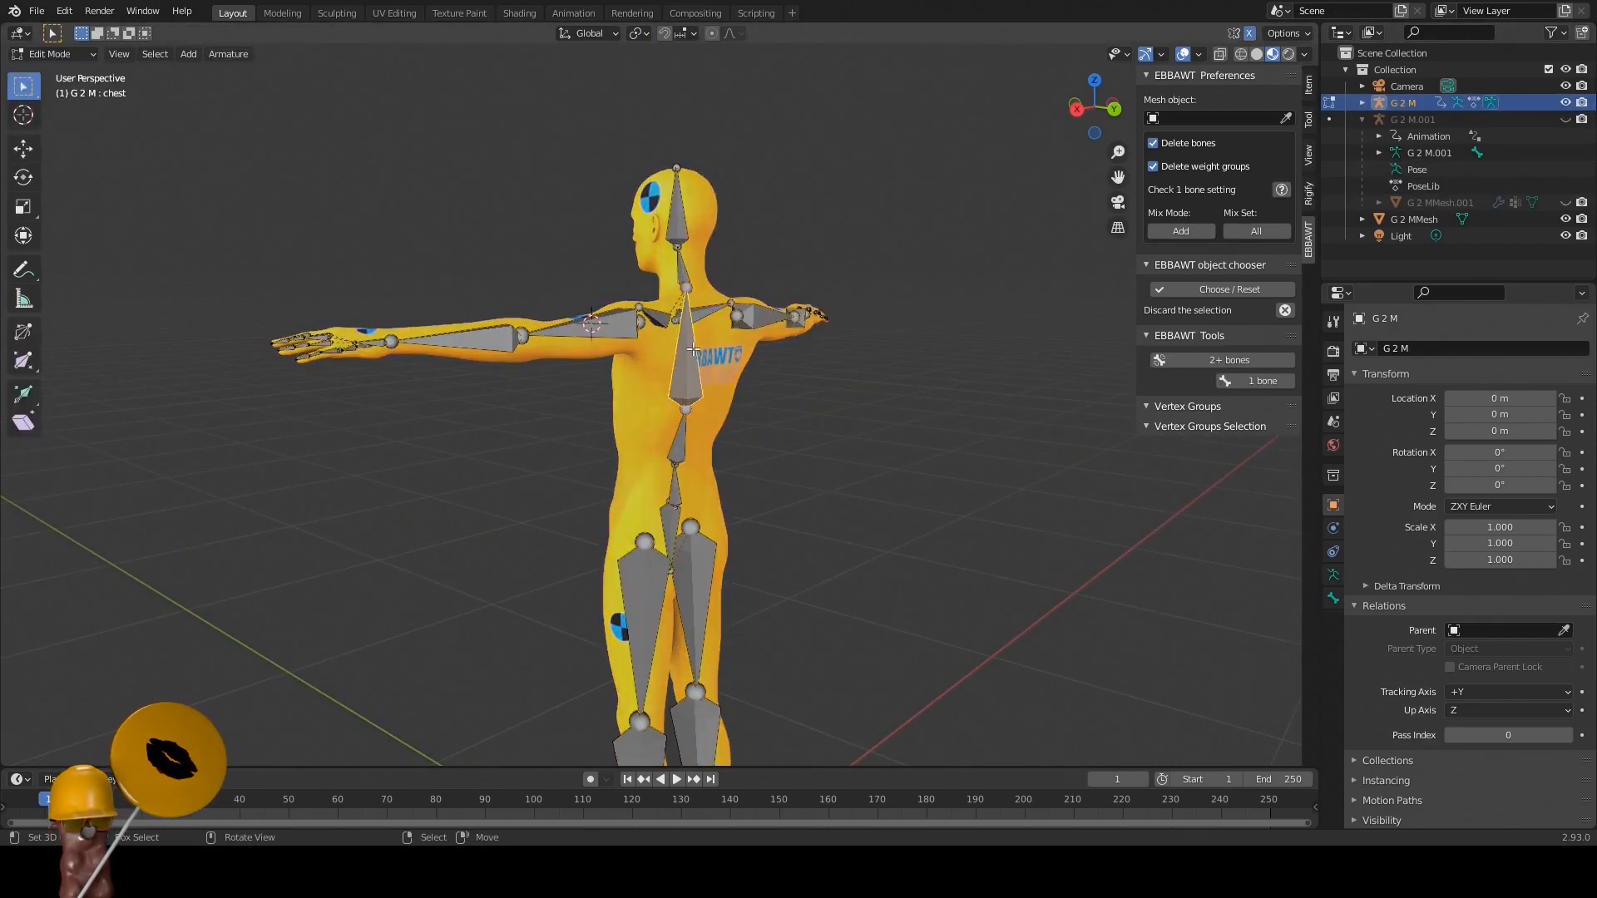
# Step: Extrude two extra chest bones on the yellow rig, then cycle through Object Mode back into Edit Mode
pyautogui.press('KP_3')
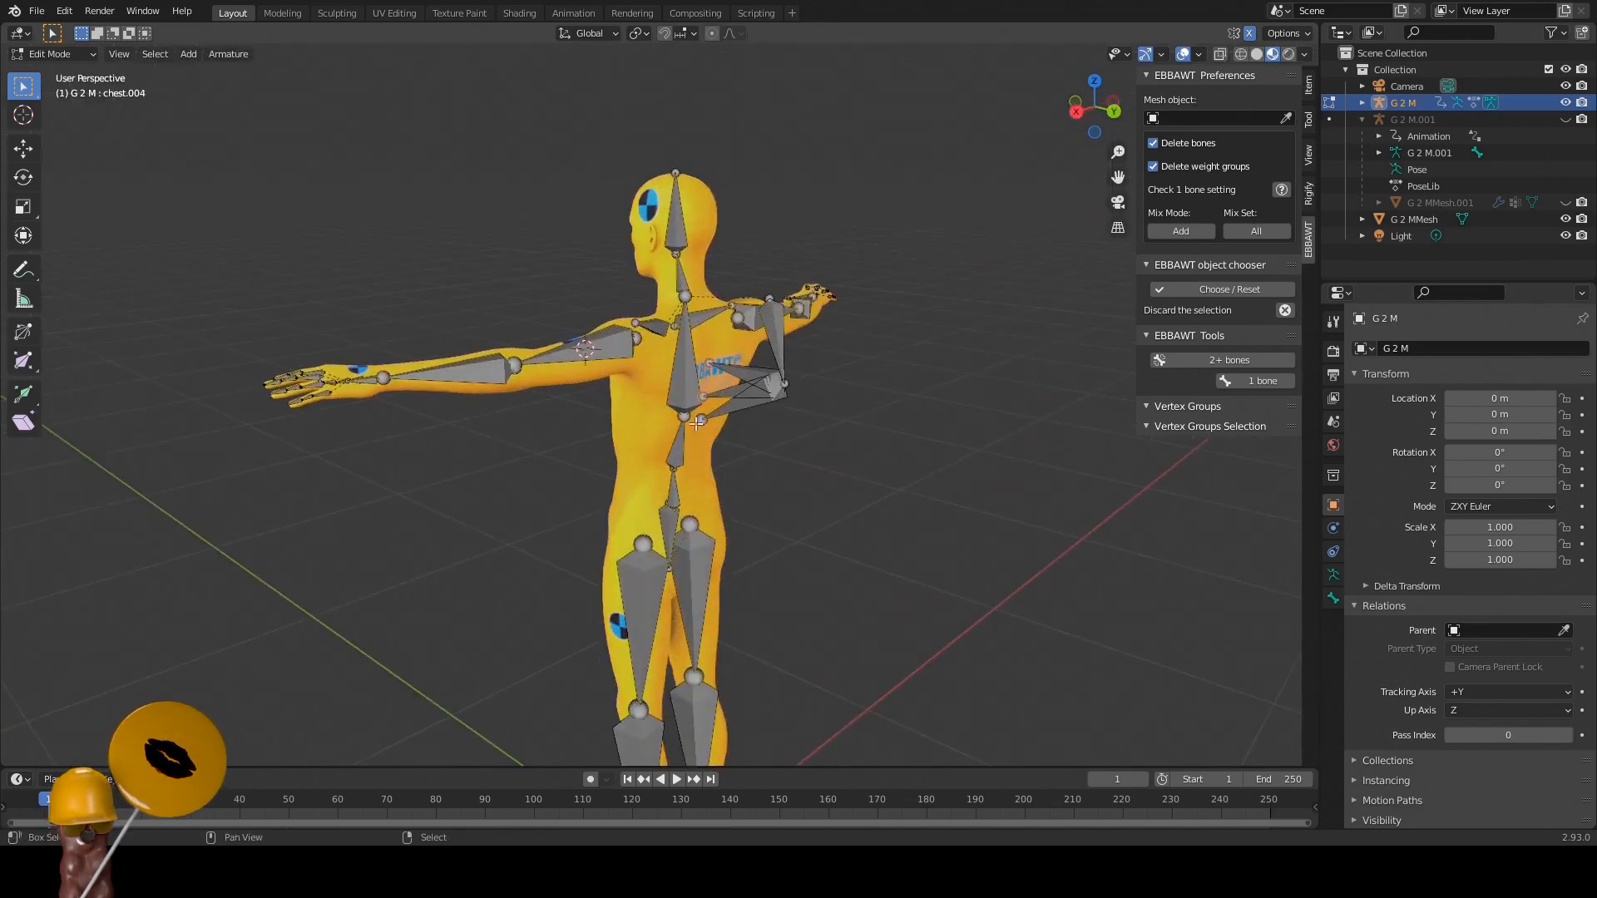
pyautogui.press('KP_7')
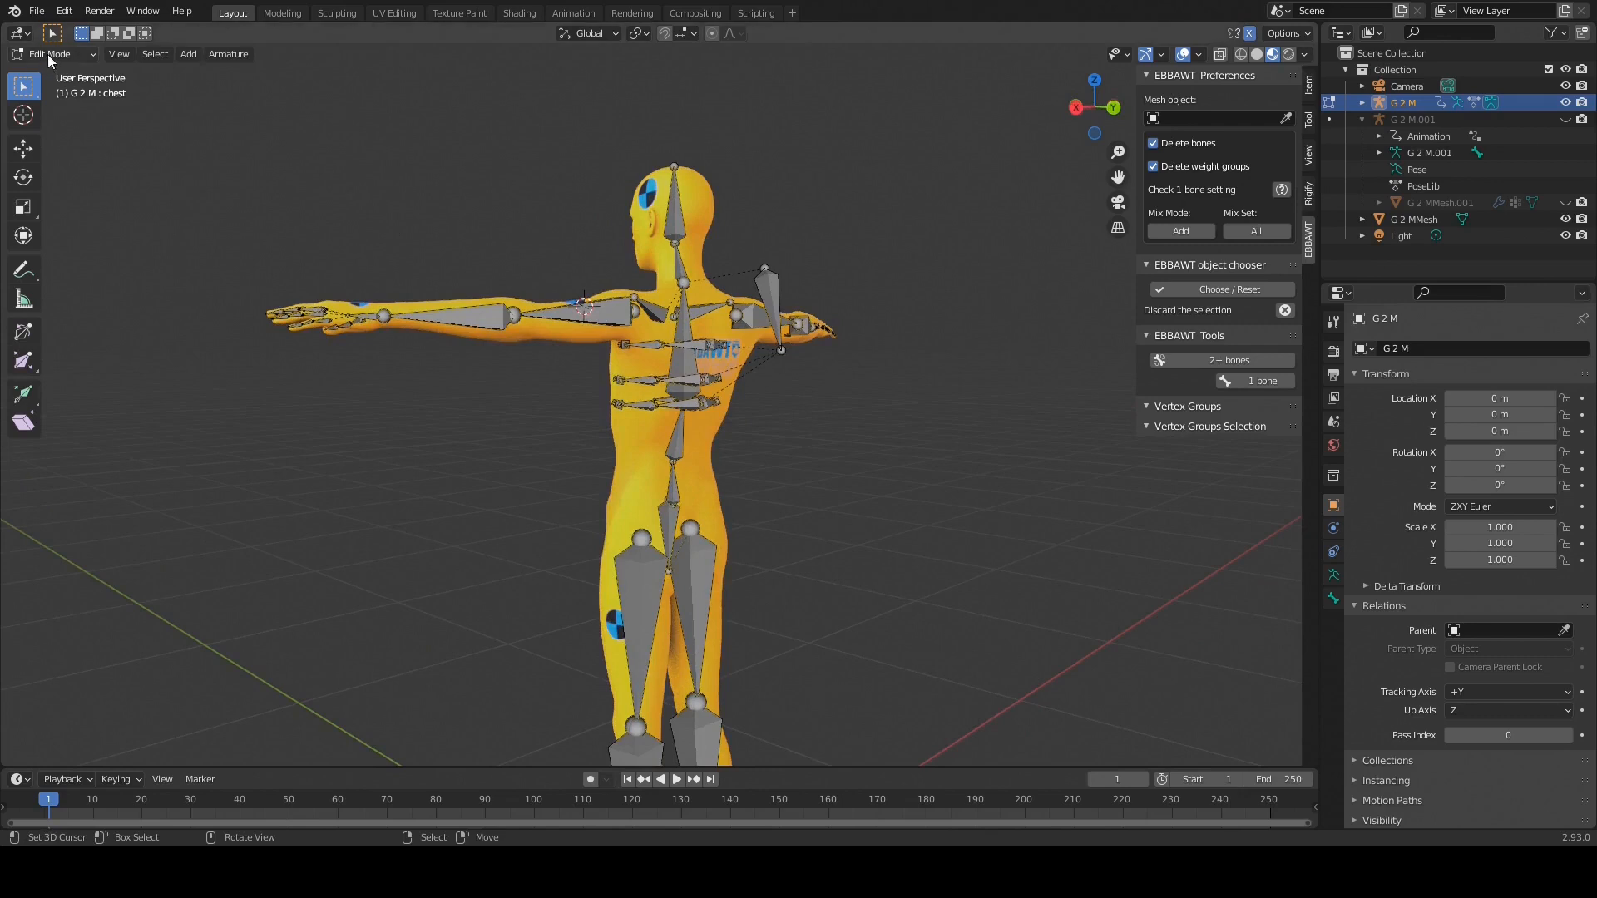
pyautogui.click(221, 53)
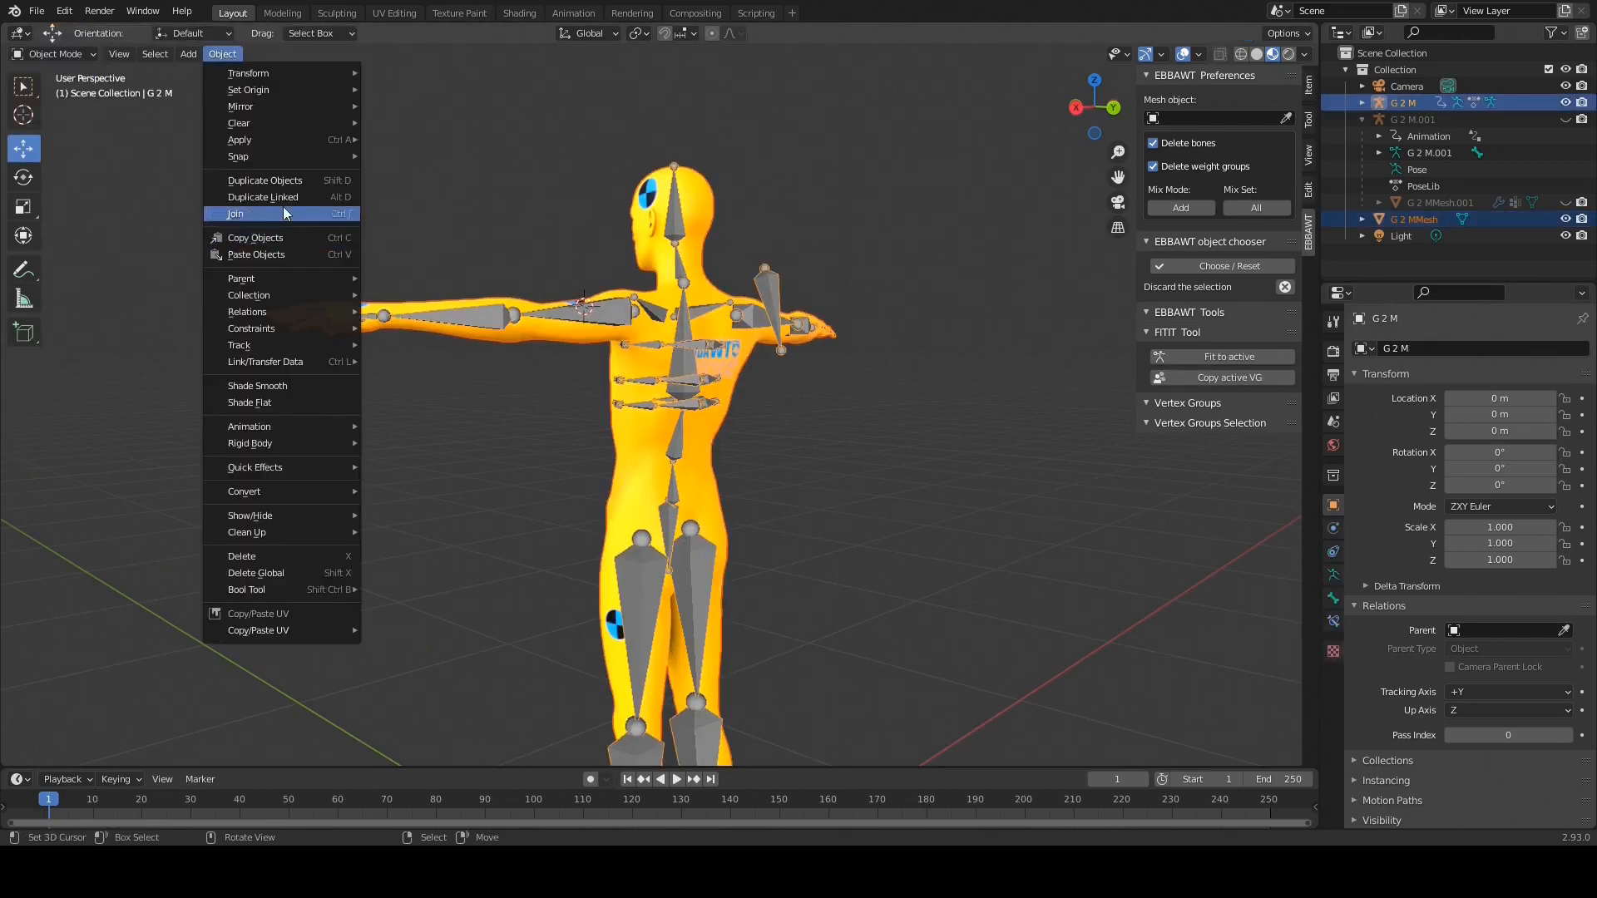
pyautogui.click(51, 53)
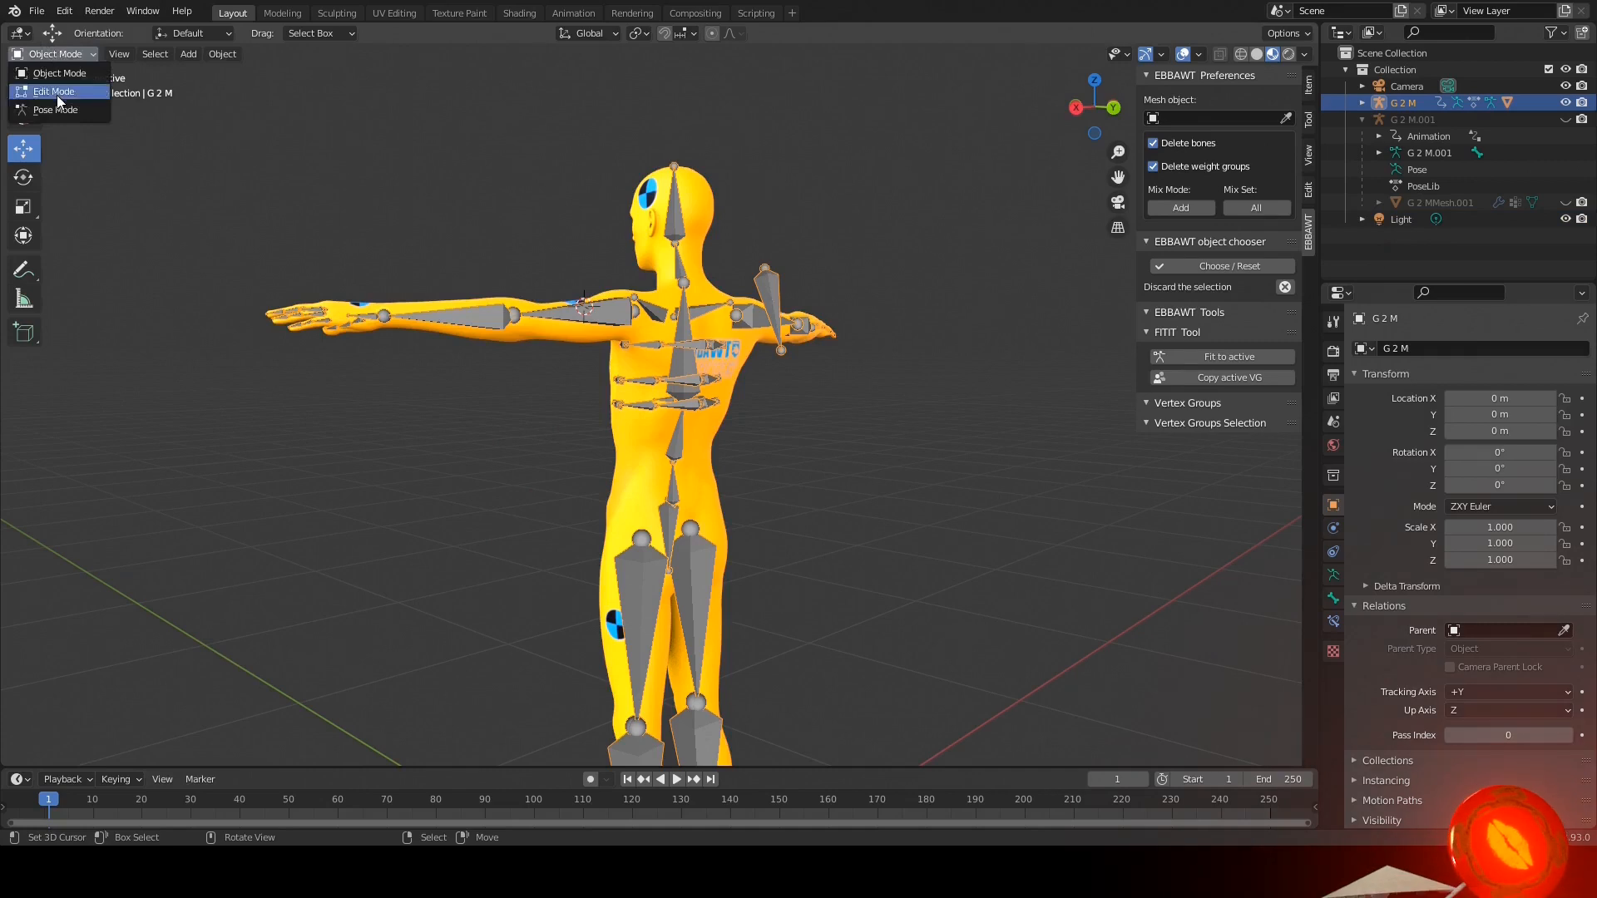
pyautogui.click(53, 91)
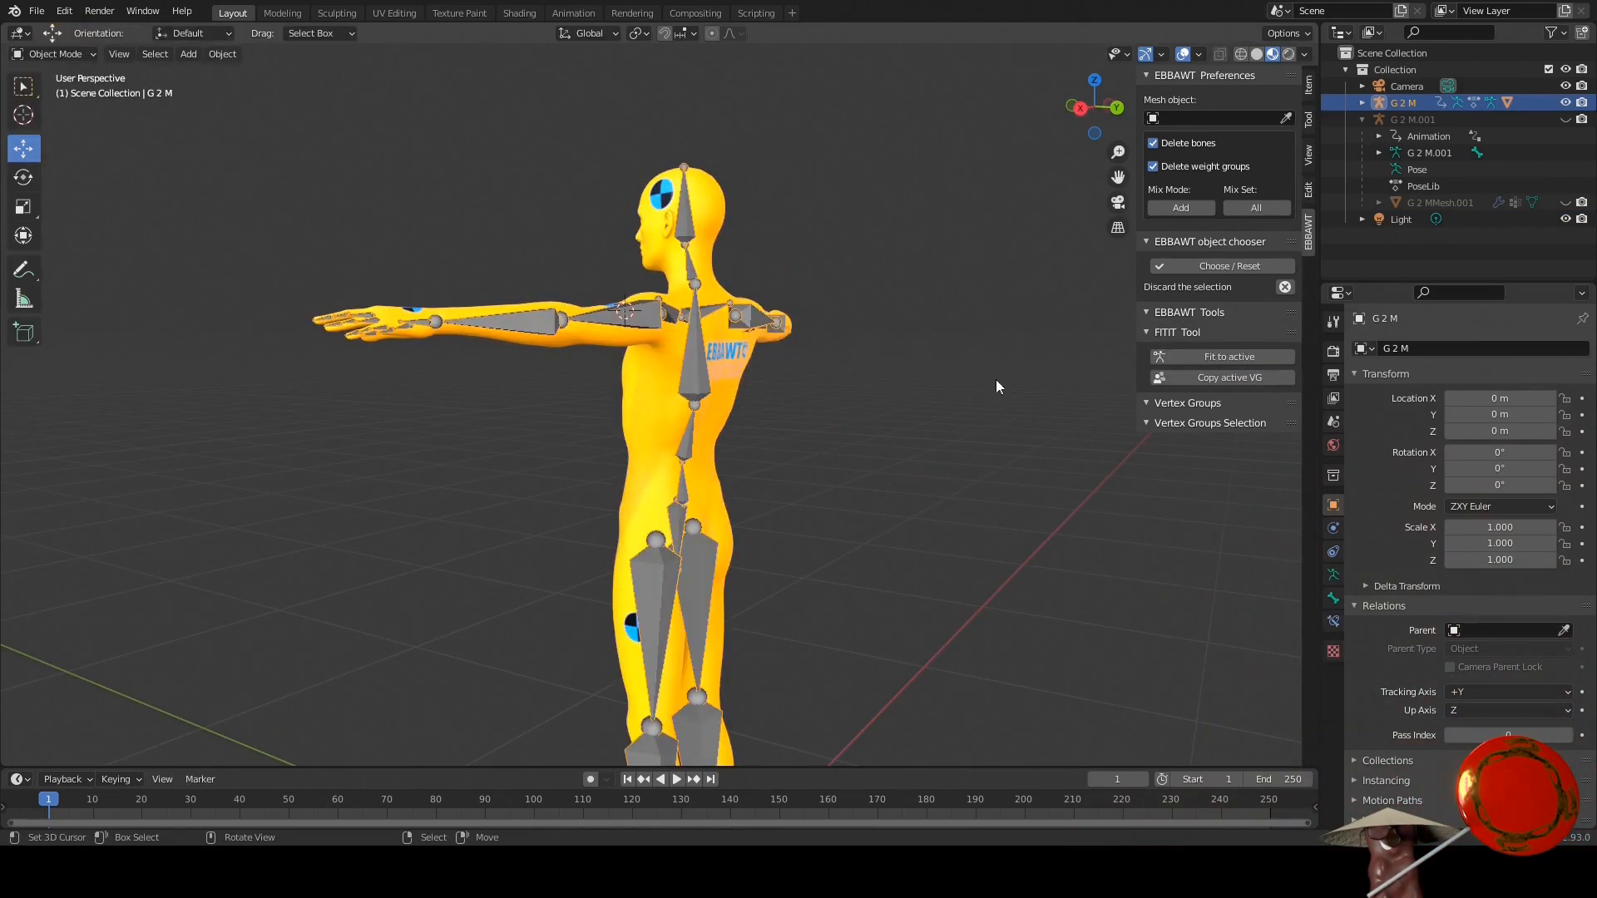
# Step: Set the yellow armature's skeleton to Pose Position to check the merged mesh deformation
pyautogui.click(1332, 574)
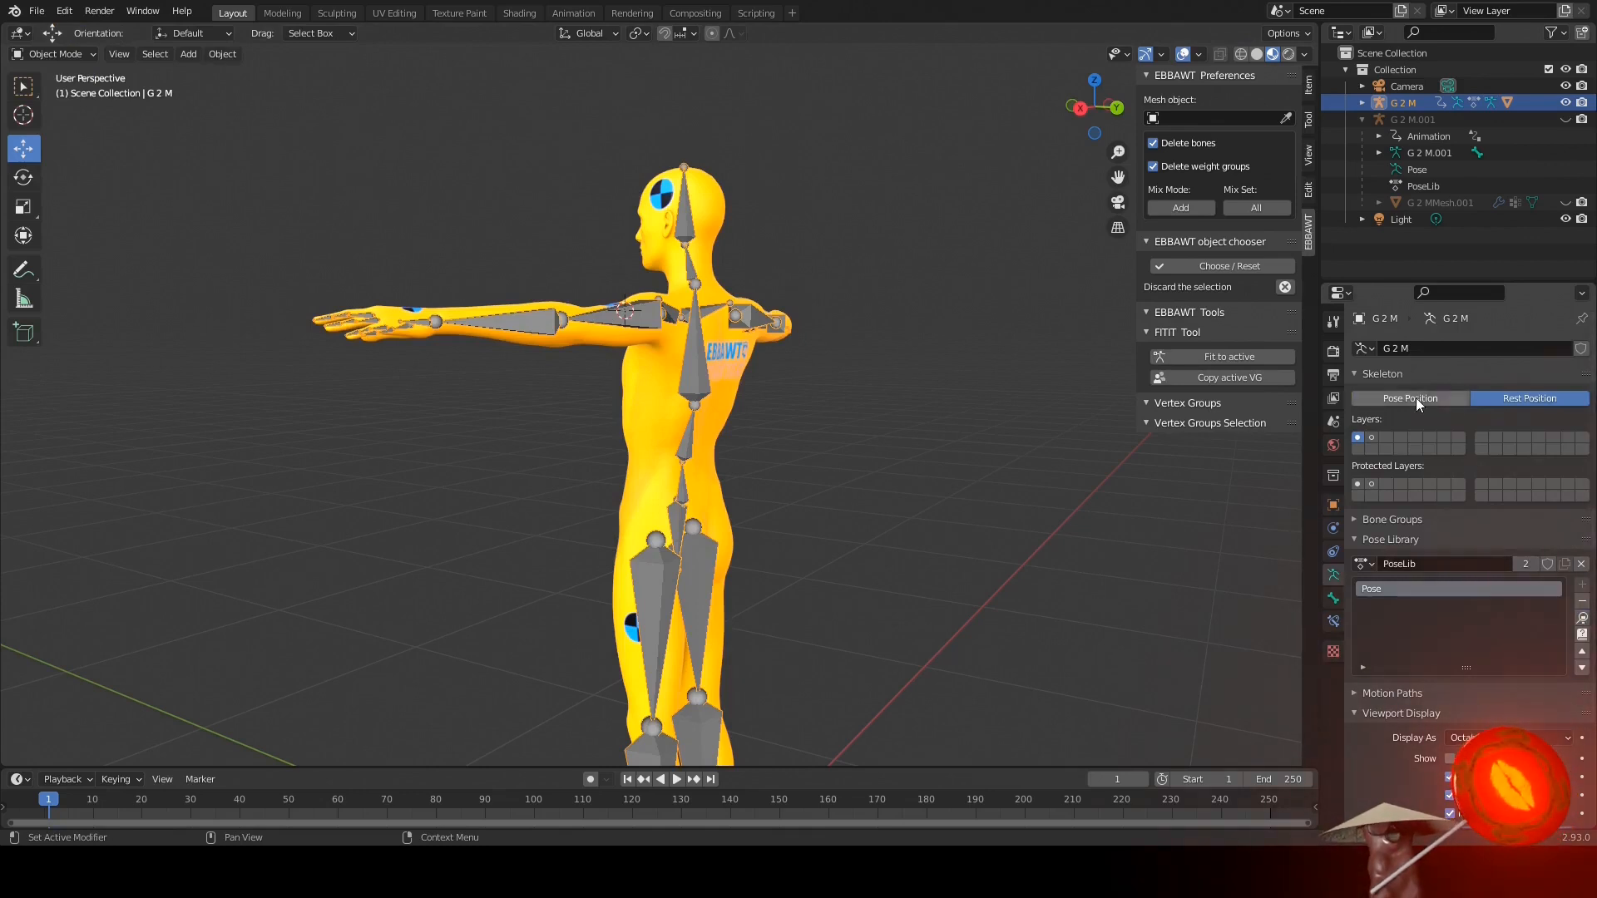
pyautogui.click(1410, 397)
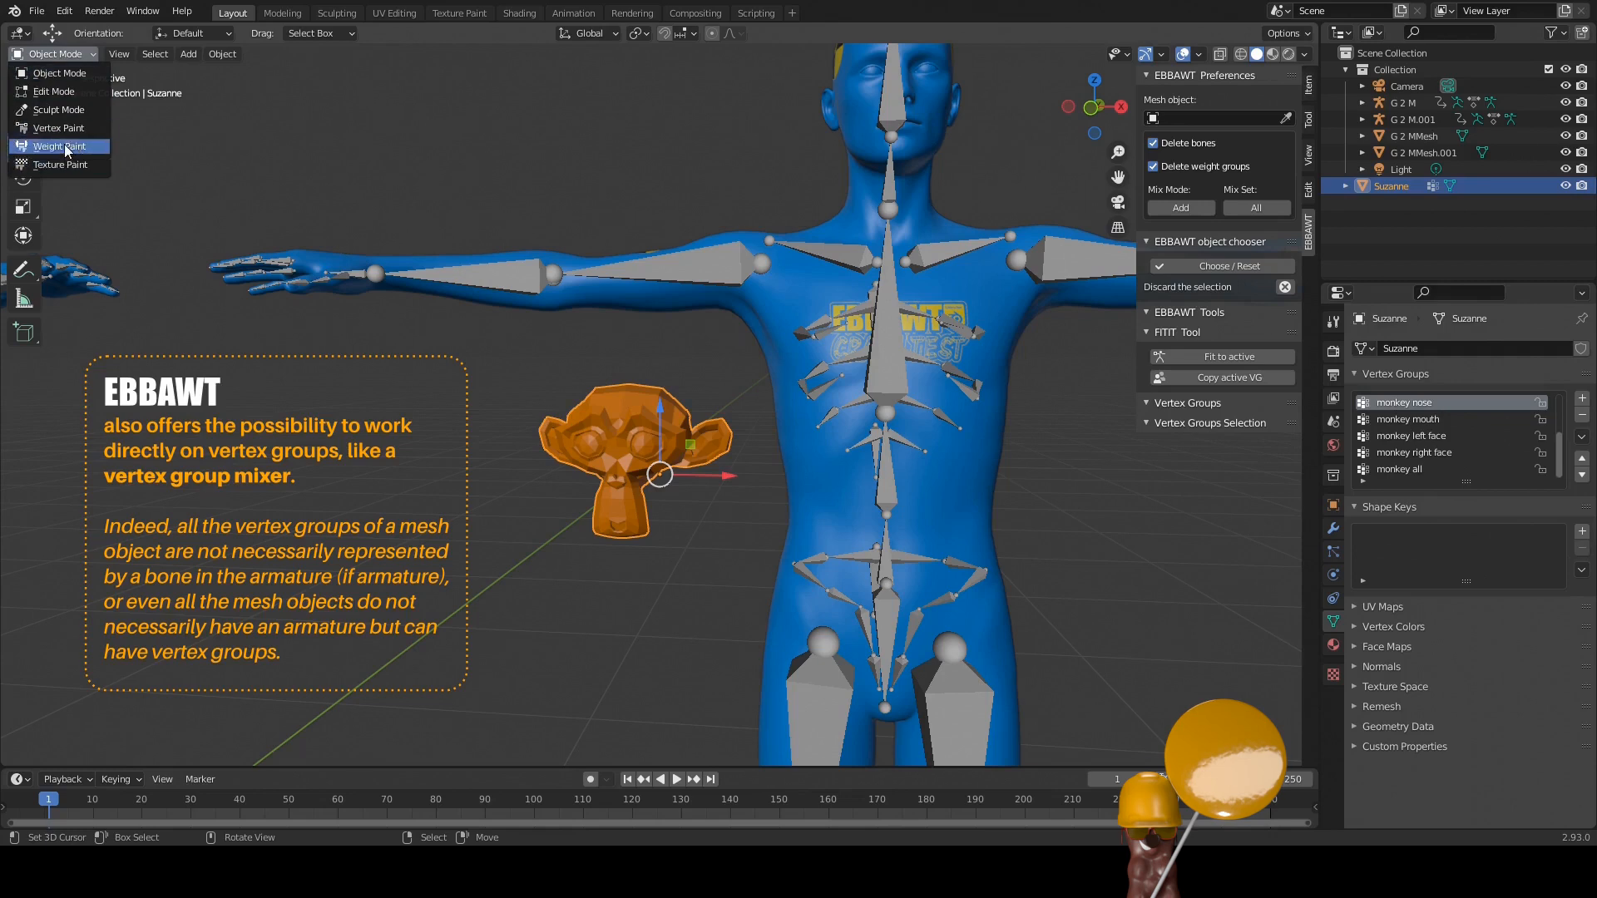
# Step: Weight-paint Suzanne and view the left eye, left face, mouth, right eye and nose group weights
pyautogui.click(60, 146)
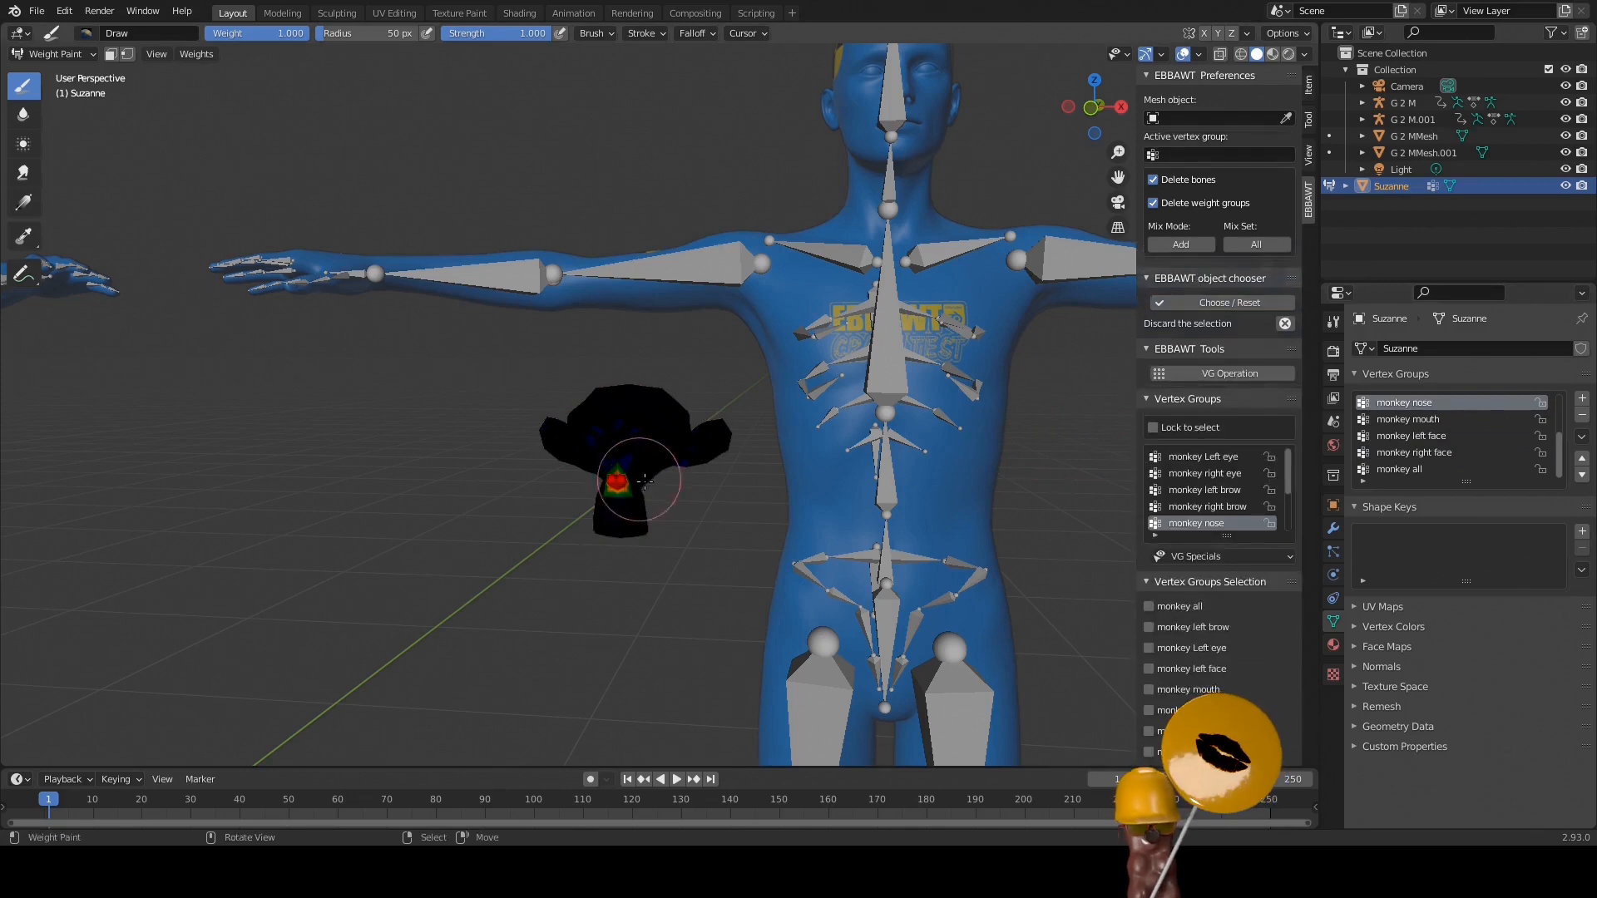
pyautogui.click(1203, 455)
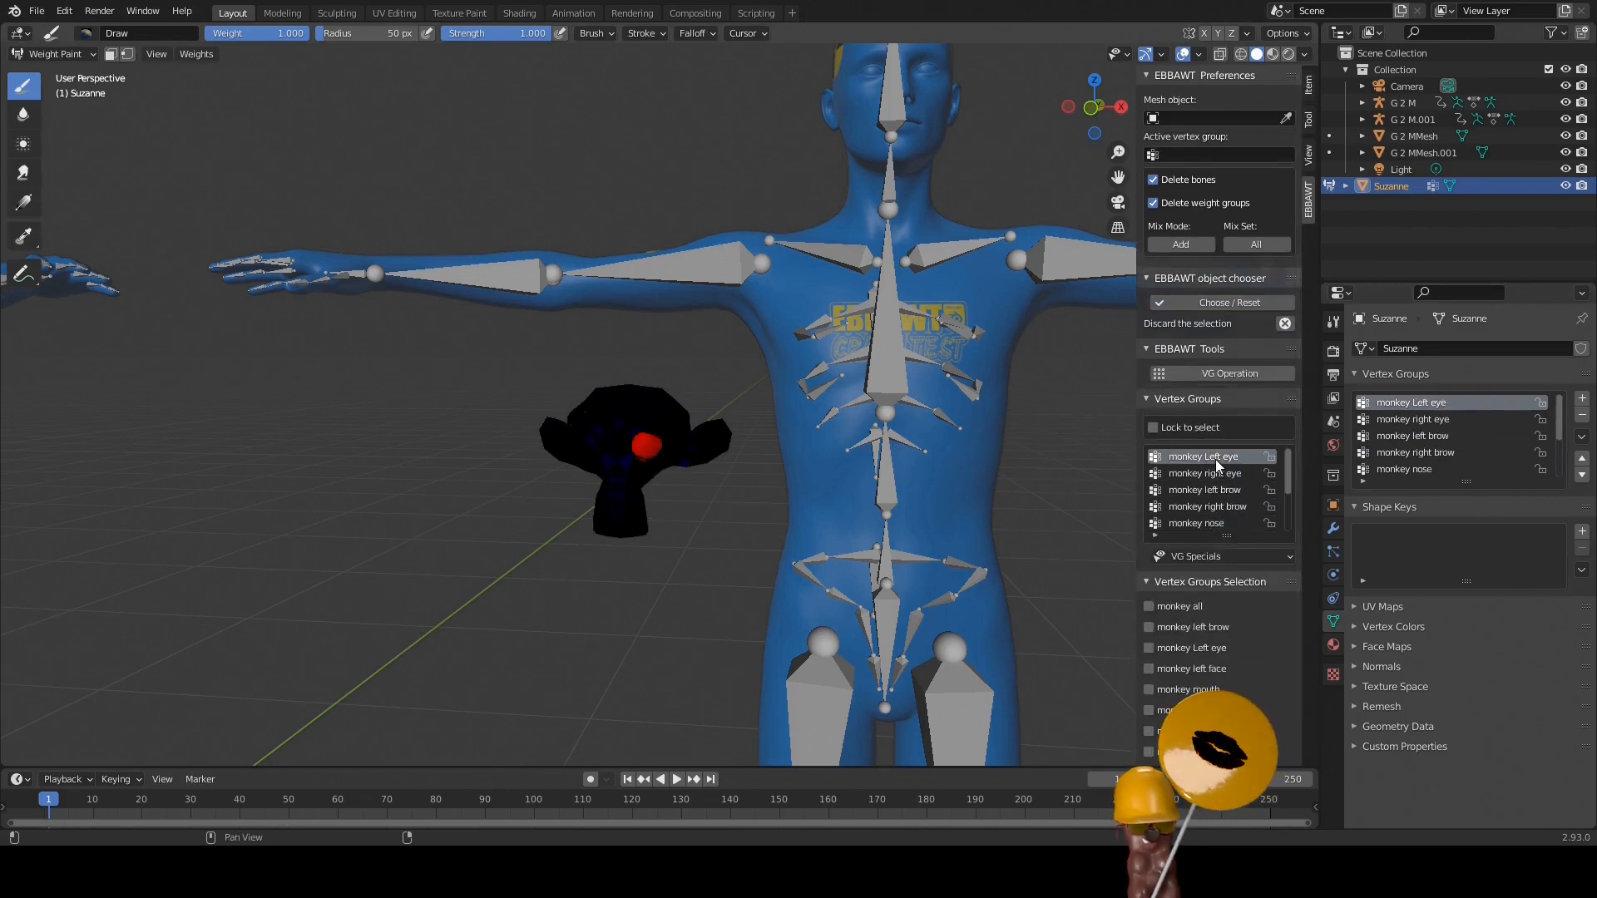
pyautogui.click(1201, 489)
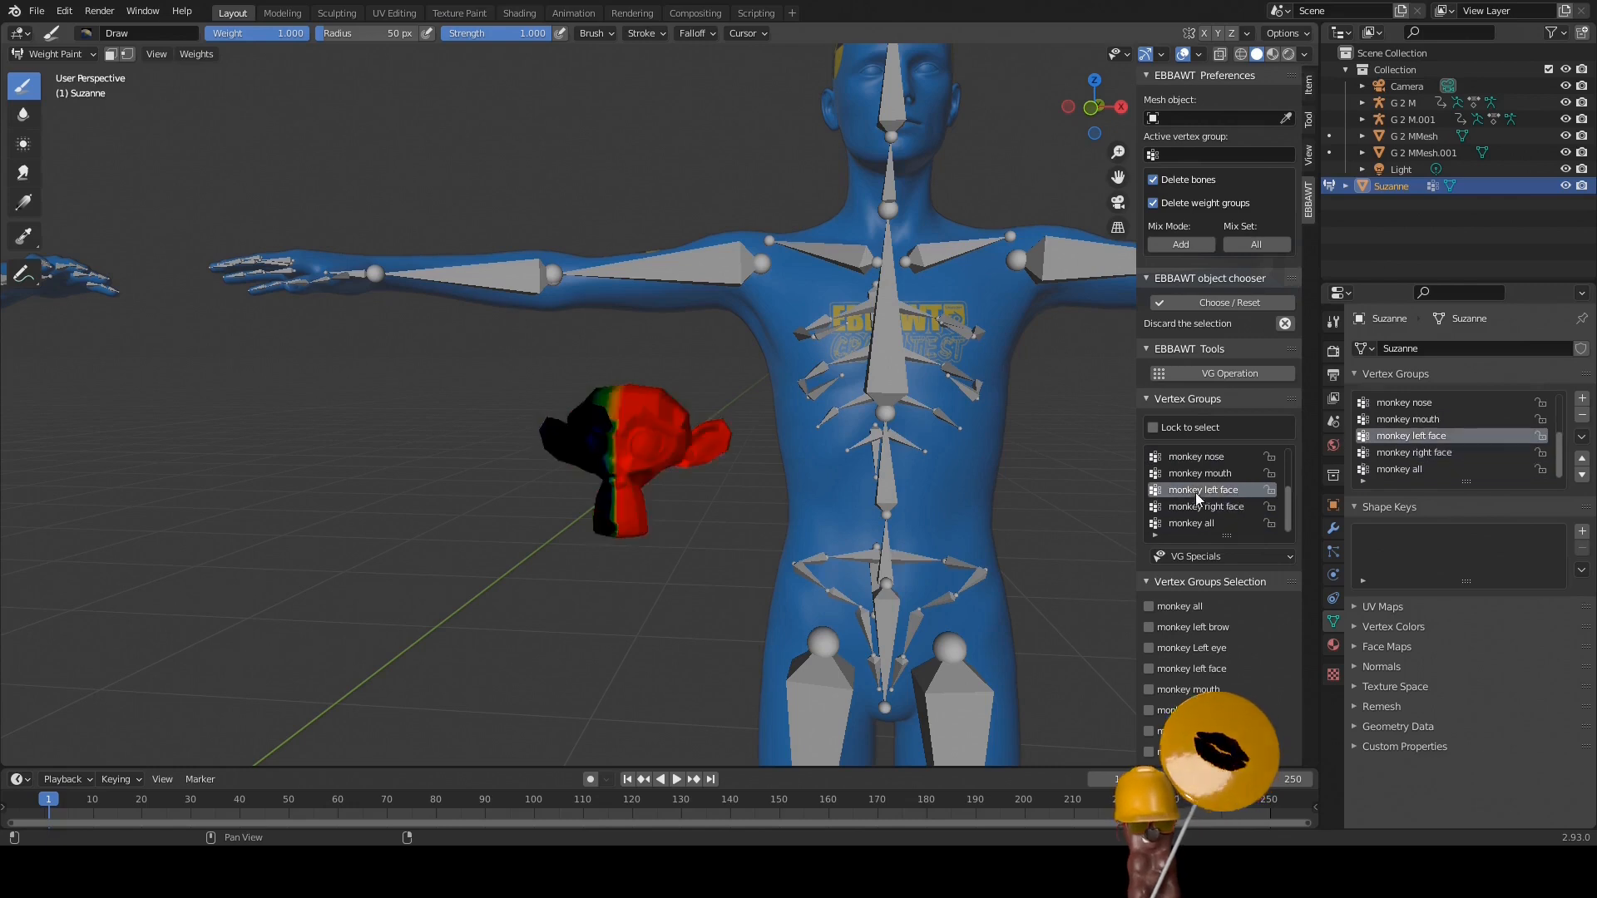
pyautogui.click(1194, 456)
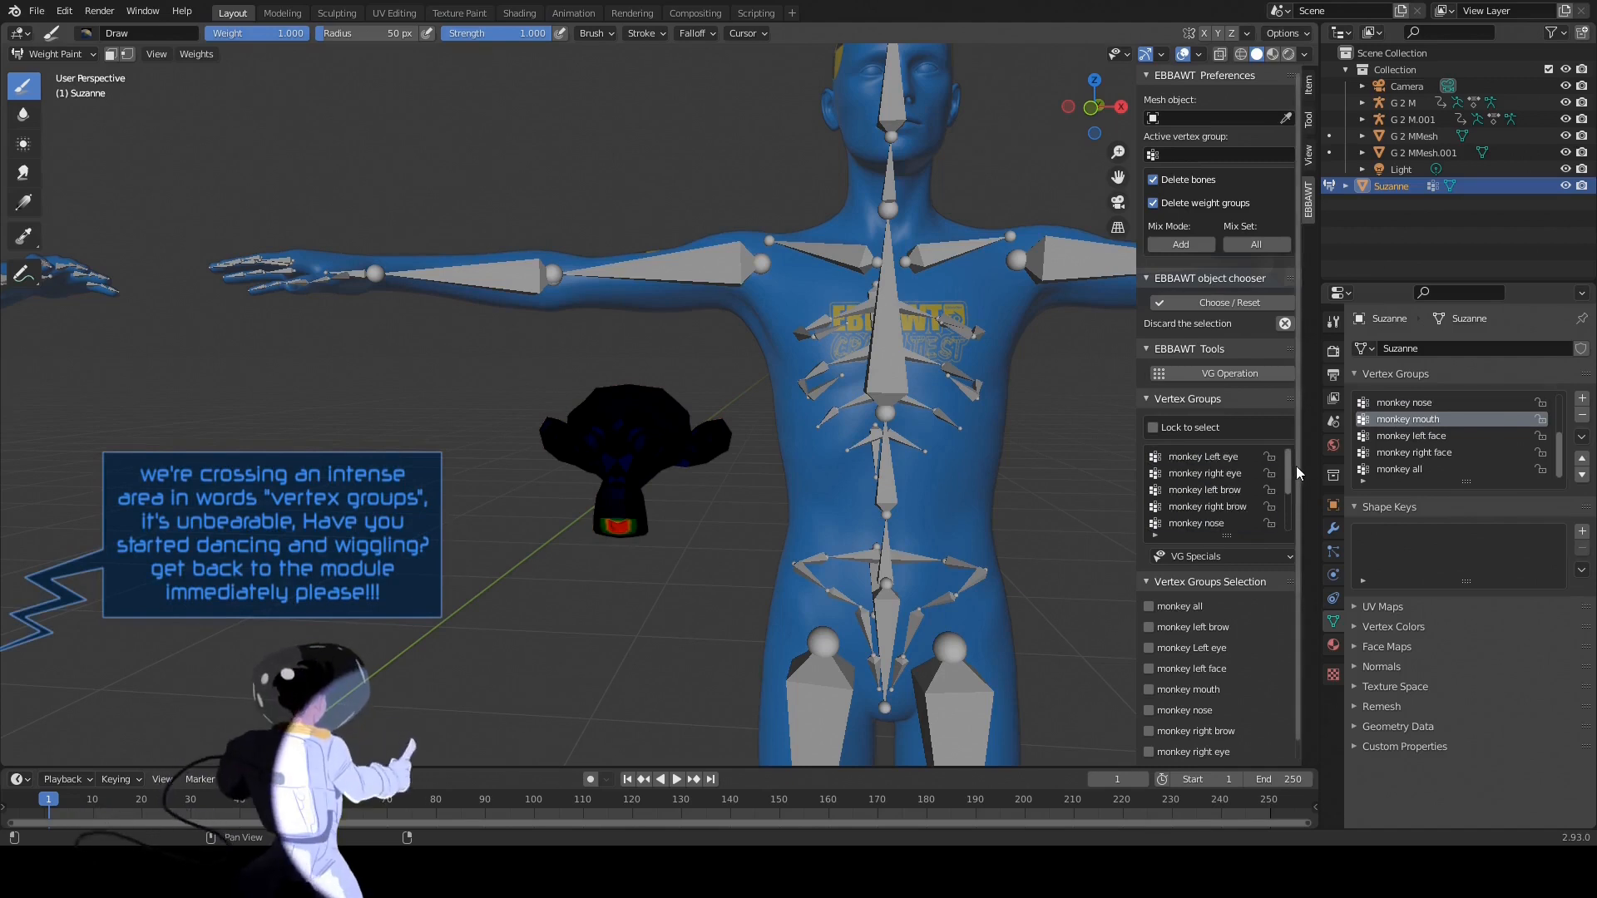
pyautogui.click(1202, 472)
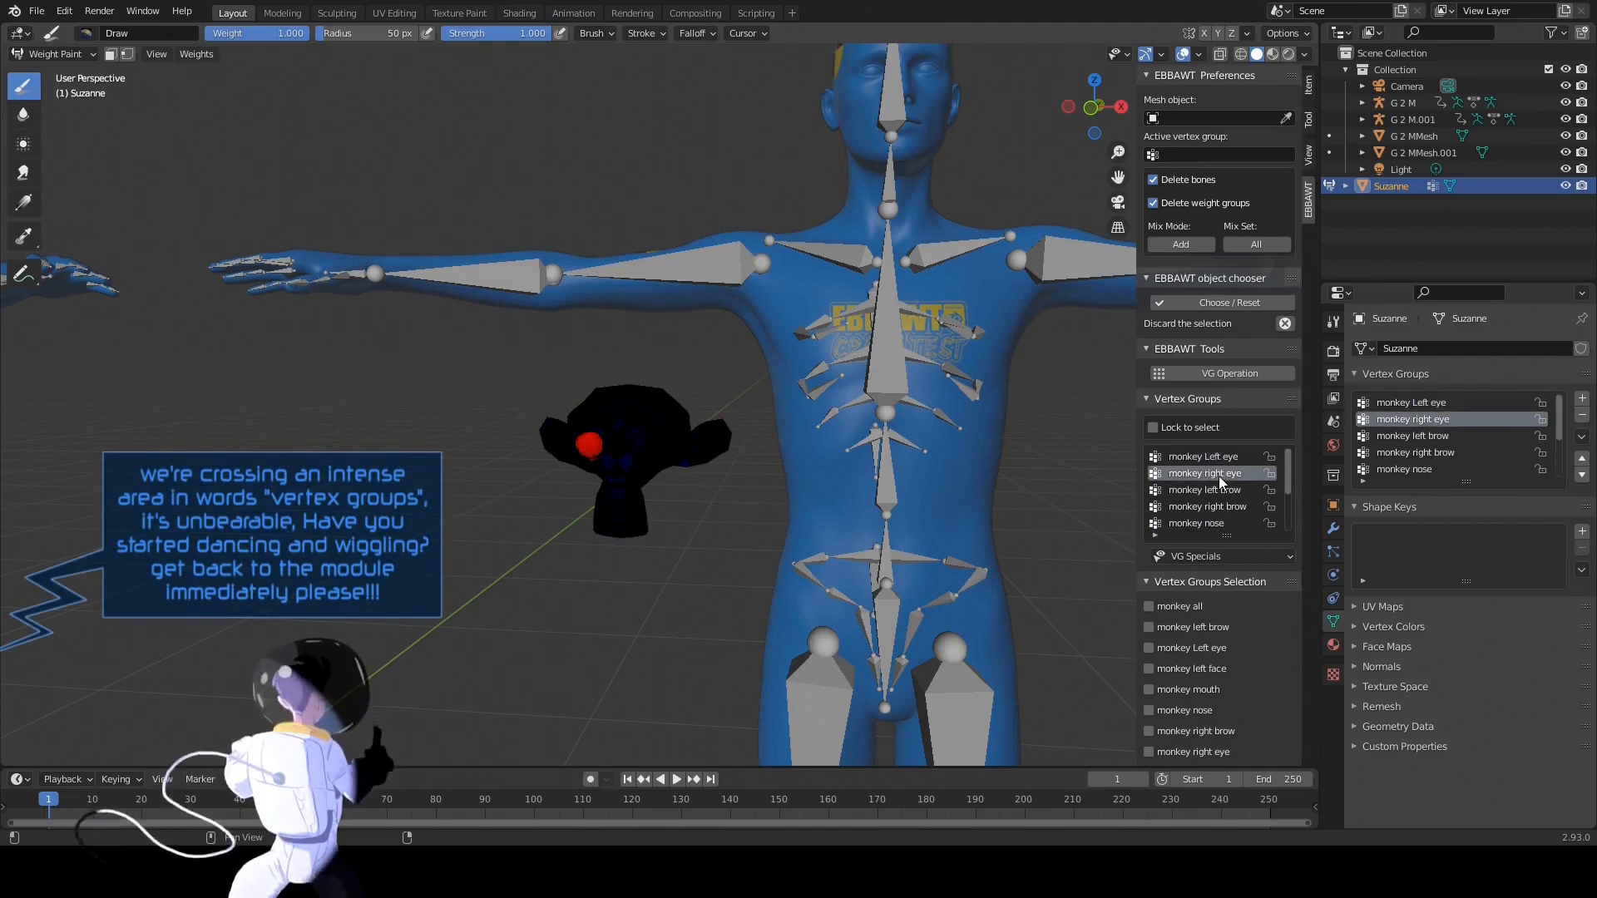
pyautogui.click(1194, 522)
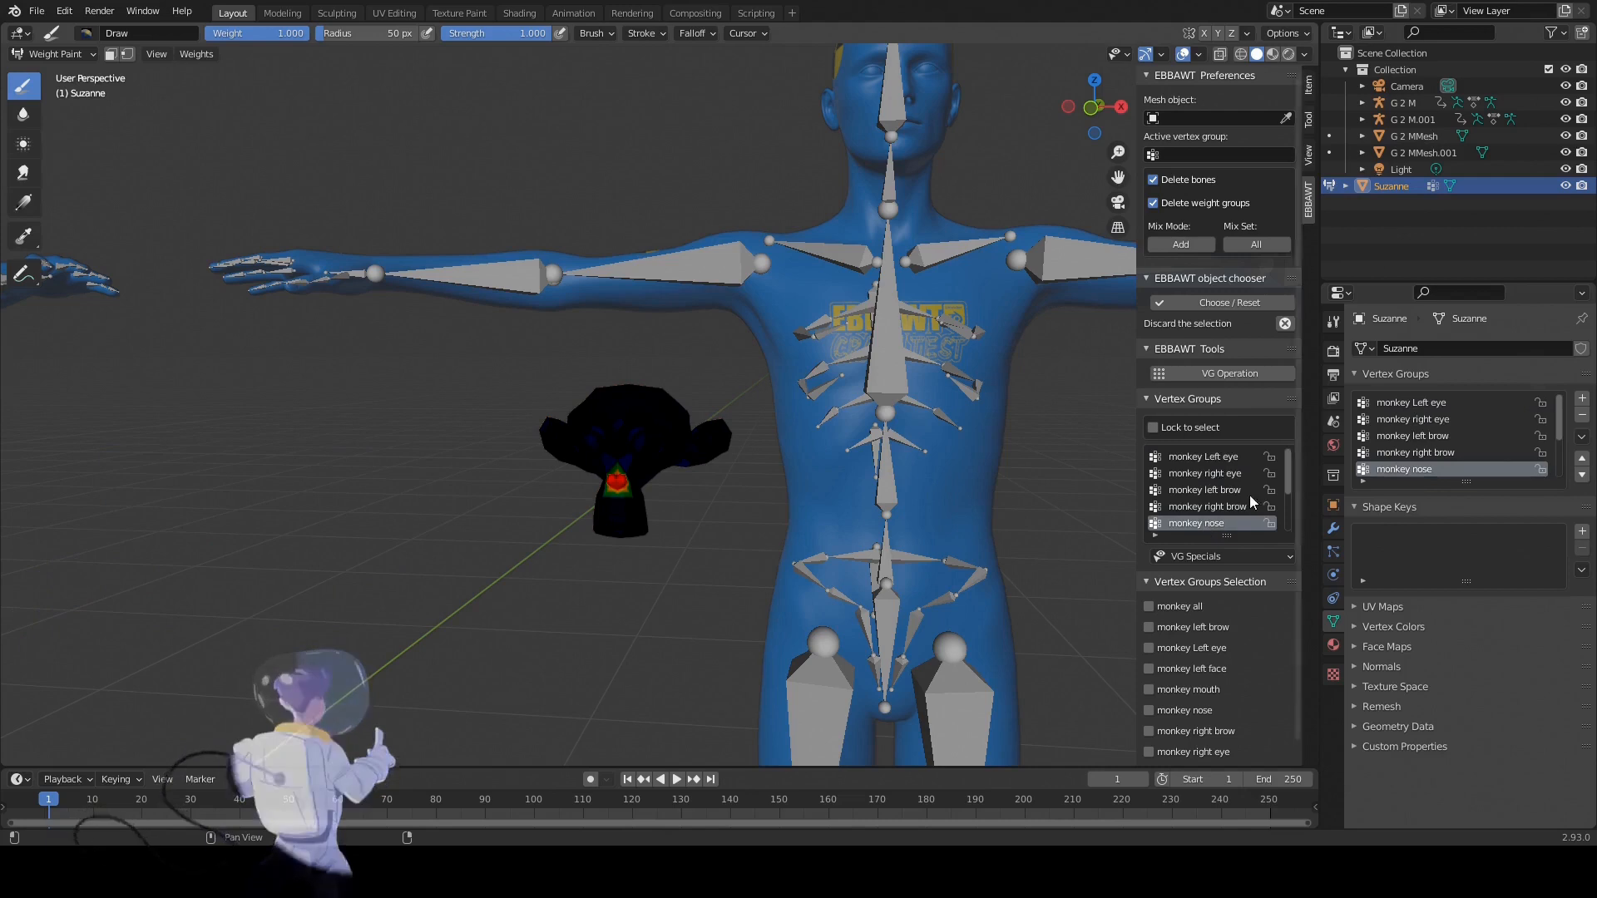
# Step: Enable Lock to select in the EBBAWT panel and lock the eye and nose groups together
pyautogui.click(1226, 155)
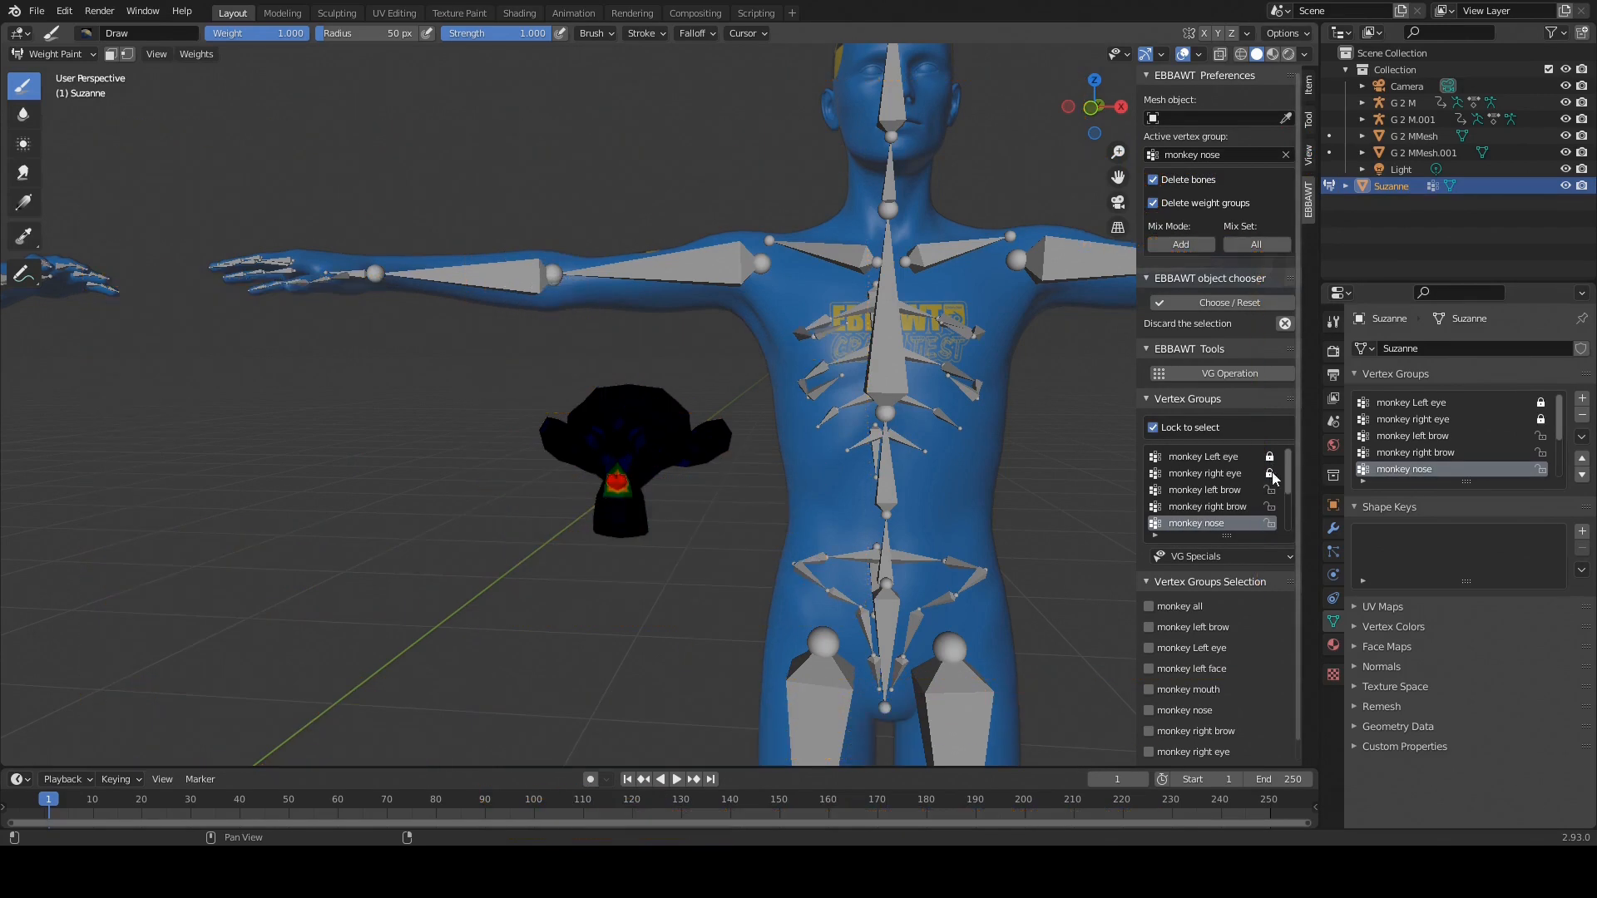
pyautogui.scroll(-3)
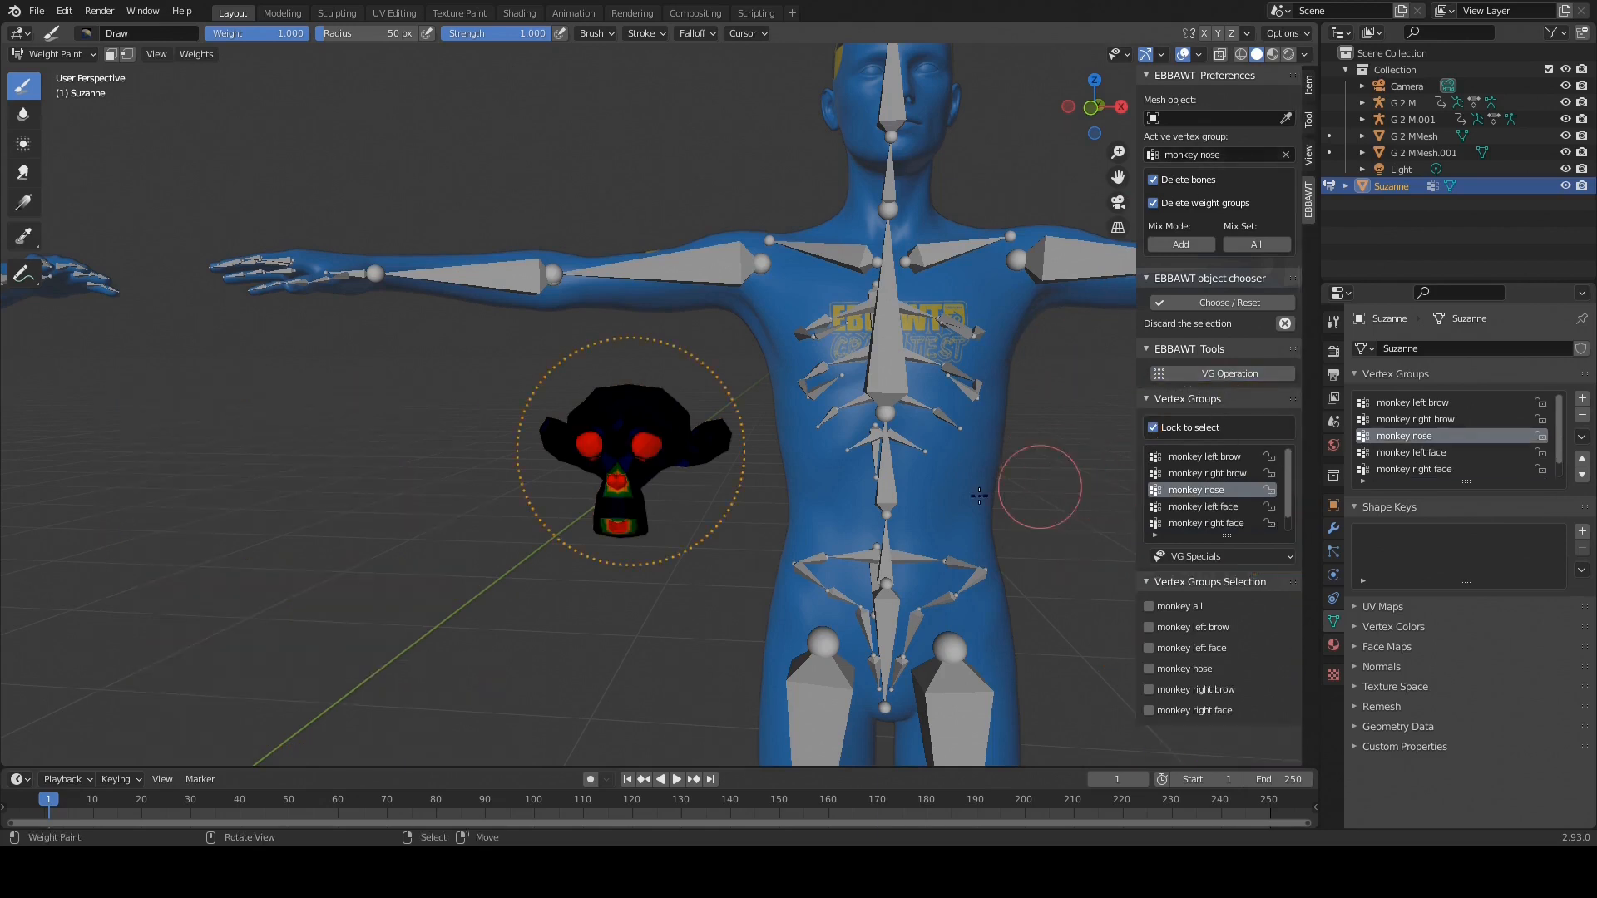
pyautogui.moveTo(1099, 549)
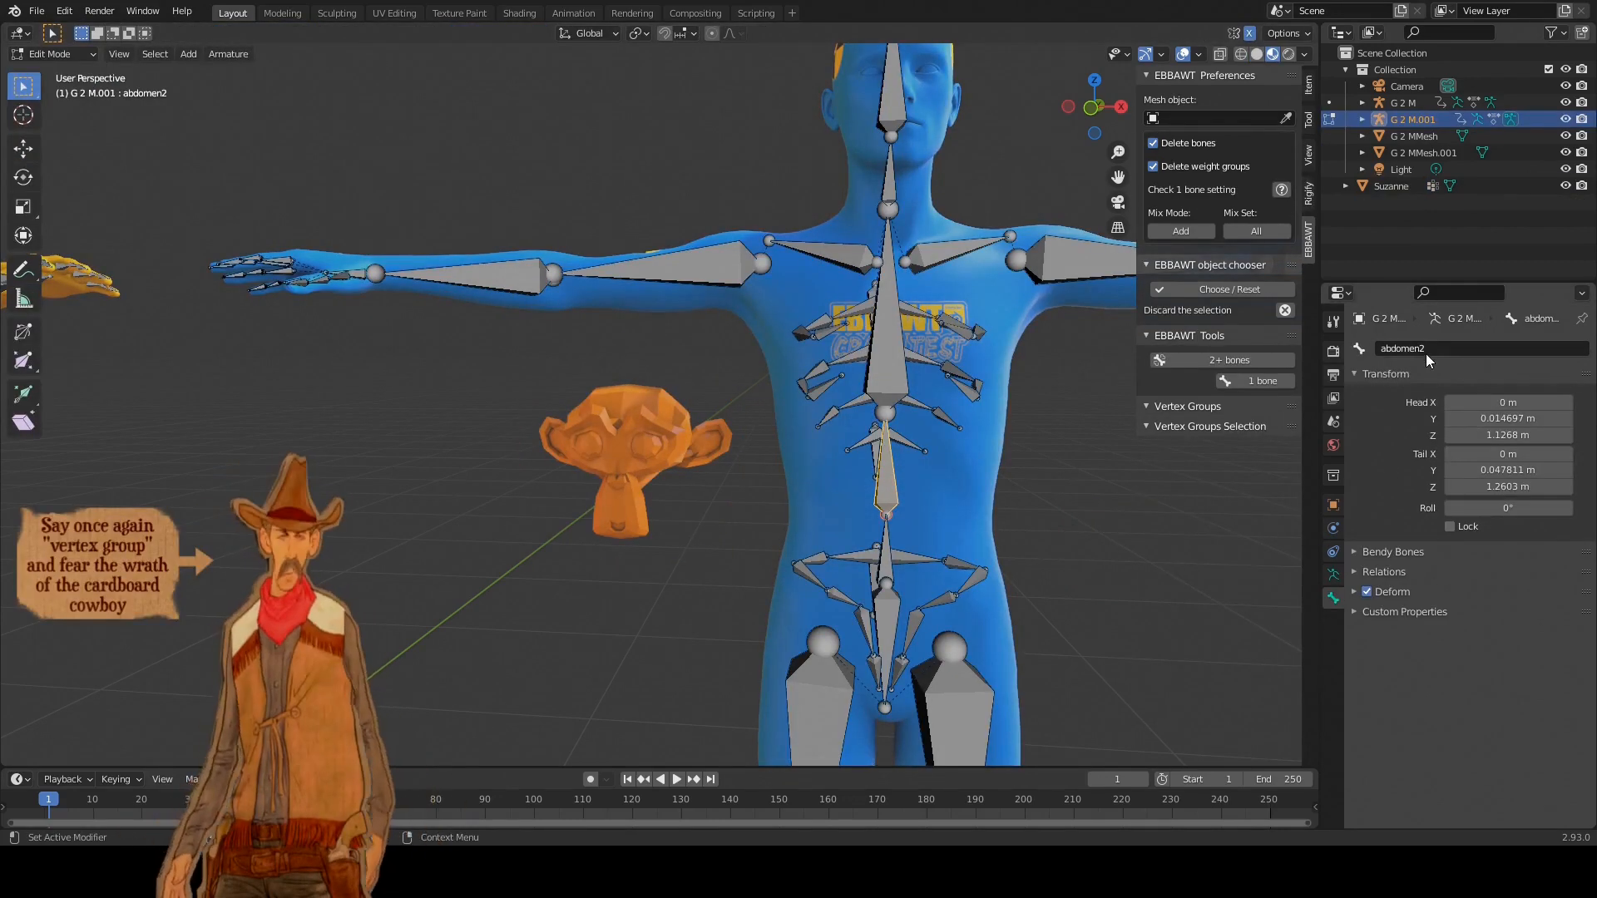
# Step: With several blue-rig bones selected in Edit Mode, merge them and their vertex groups via 2+ bones
pyautogui.click(50, 53)
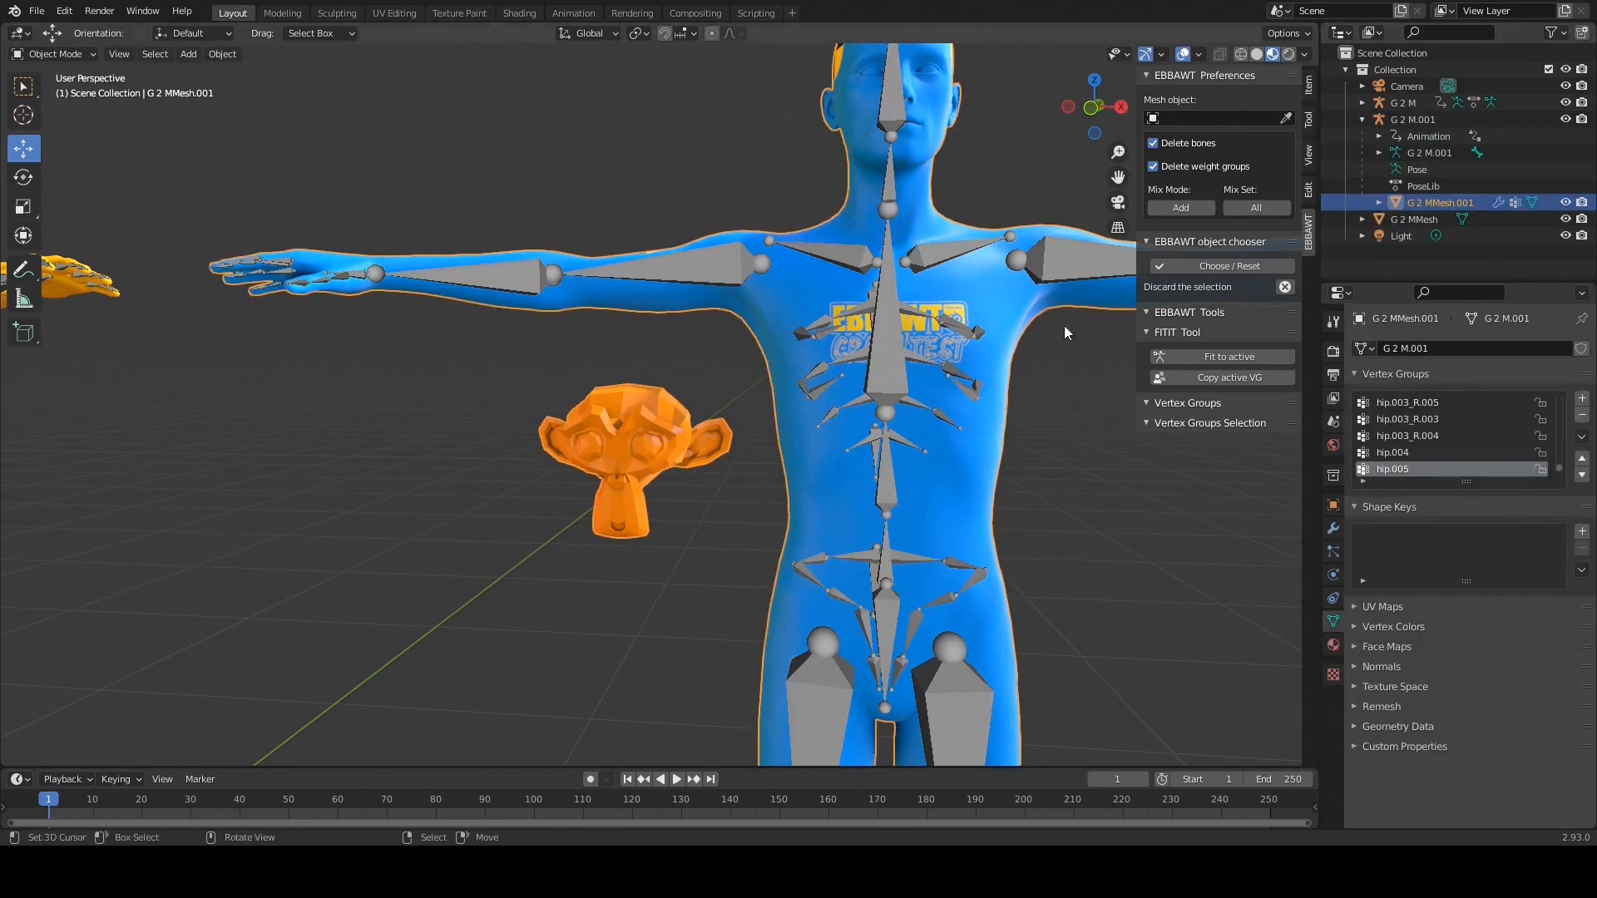
pyautogui.click(1218, 118)
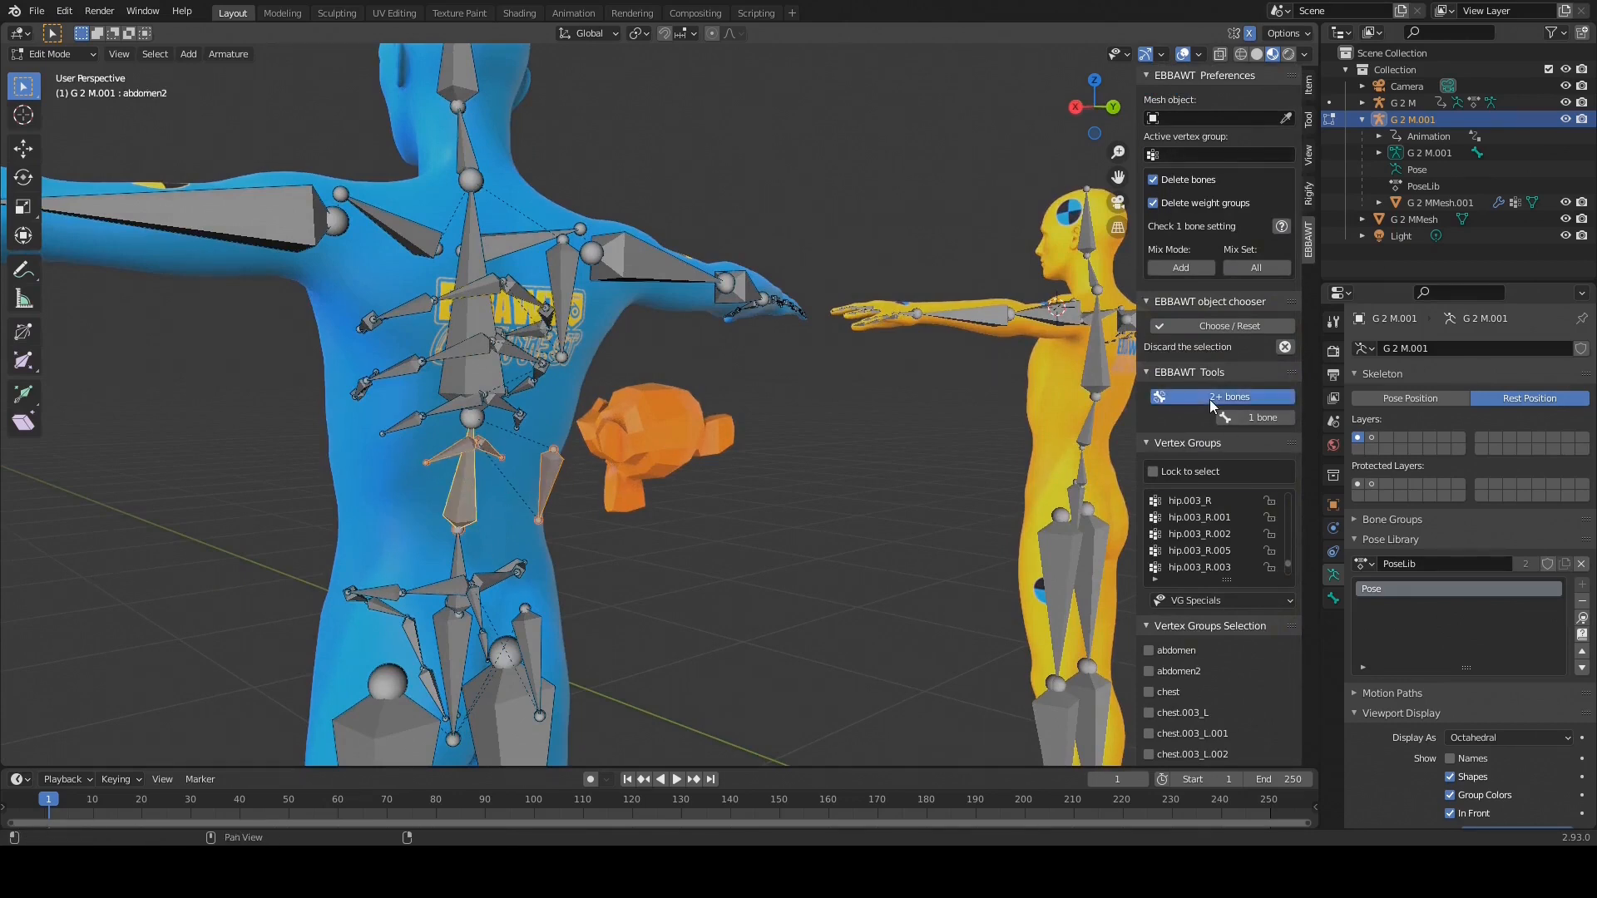
pyautogui.click(1410, 399)
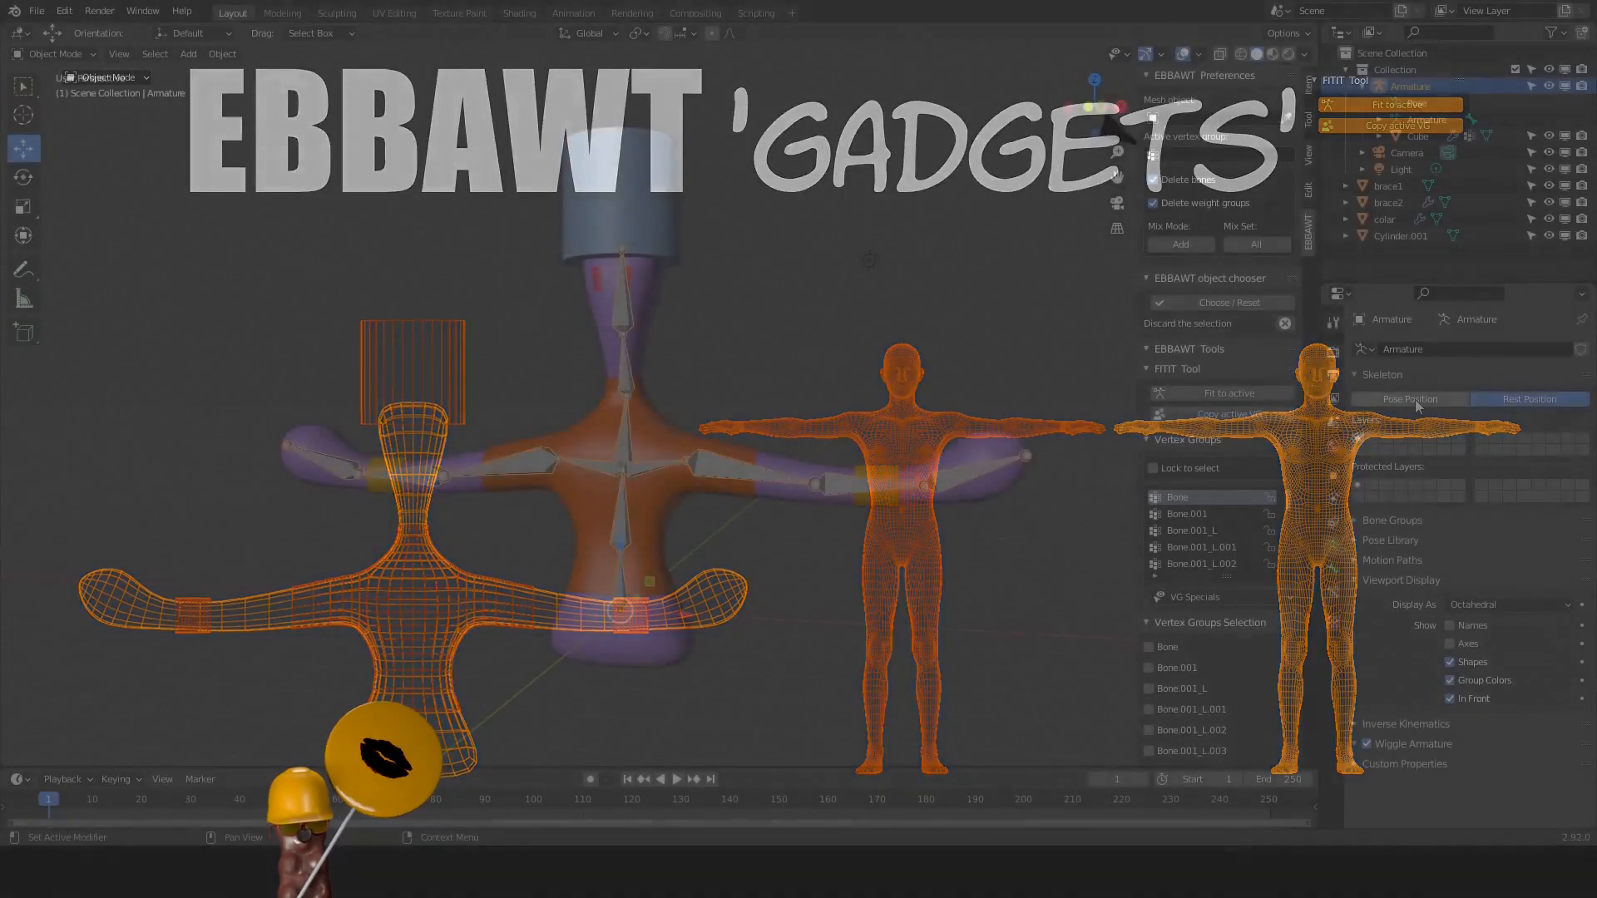
# Step: Set the cross-shaped rig to Rest Position and add the bracelets and collar to the selection
pyautogui.click(1411, 399)
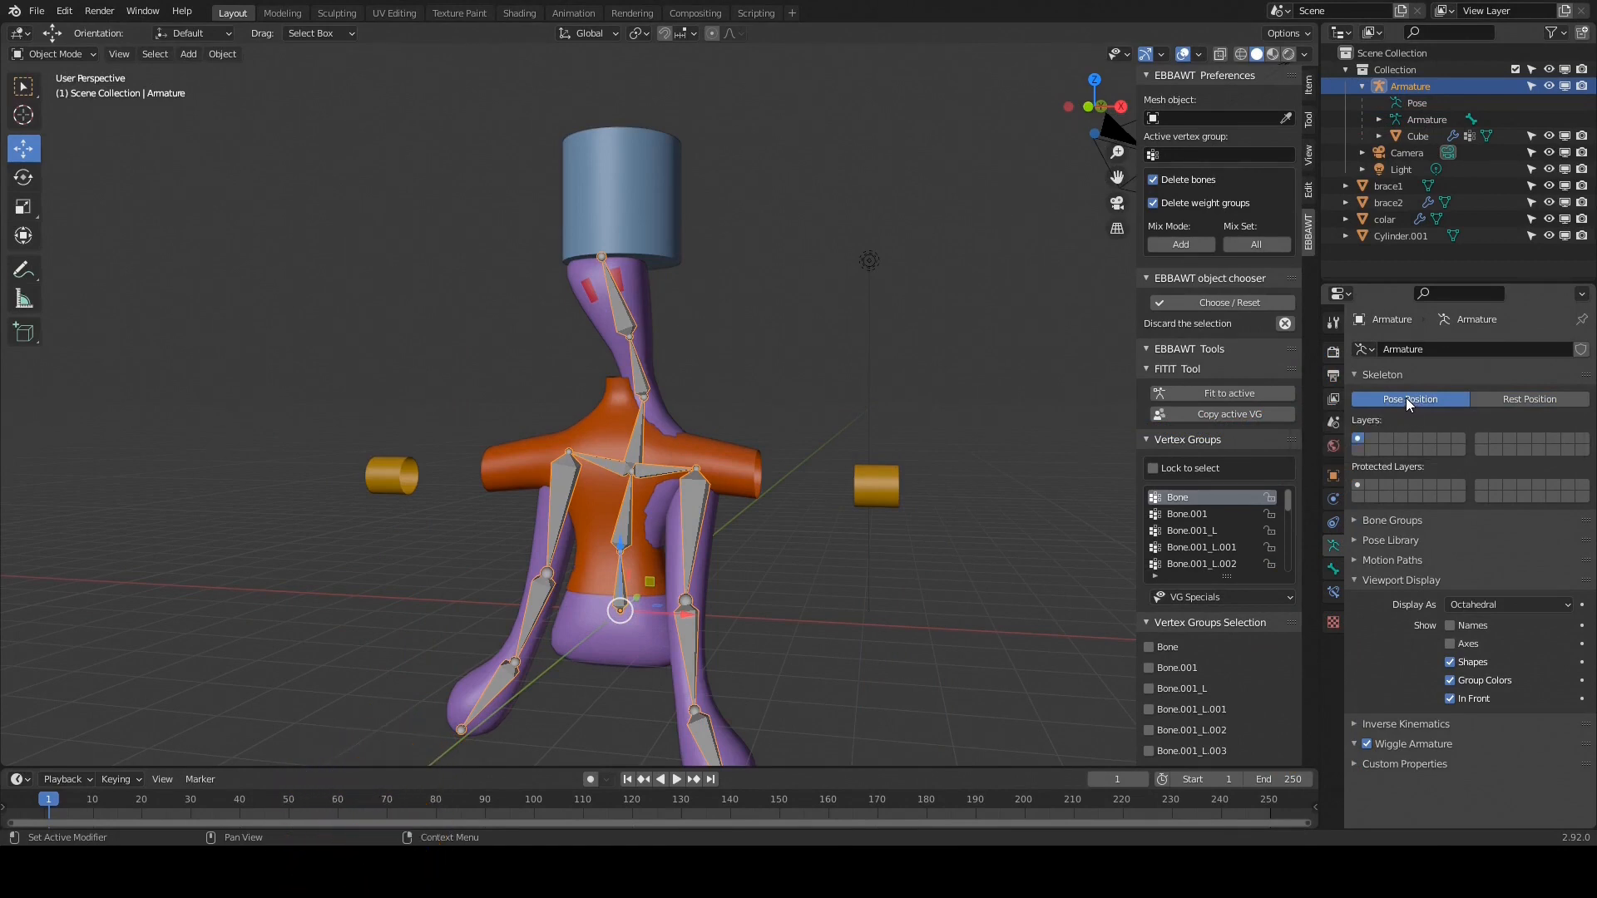
pyautogui.click(1528, 400)
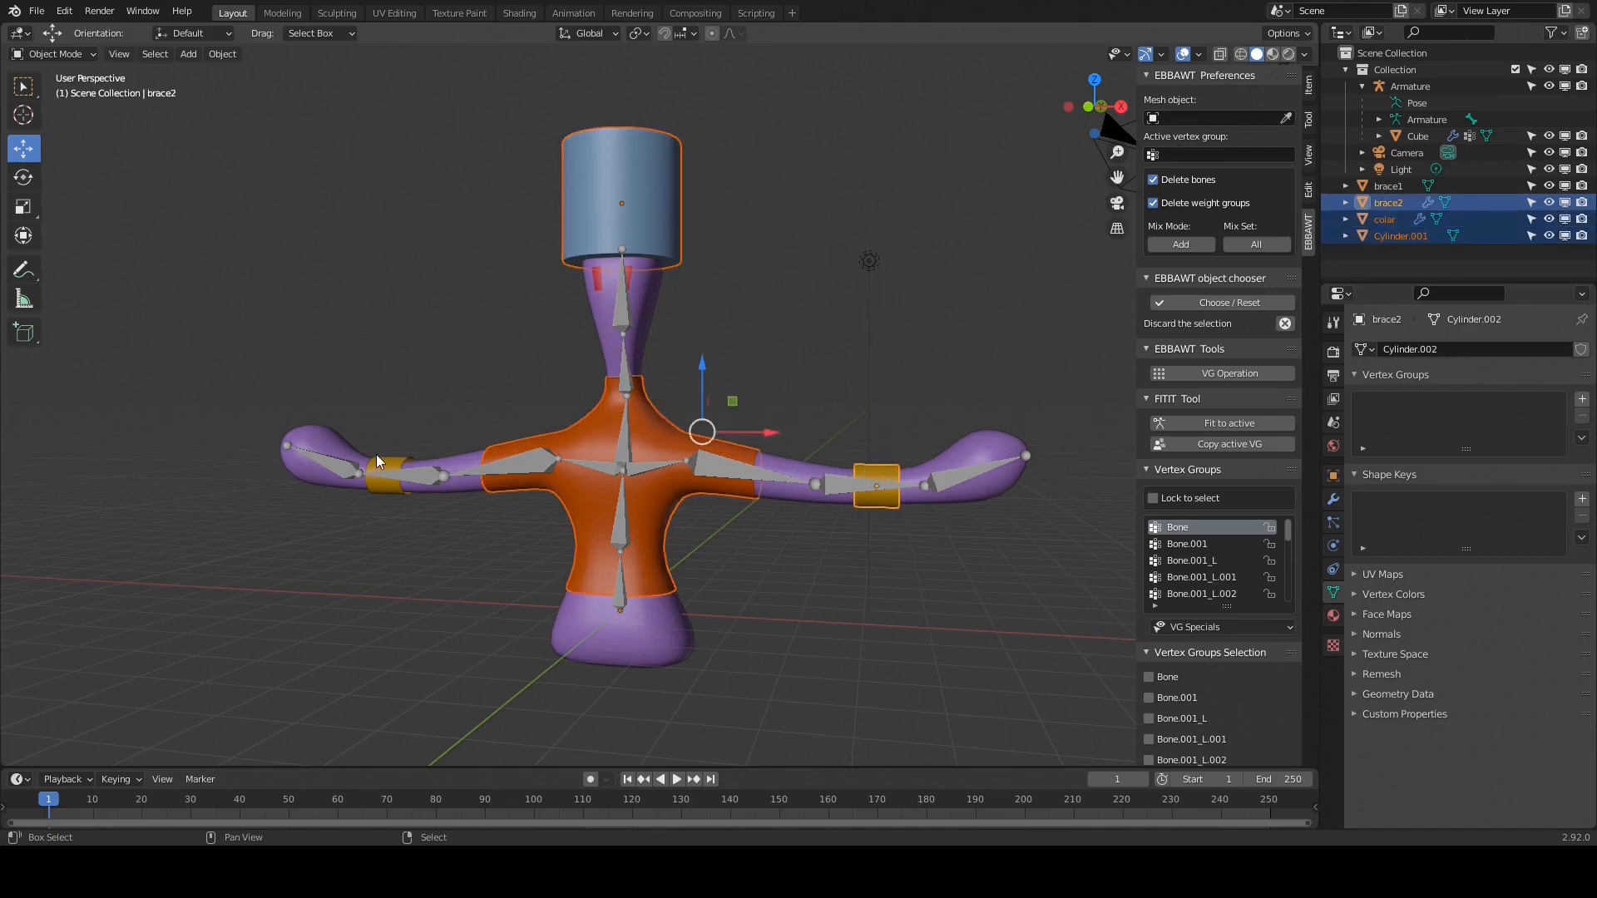
pyautogui.click(1388, 186)
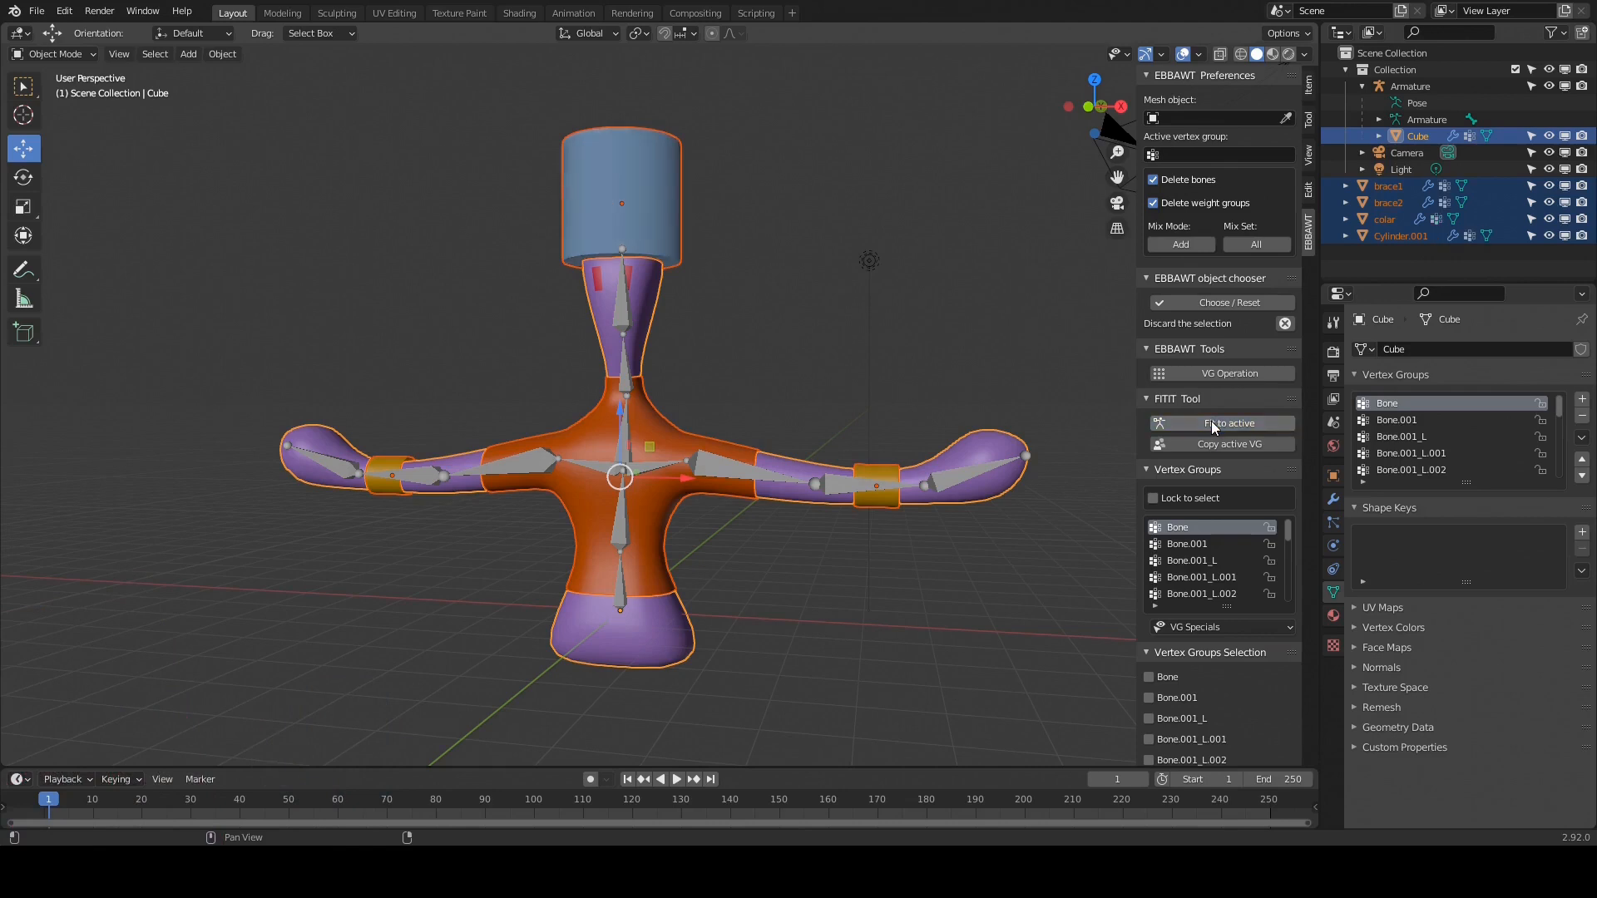
pyautogui.moveTo(977, 462)
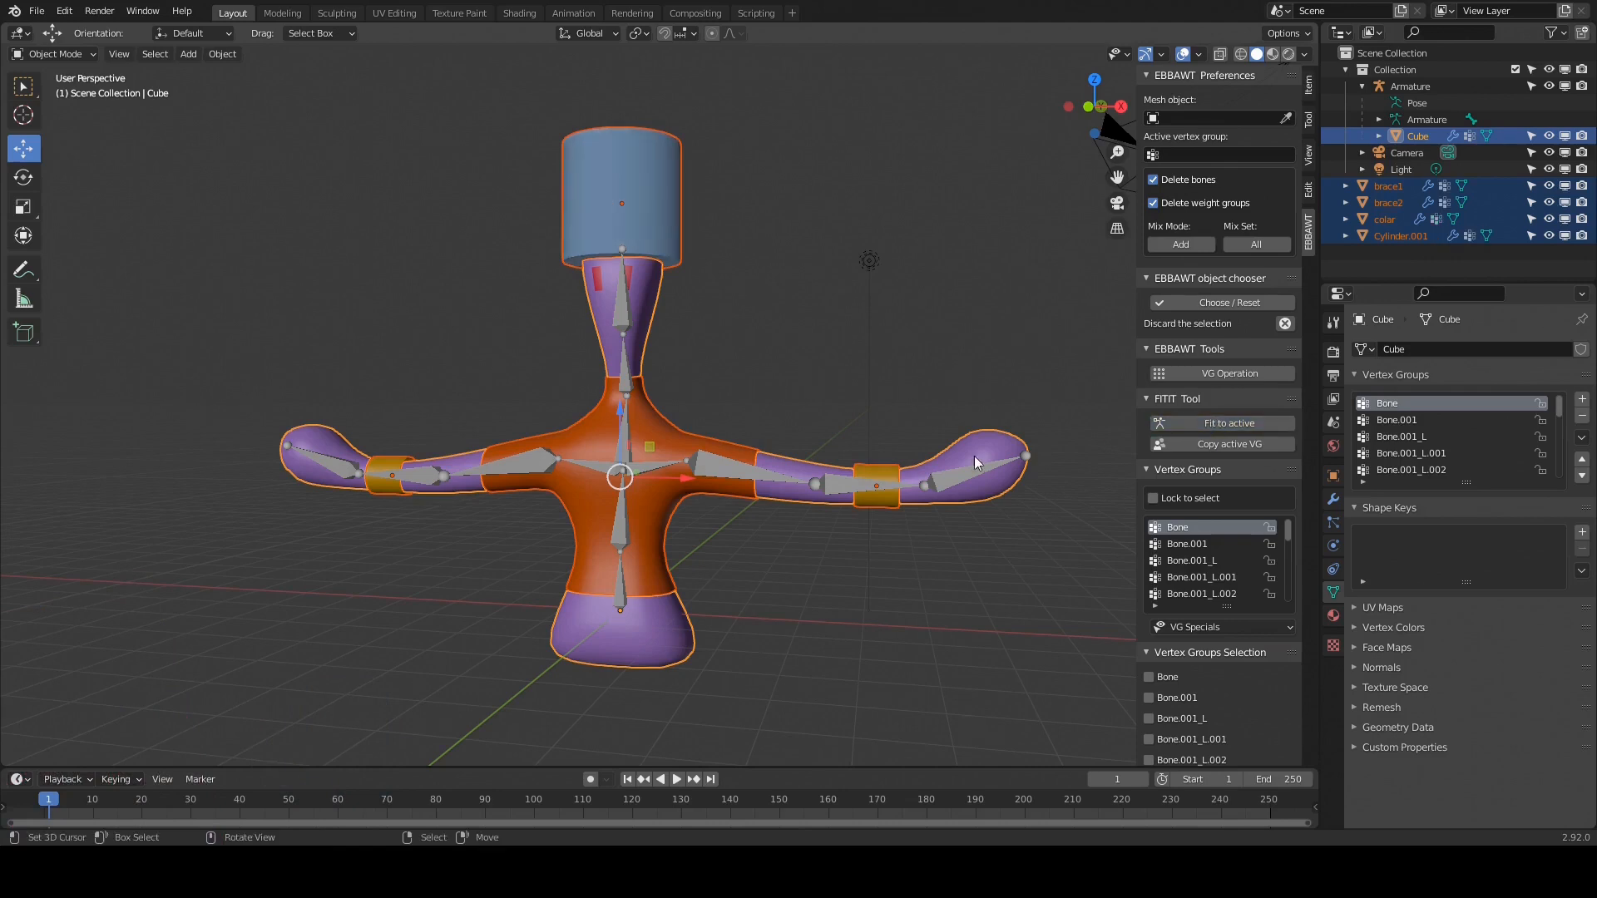
# Step: Fit the accessories to the active body with Fit to active and show the rig posed with them following
pyautogui.click(1409, 86)
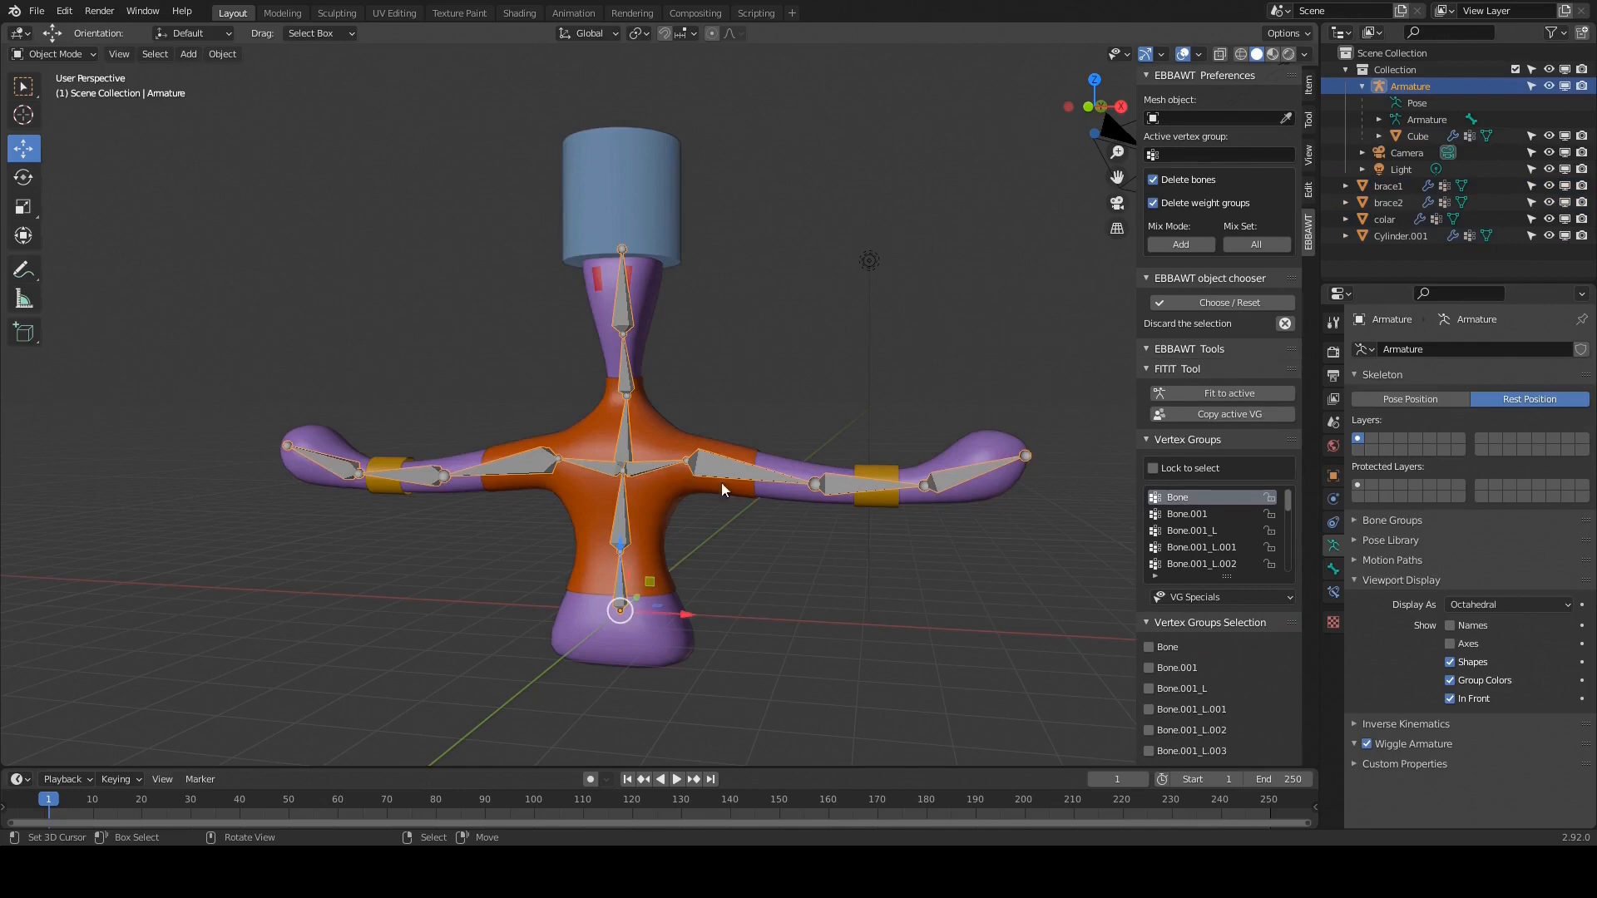
pyautogui.click(1410, 399)
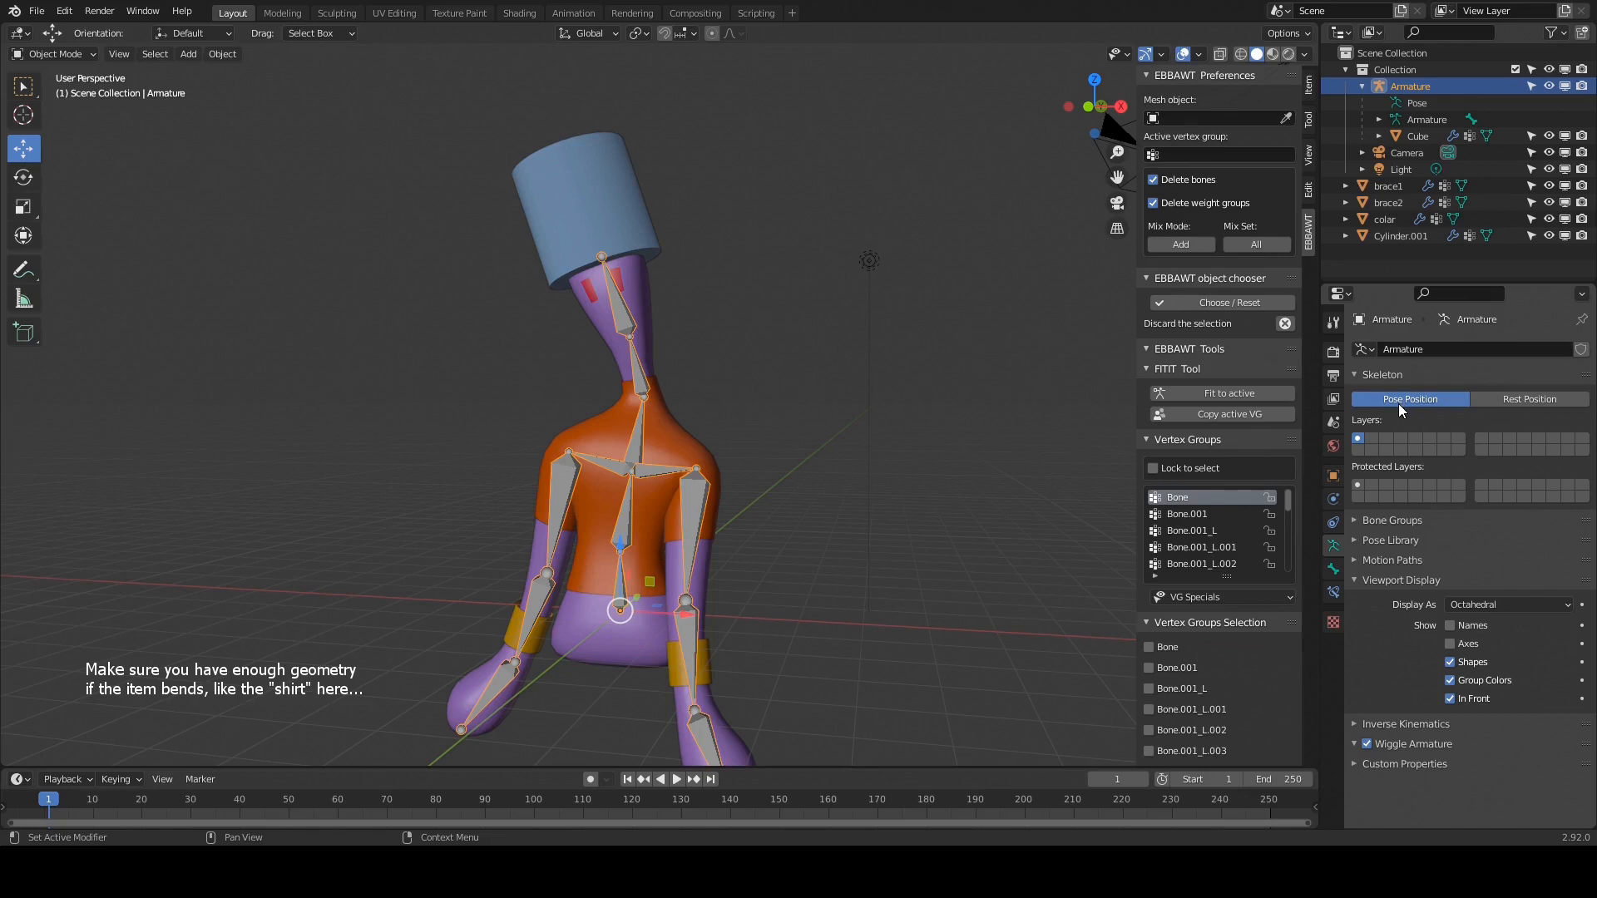
pyautogui.click(1528, 400)
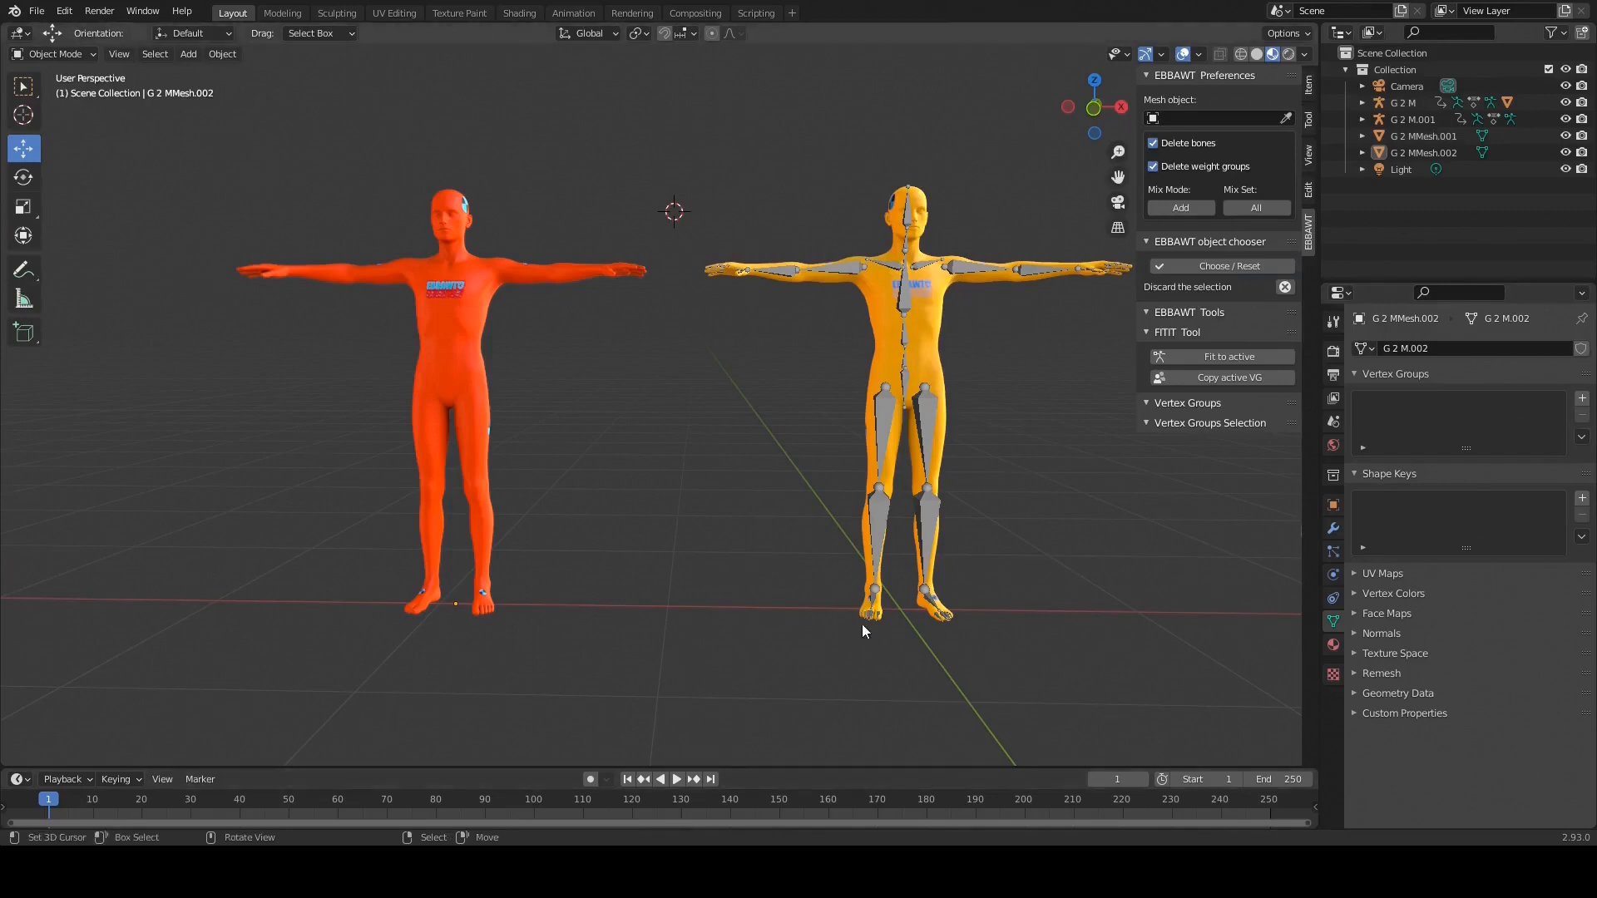
pyautogui.moveTo(51, 80)
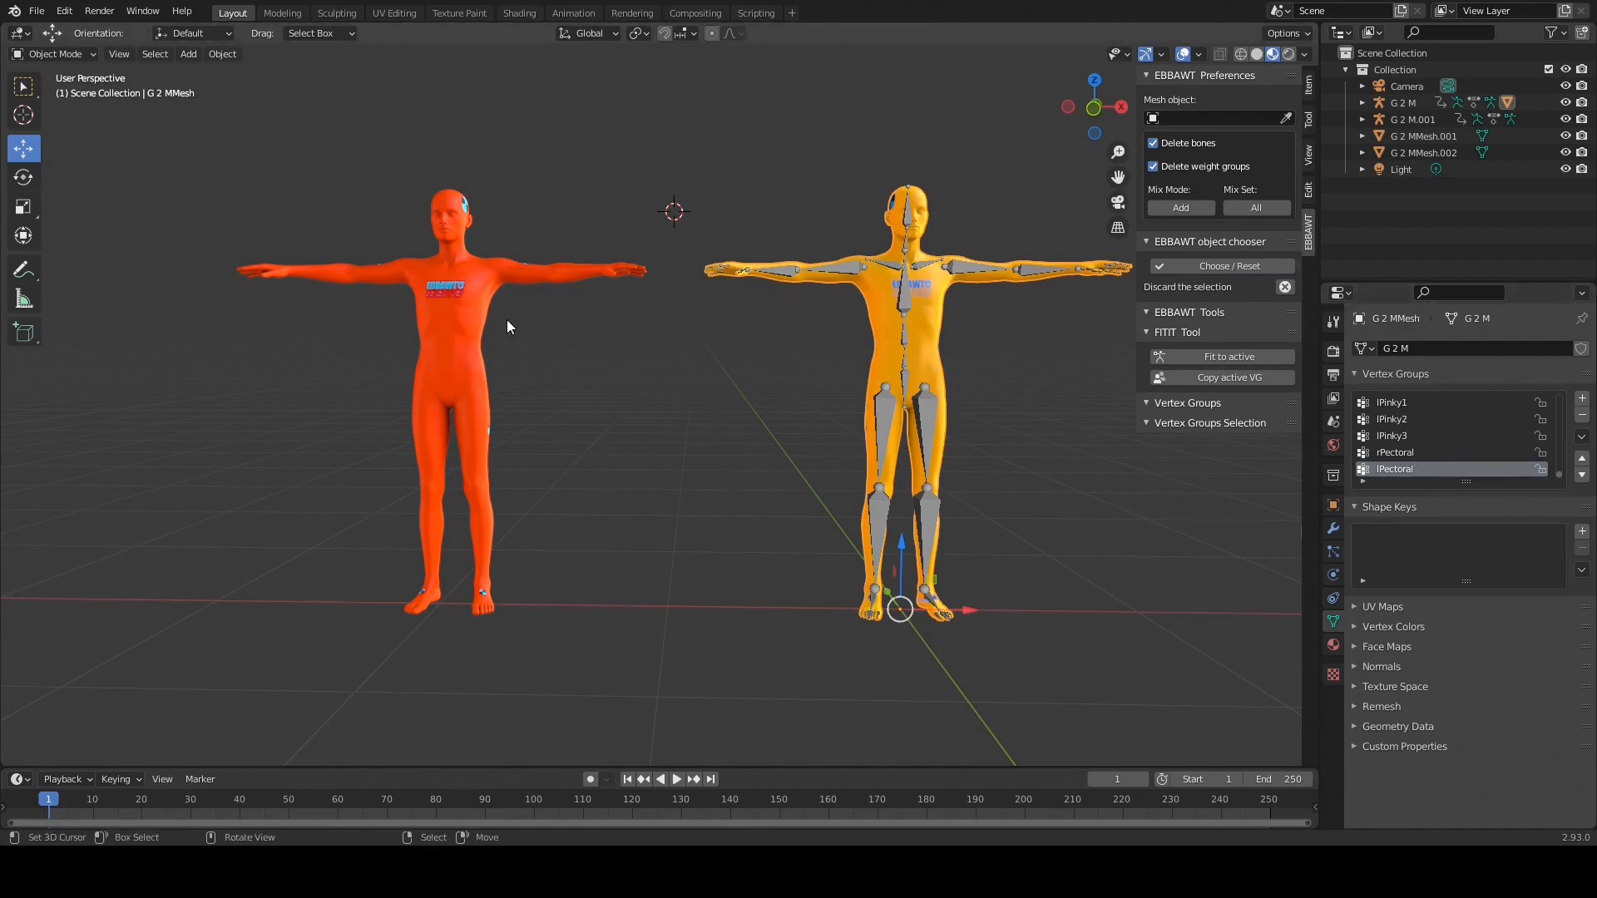
# Step: Copy the active yellow body's vertex groups onto the red body and verify its new finger/pectoral groups
pyautogui.click(1424, 151)
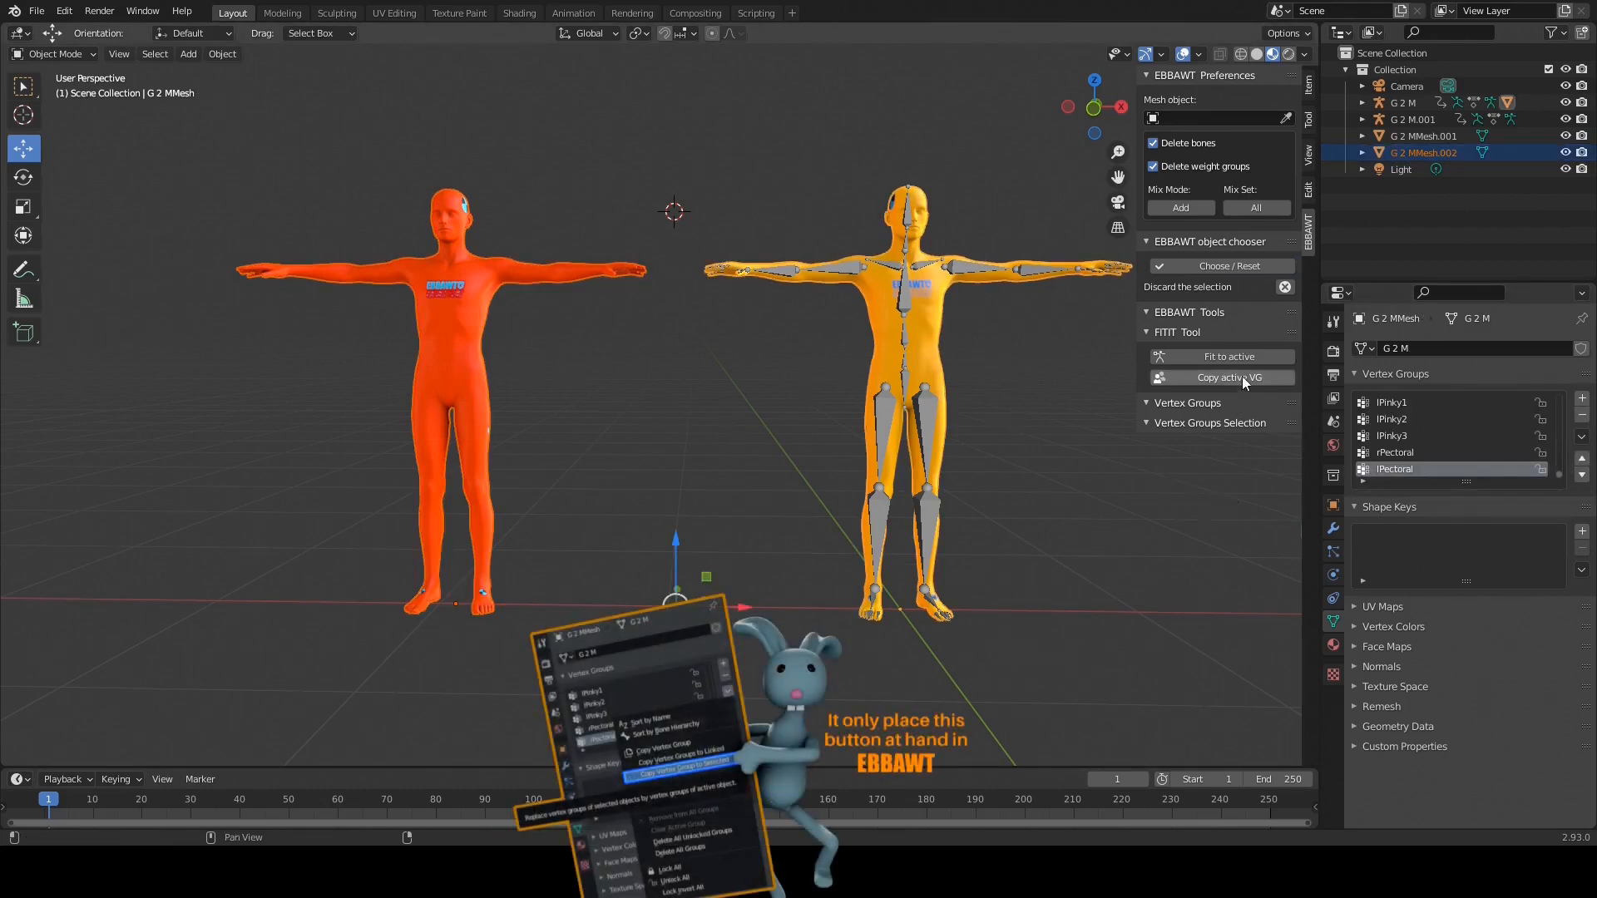
pyautogui.click(1228, 378)
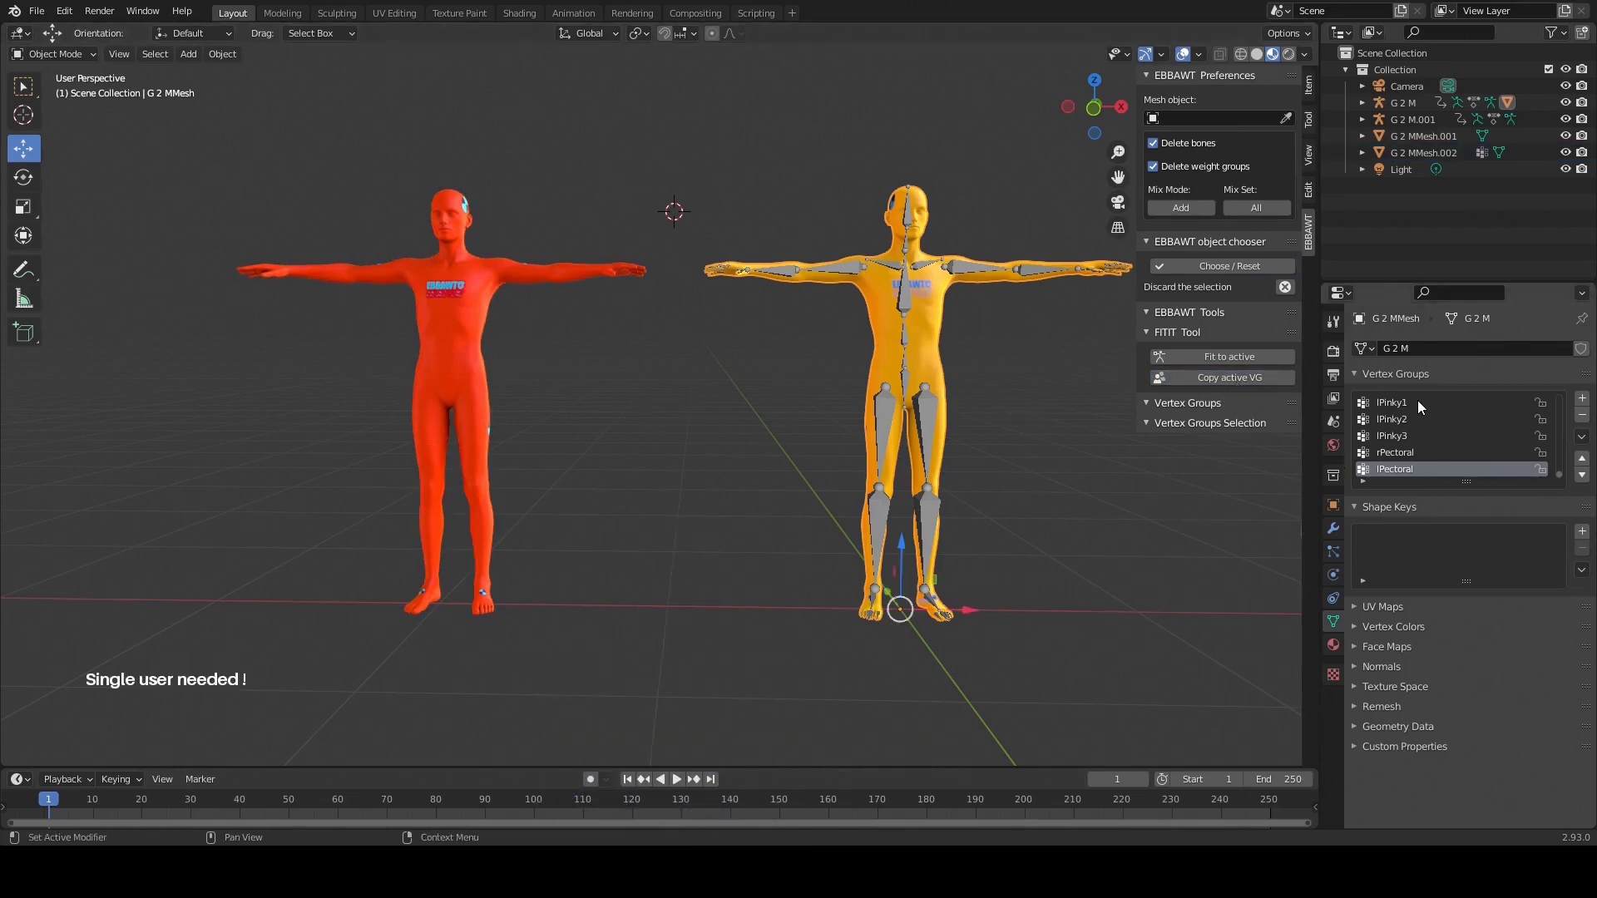
pyautogui.click(1424, 151)
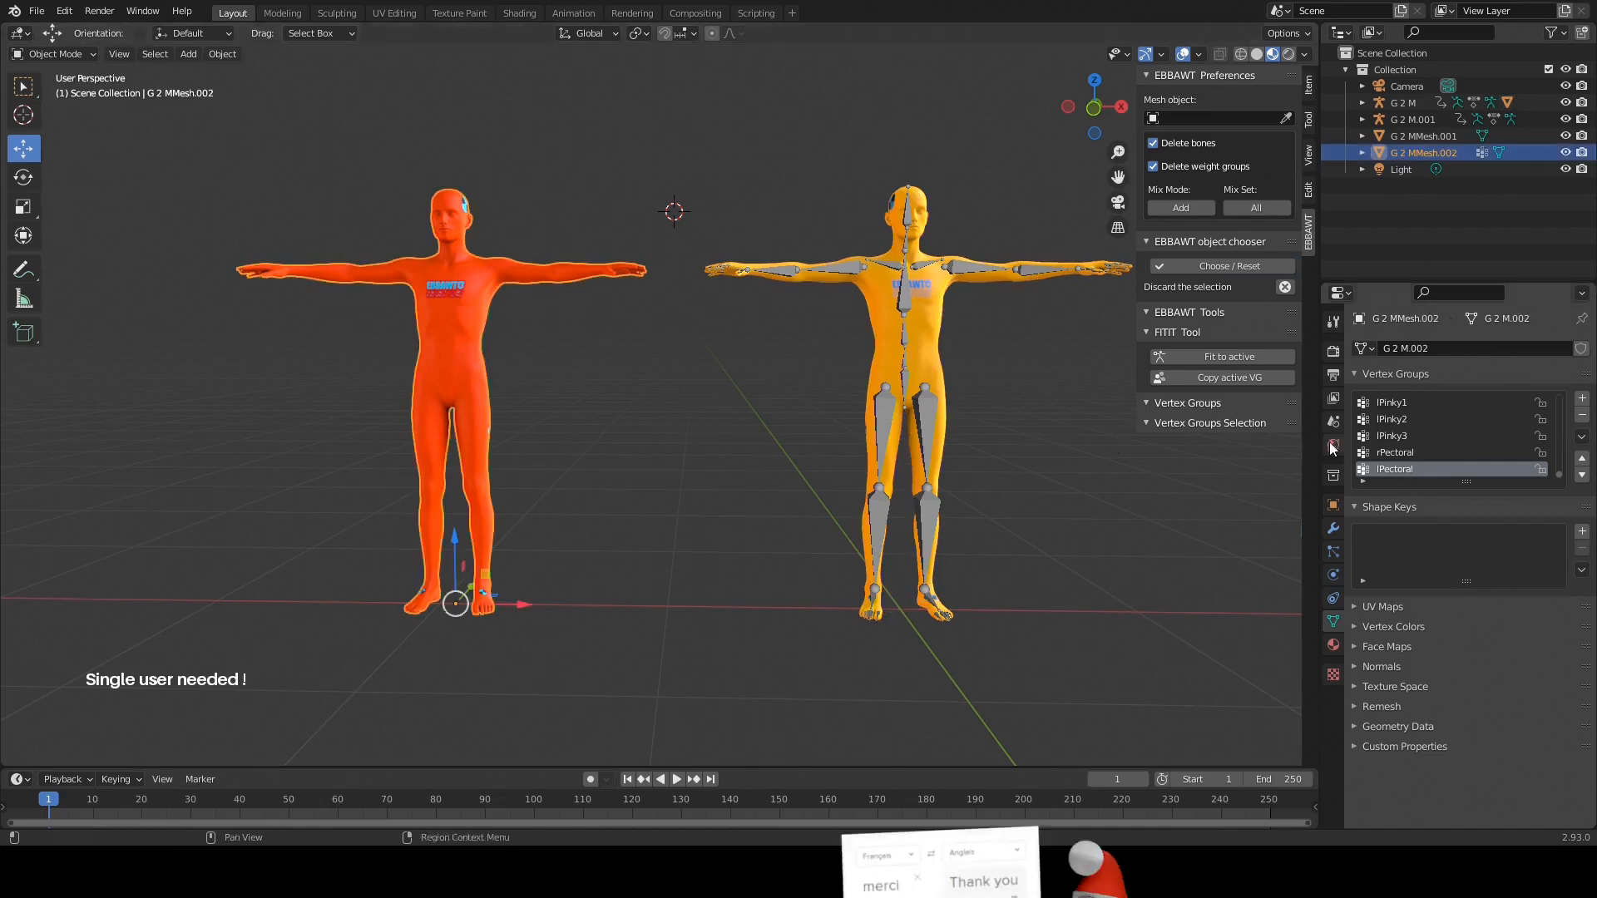